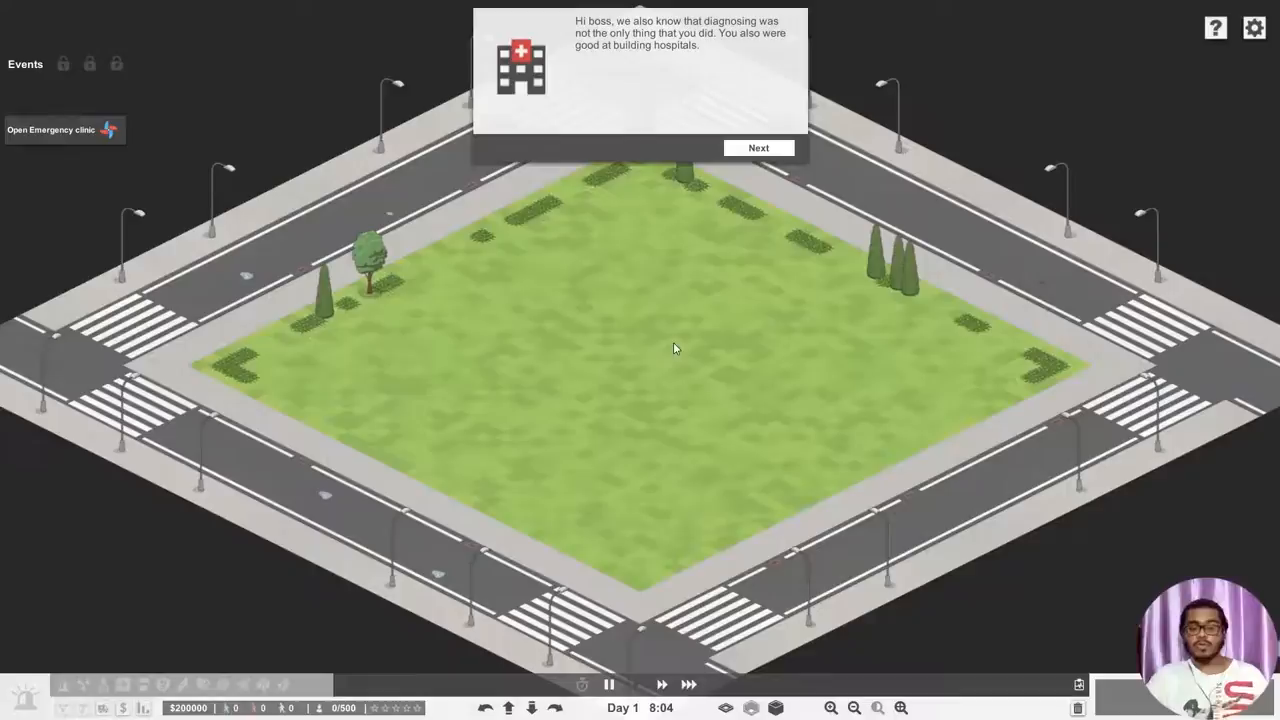
{"action": "mouse_move", "coordinate": [663, 262]}
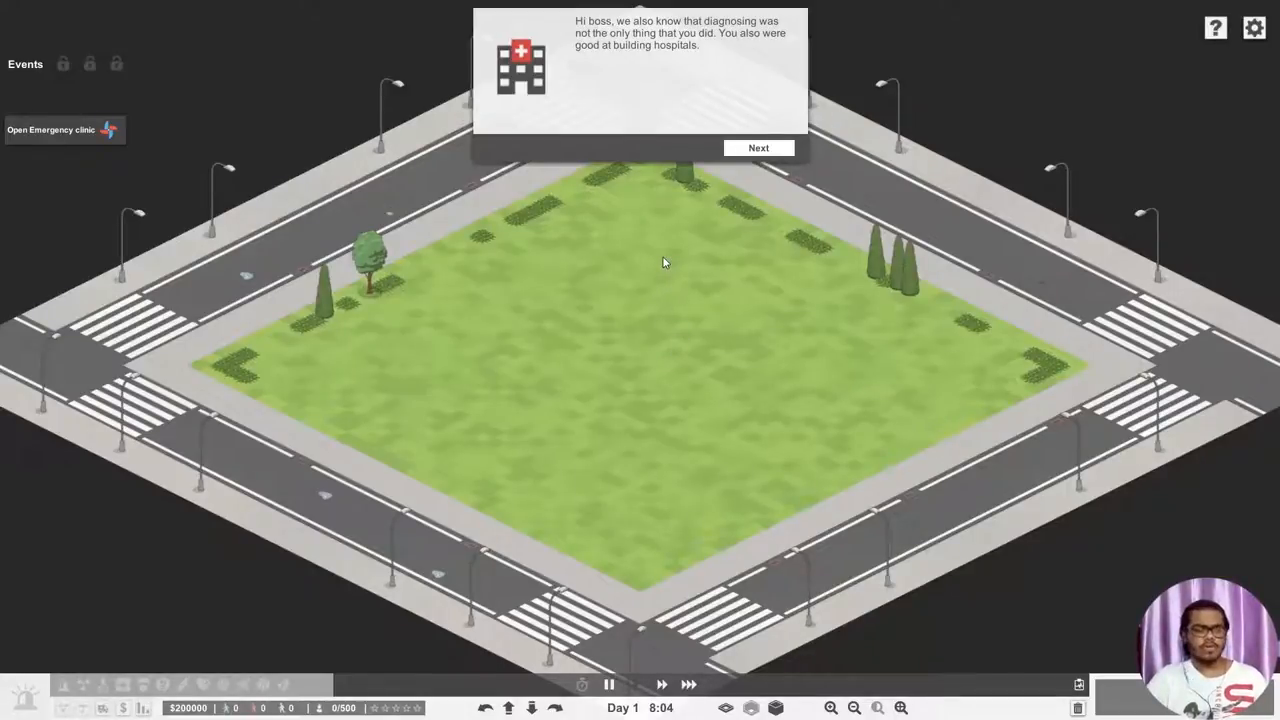
{"action": "mouse_move", "coordinate": [731, 181]}
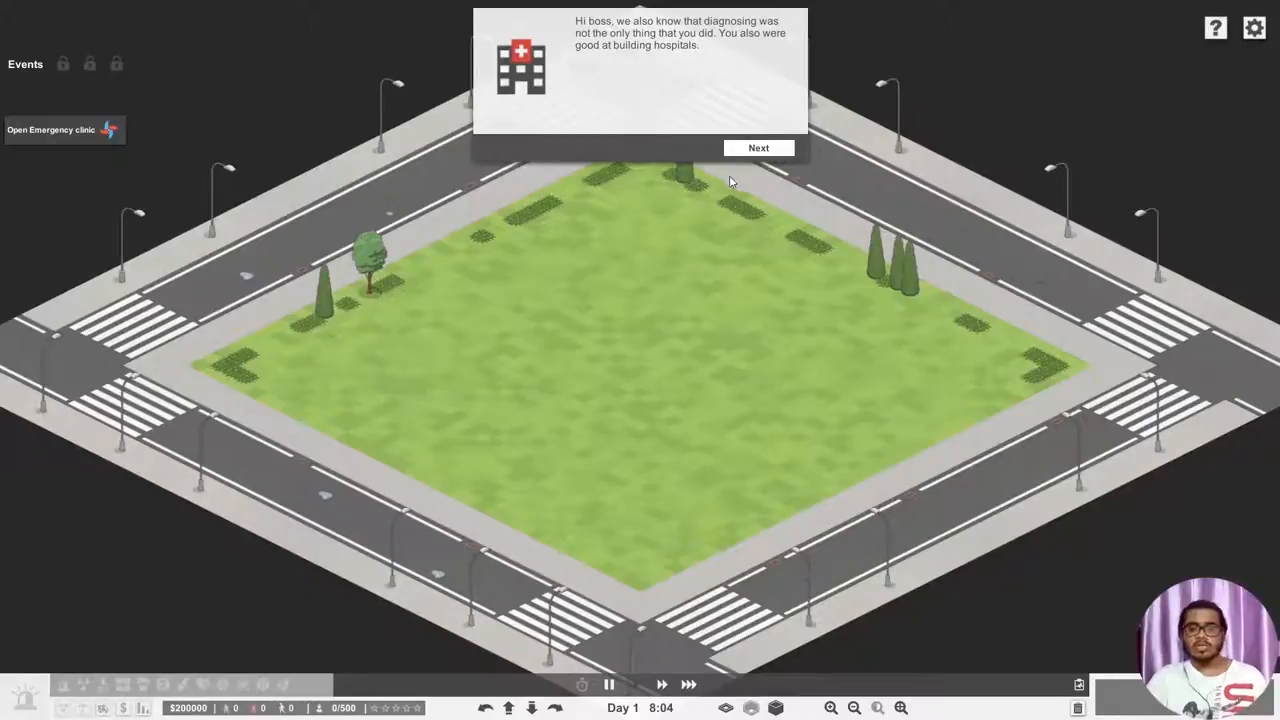
{"action": "mouse_move", "coordinate": [560, 104]}
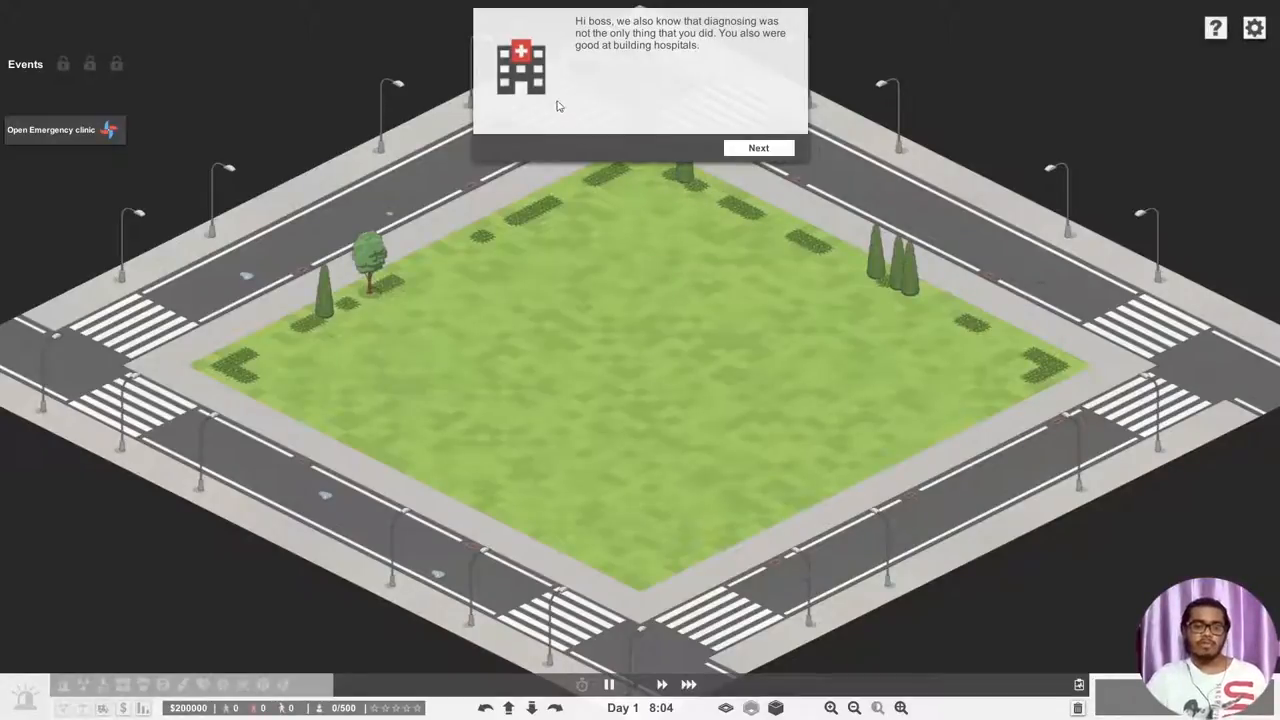
{"action": "mouse_move", "coordinate": [536, 392]}
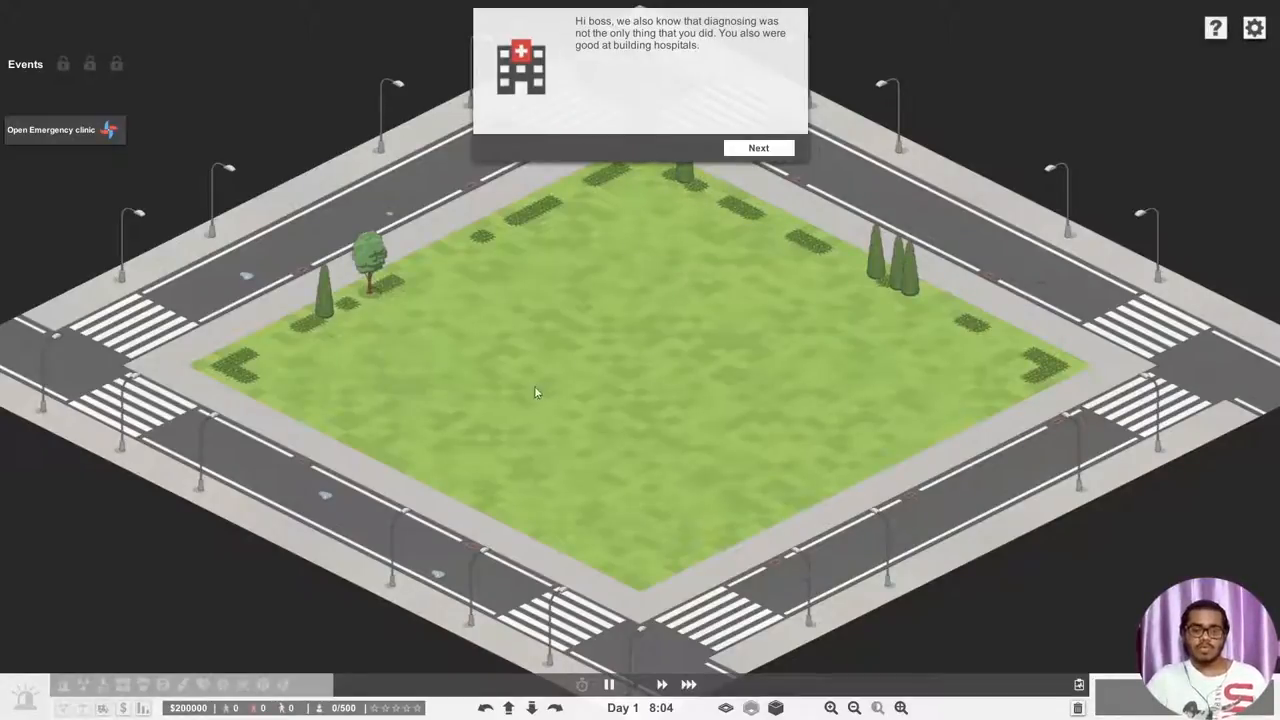
{"action": "mouse_move", "coordinate": [439, 322]}
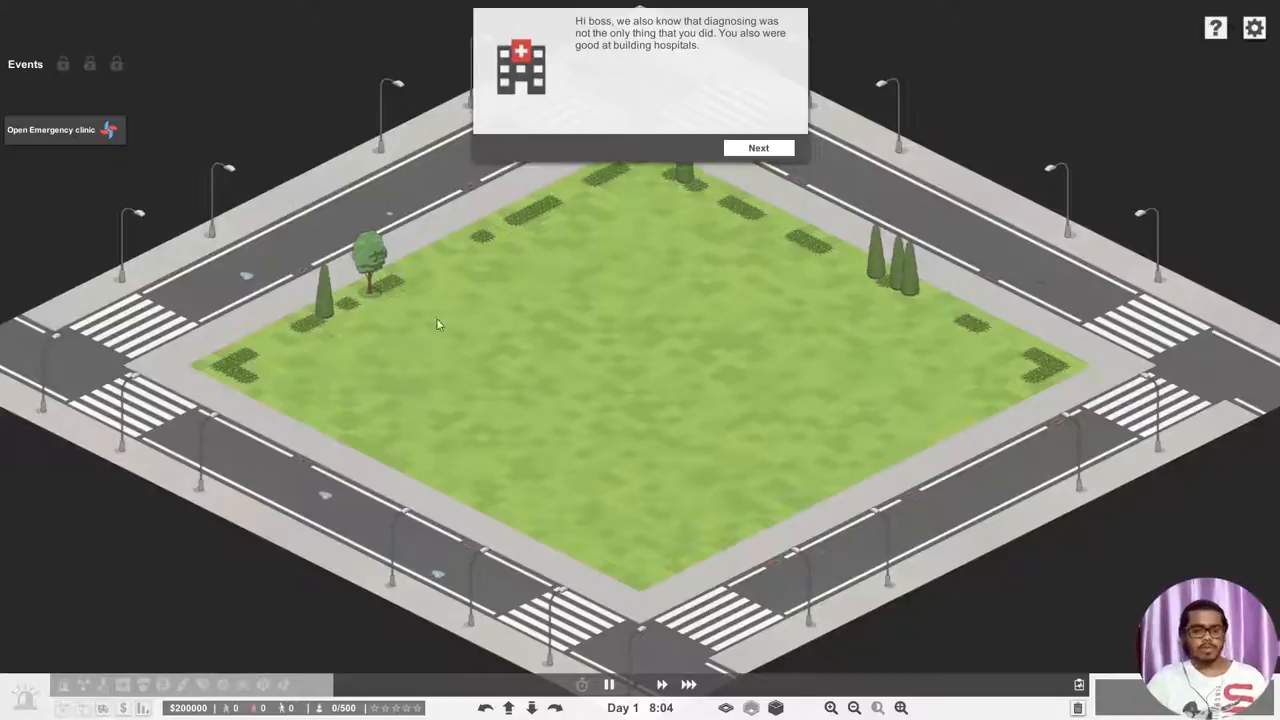
{"action": "mouse_move", "coordinate": [702, 350]}
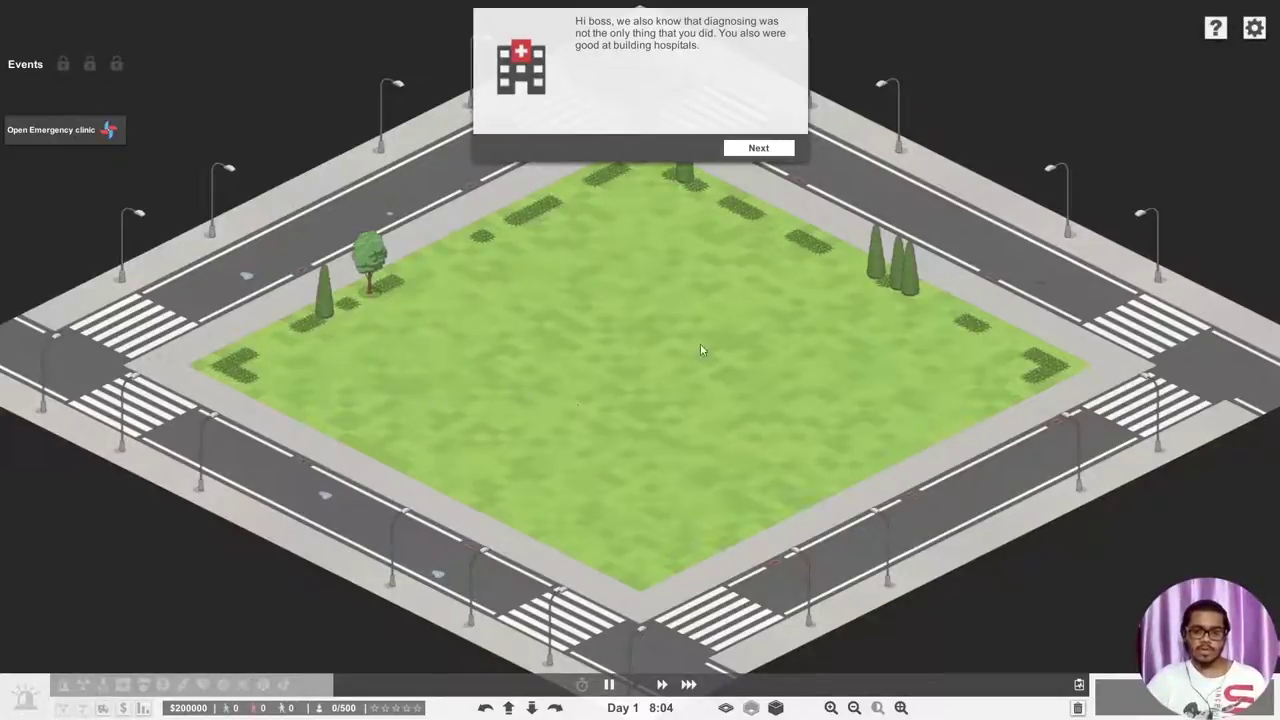
{"action": "mouse_move", "coordinate": [694, 325]}
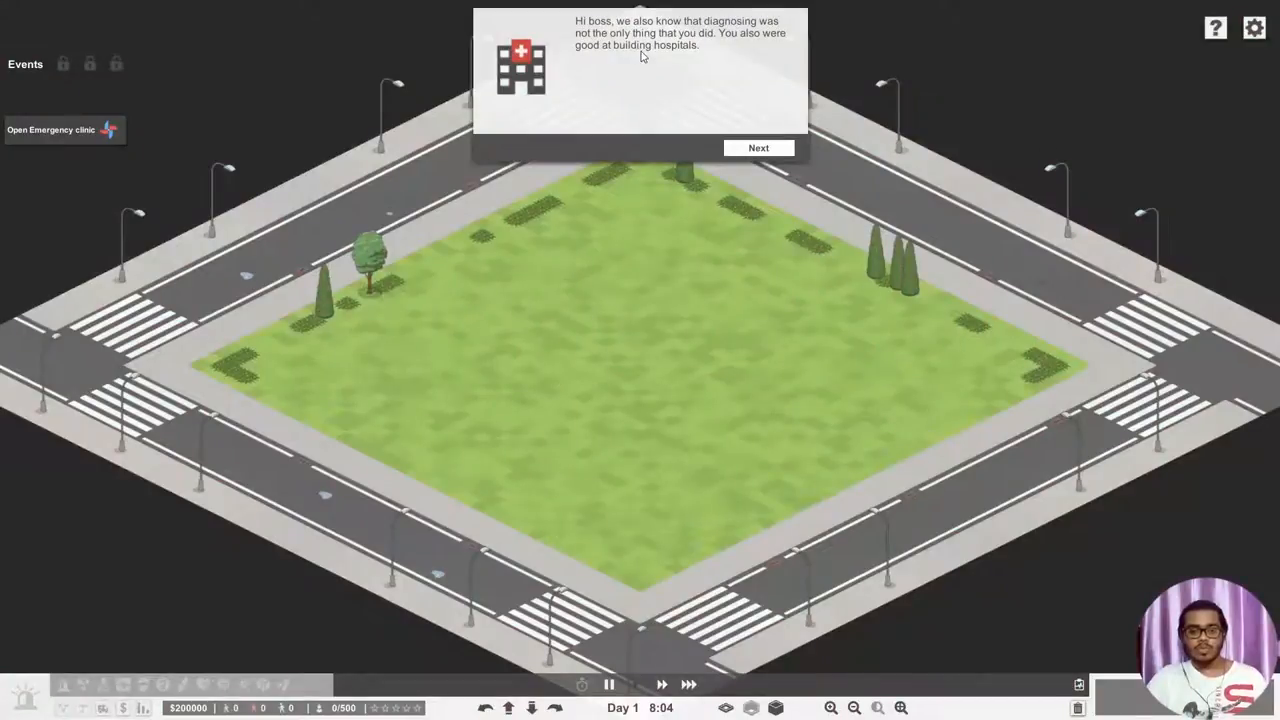
{"action": "mouse_move", "coordinate": [662, 62]}
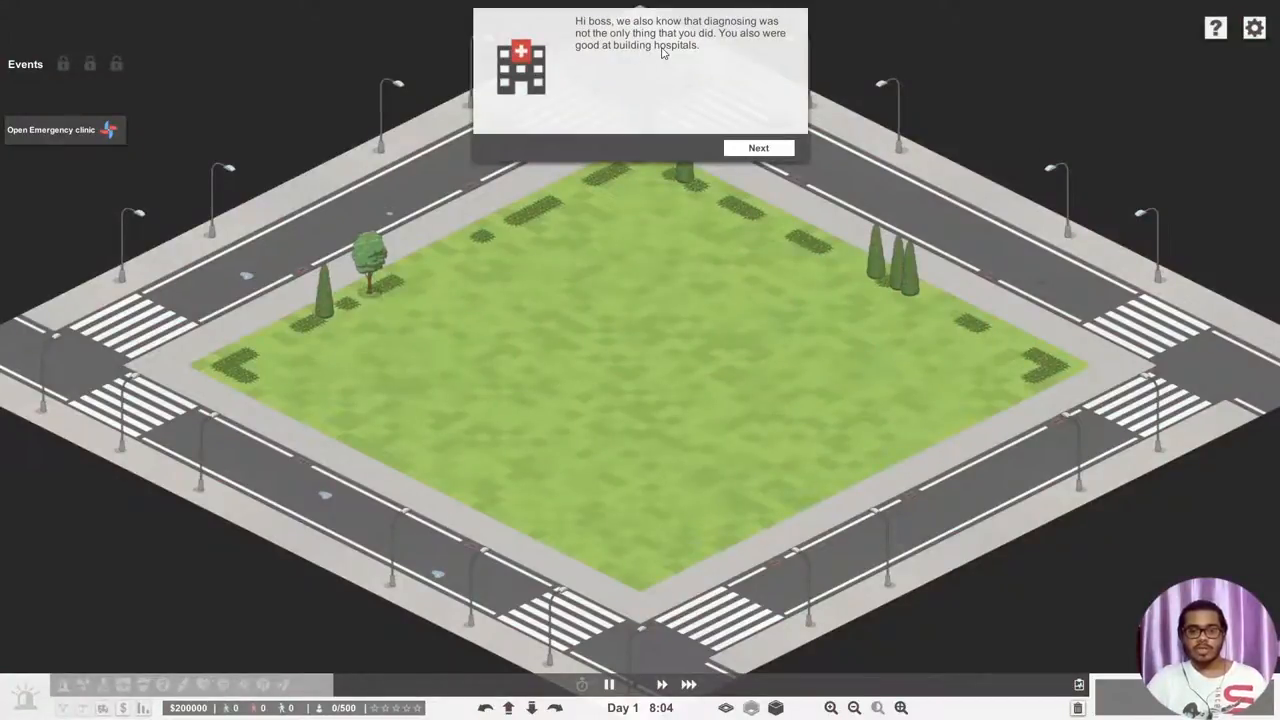
{"action": "mouse_move", "coordinate": [680, 133]}
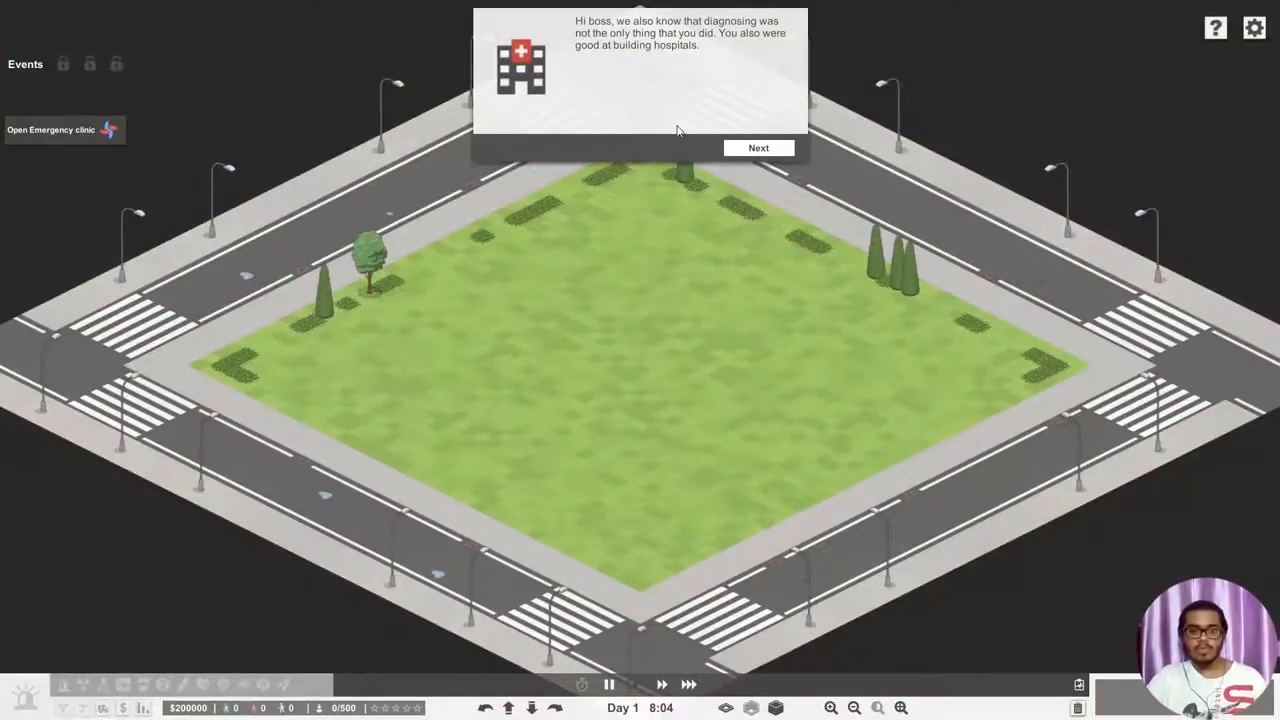
- Advance the tutorial from the greeting to the welcome message about the new property
{"action": "left_click", "coordinate": [759, 147]}
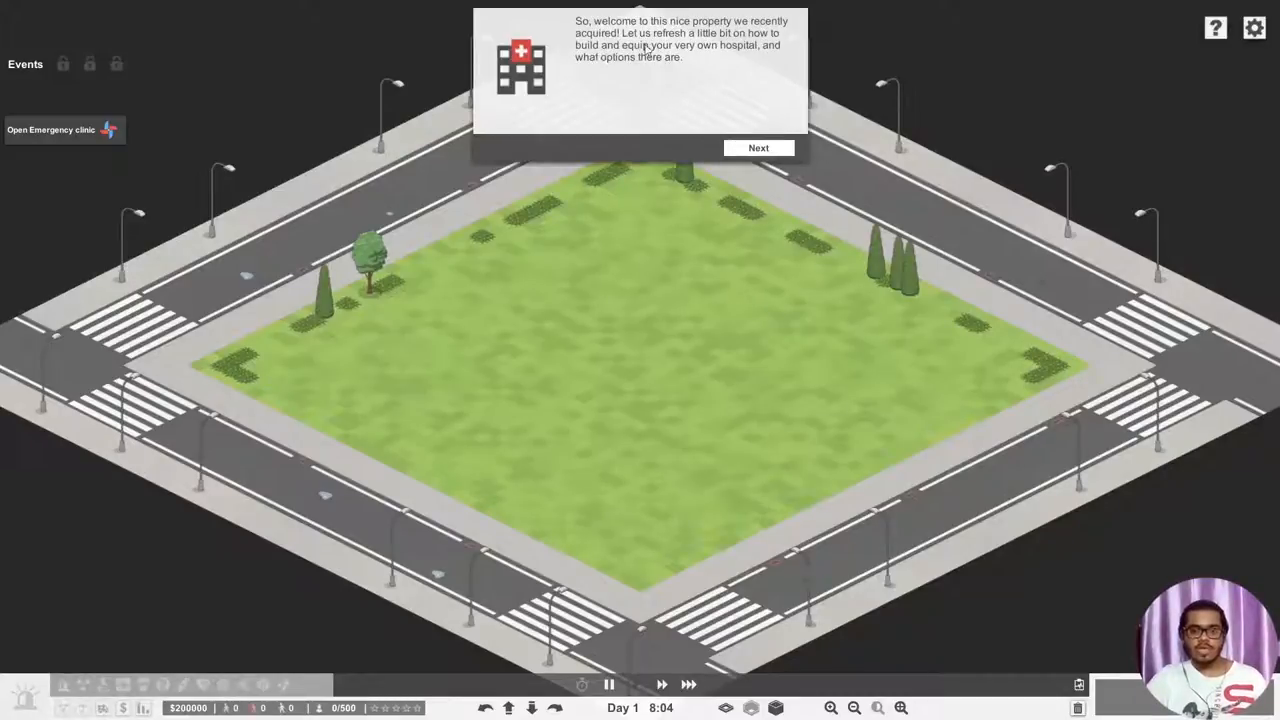
{"action": "mouse_move", "coordinate": [682, 72]}
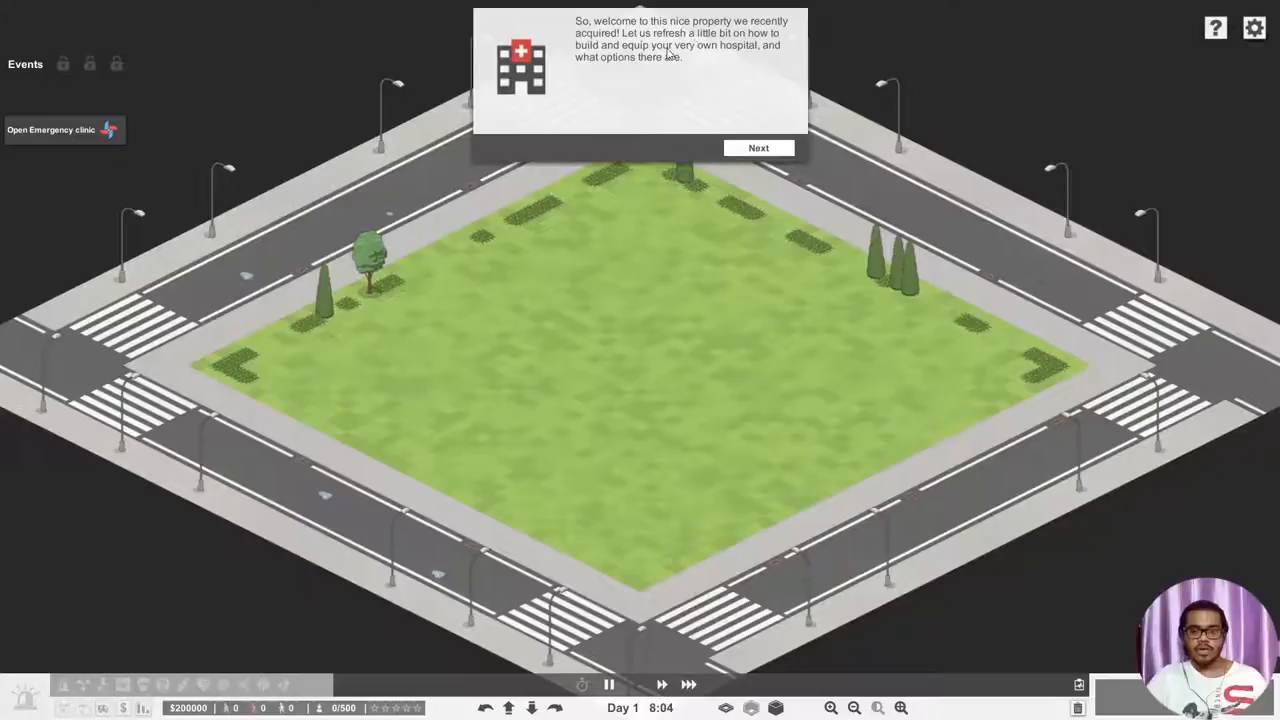
{"action": "mouse_move", "coordinate": [598, 82]}
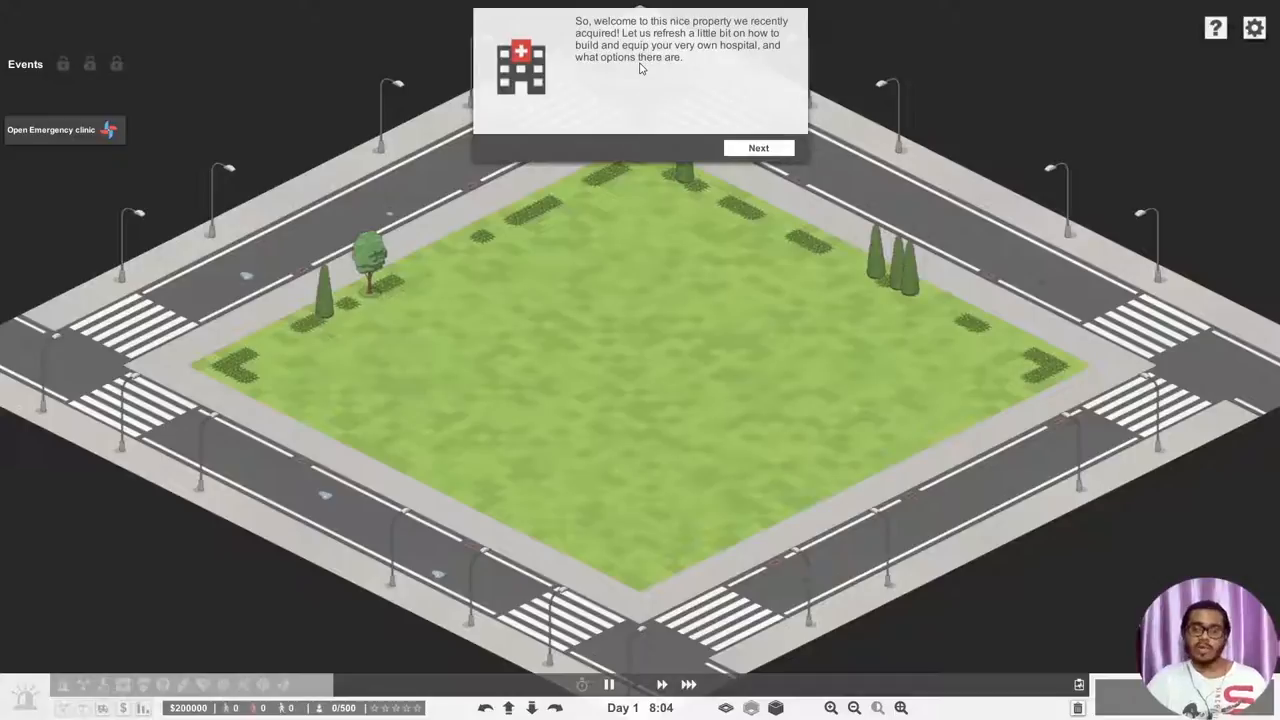
{"action": "mouse_move", "coordinate": [672, 90]}
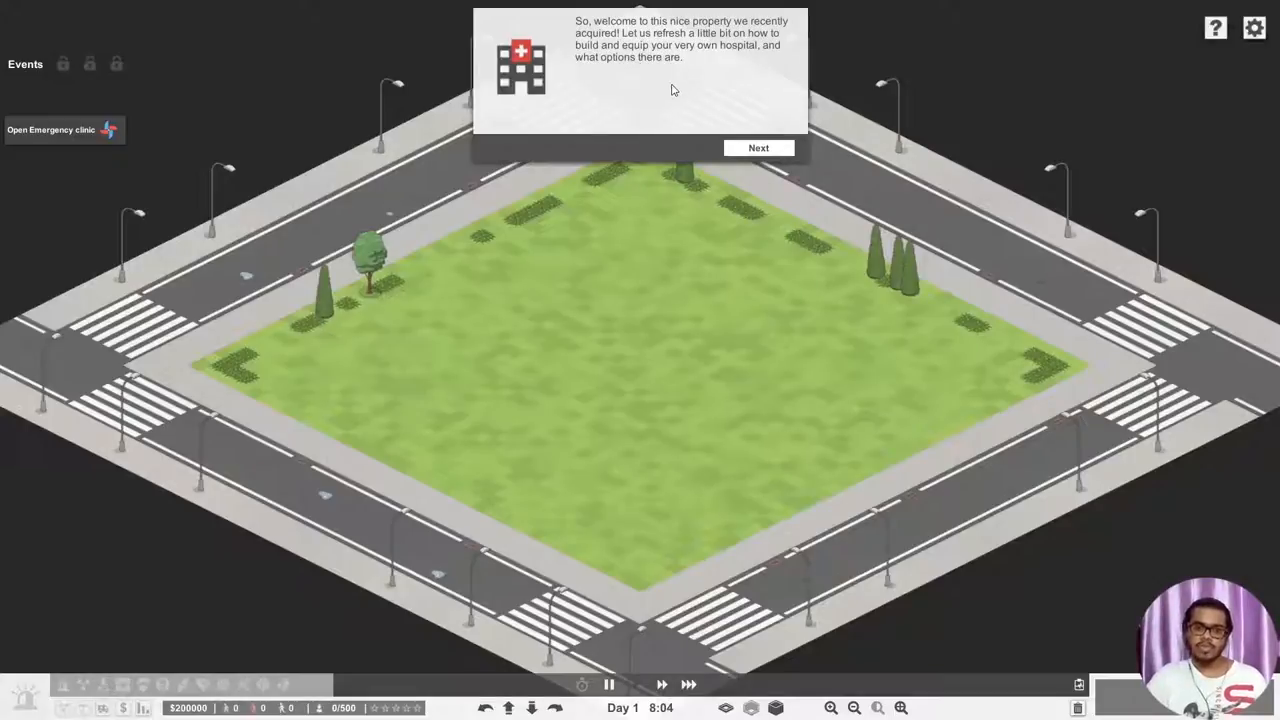
- Continue the tutorial to the prompt about building a small clinic in building mode
{"action": "left_click", "coordinate": [758, 147]}
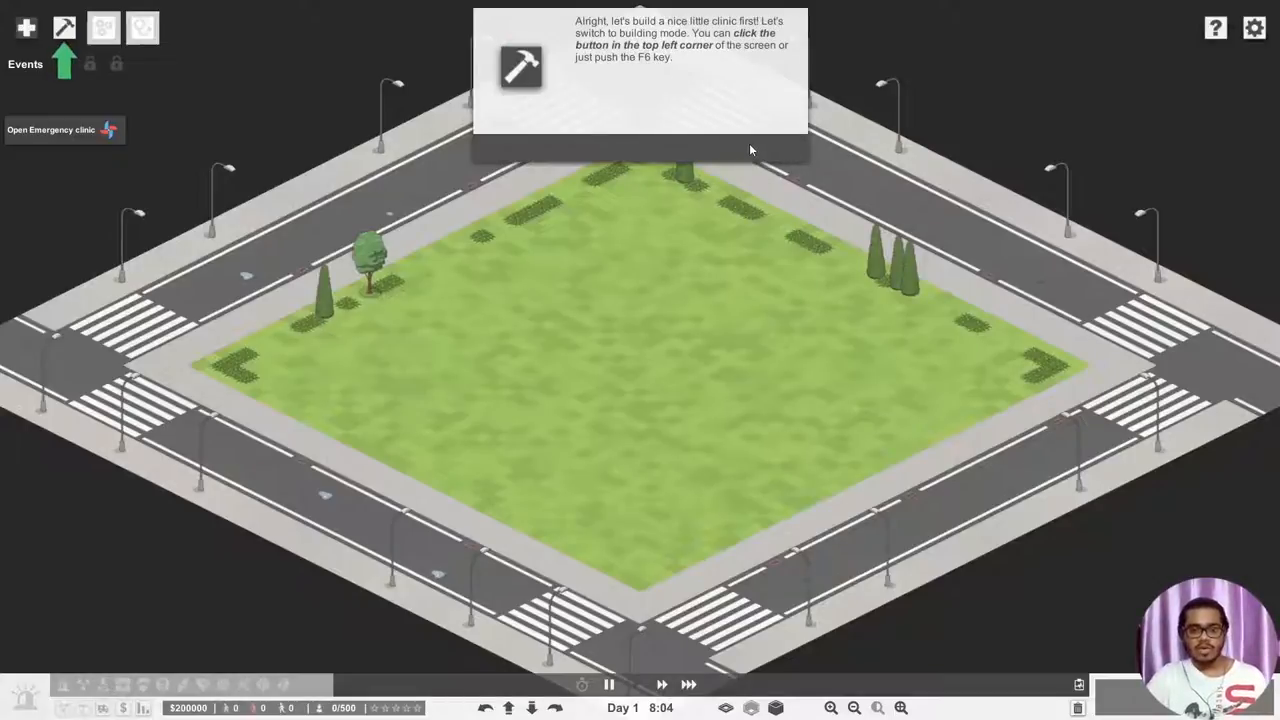
{"action": "mouse_move", "coordinate": [728, 128]}
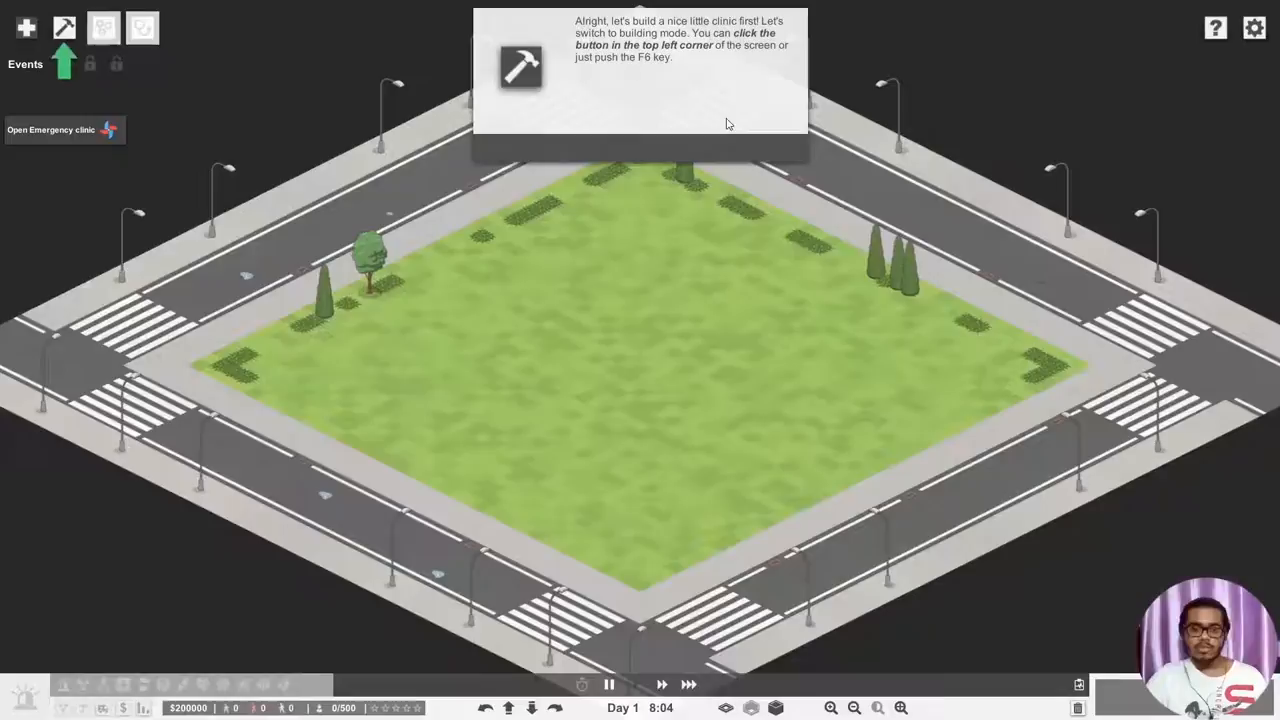
{"action": "mouse_move", "coordinate": [665, 89]}
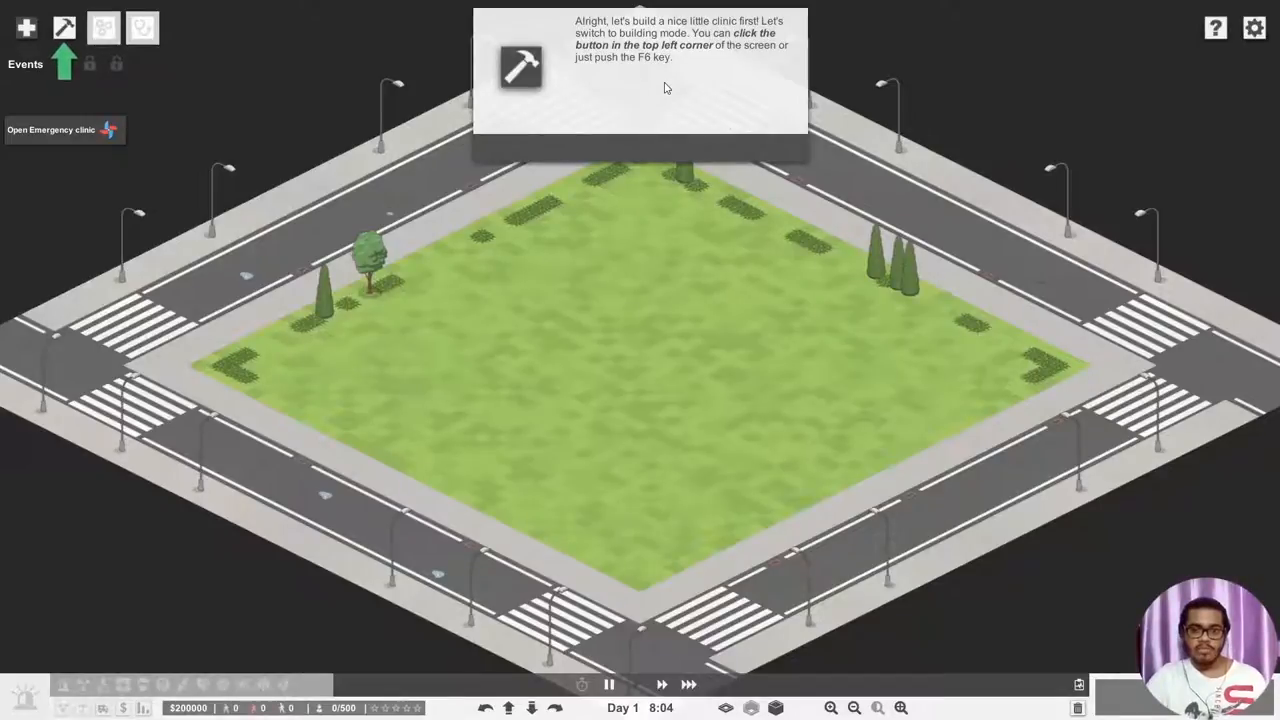
{"action": "mouse_move", "coordinate": [319, 107]}
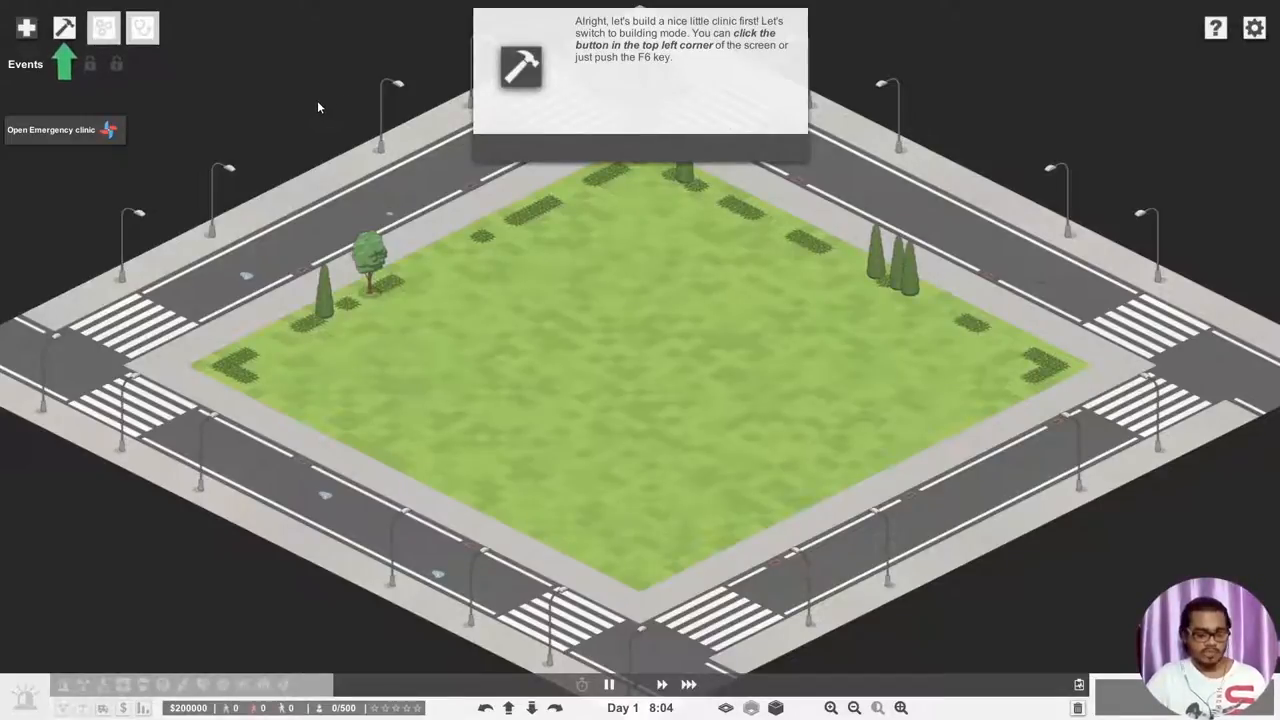
- Enter building mode and lay a large foundation slab across the middle of the lot
{"action": "left_click", "coordinate": [64, 24]}
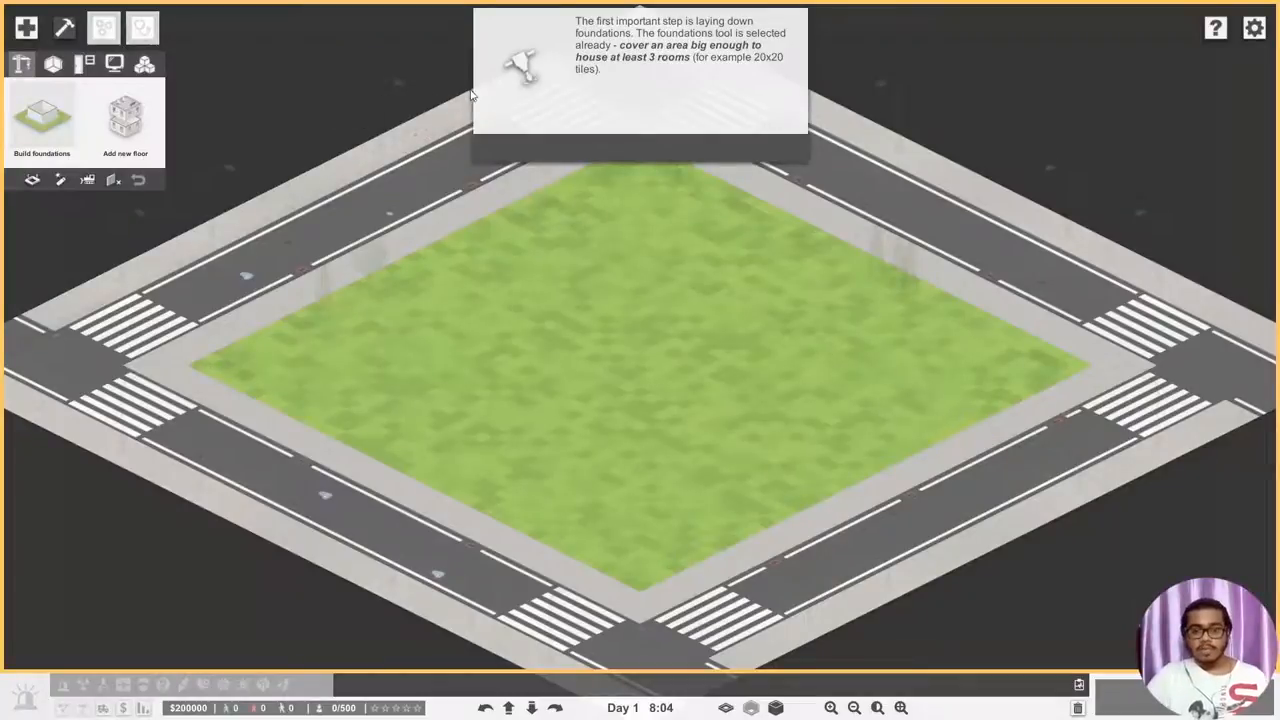
{"action": "mouse_move", "coordinate": [592, 92]}
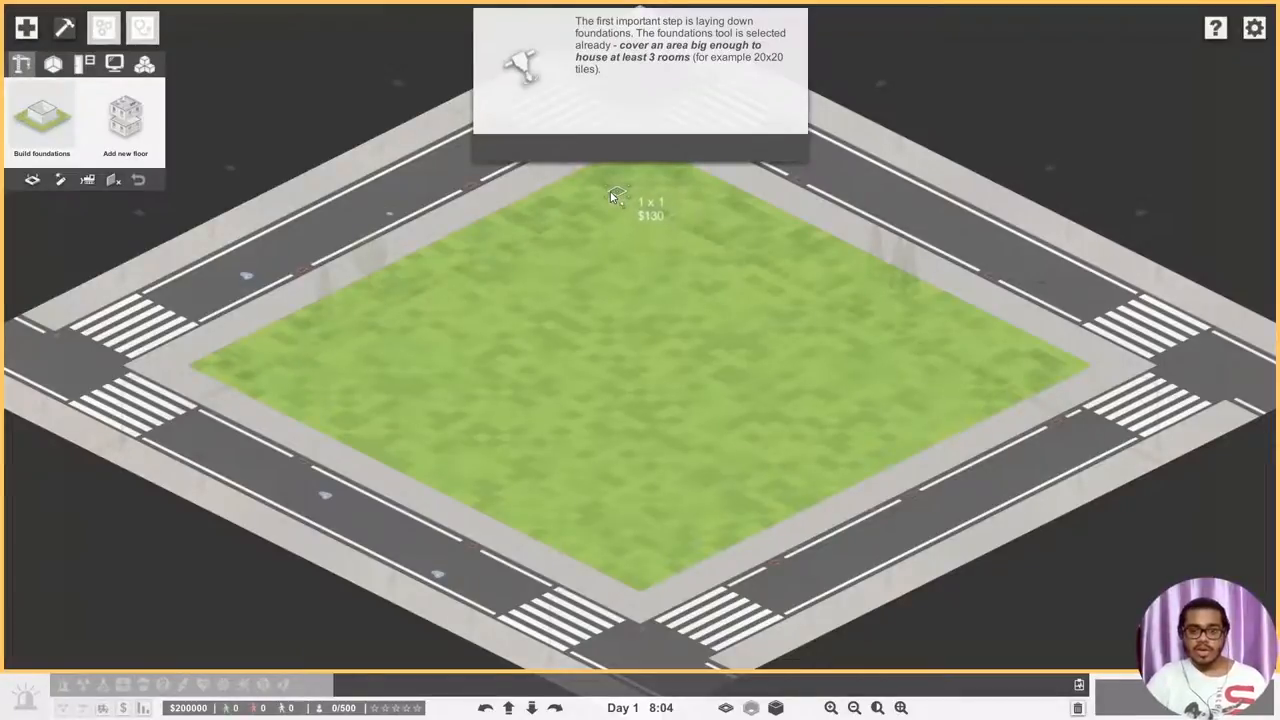
{"action": "mouse_move", "coordinate": [525, 252]}
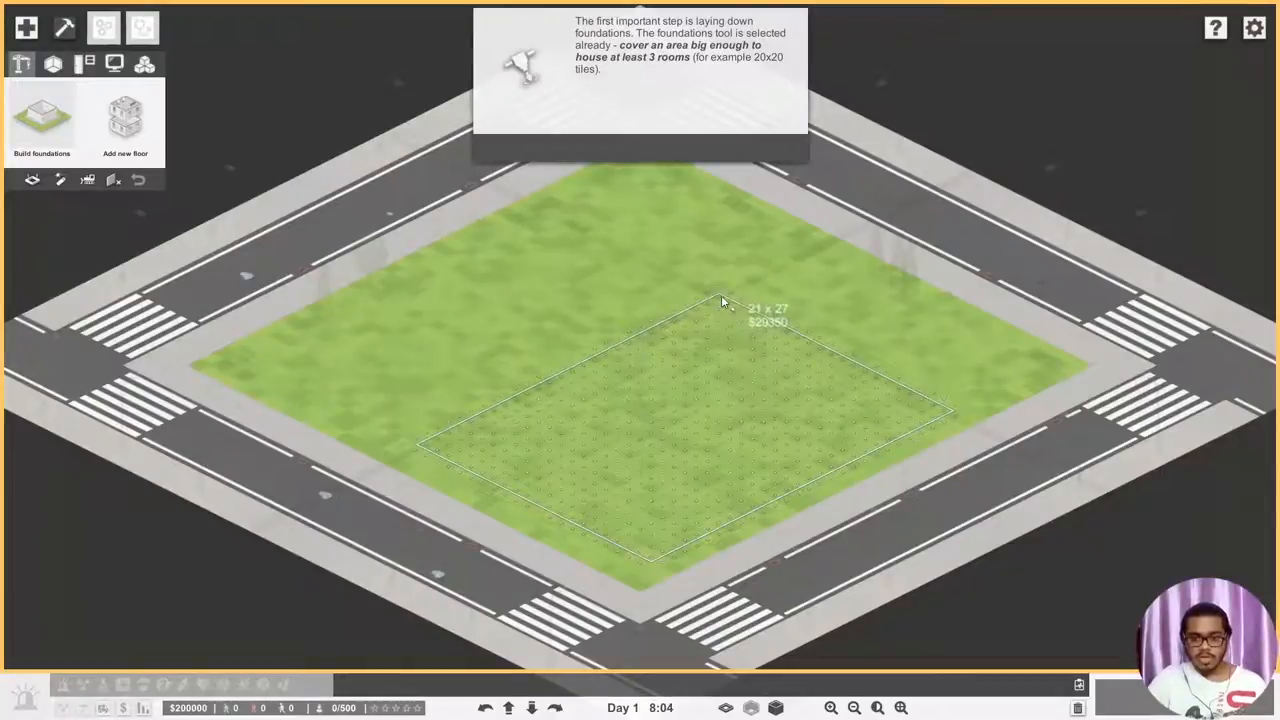
{"action": "left_click_drag", "start_coordinate": [725, 302], "coordinate": [738, 270]}
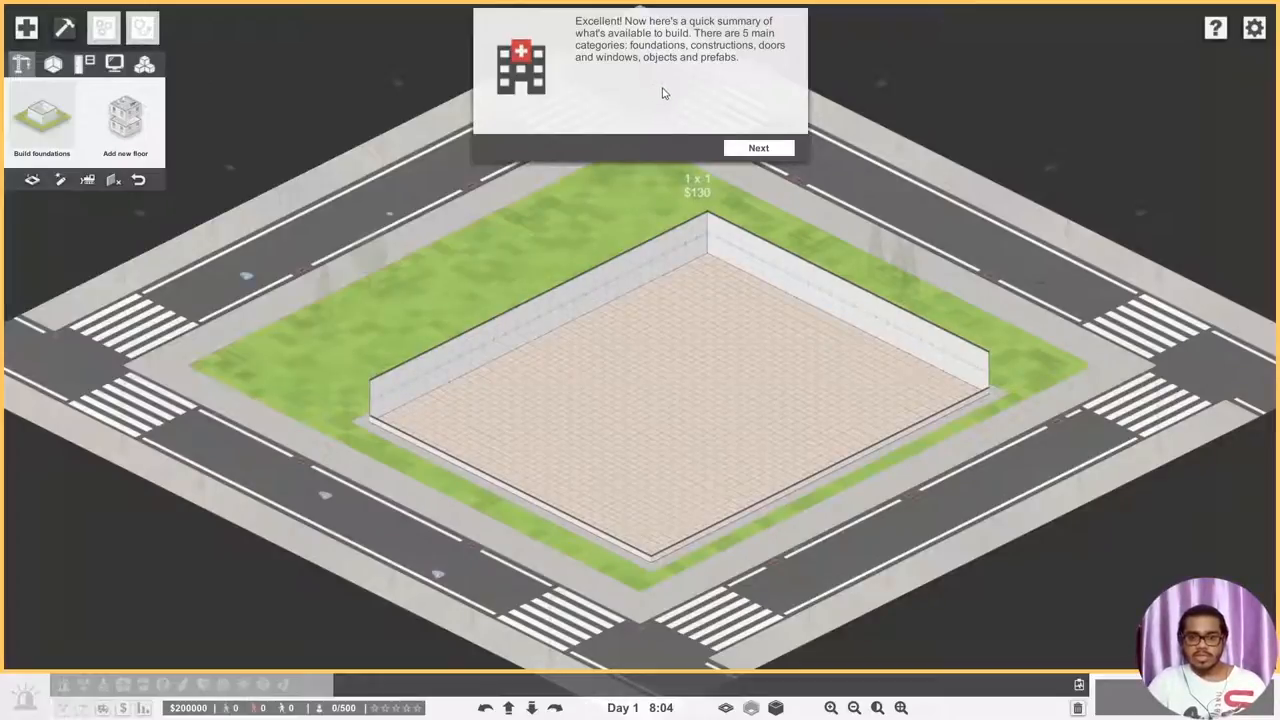
{"action": "mouse_move", "coordinate": [708, 117]}
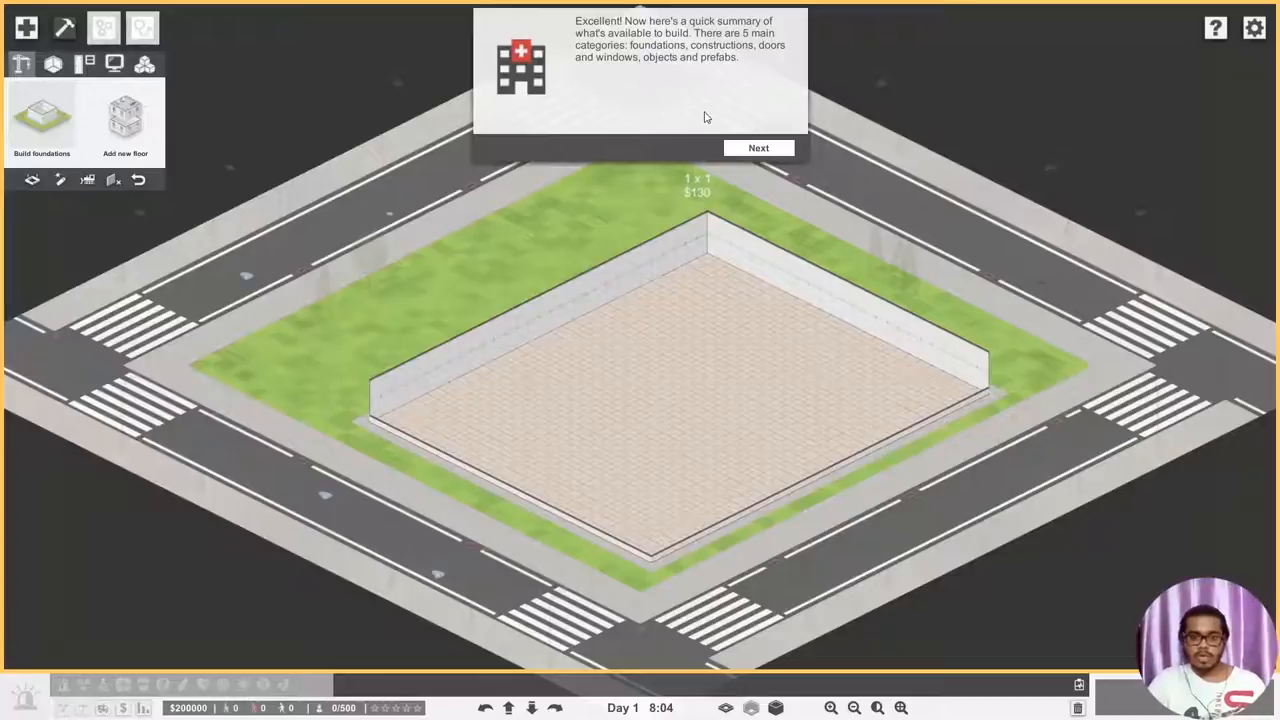
- Advance the tutorial through the build-category tips to the floor plan step
{"action": "left_click", "coordinate": [758, 147]}
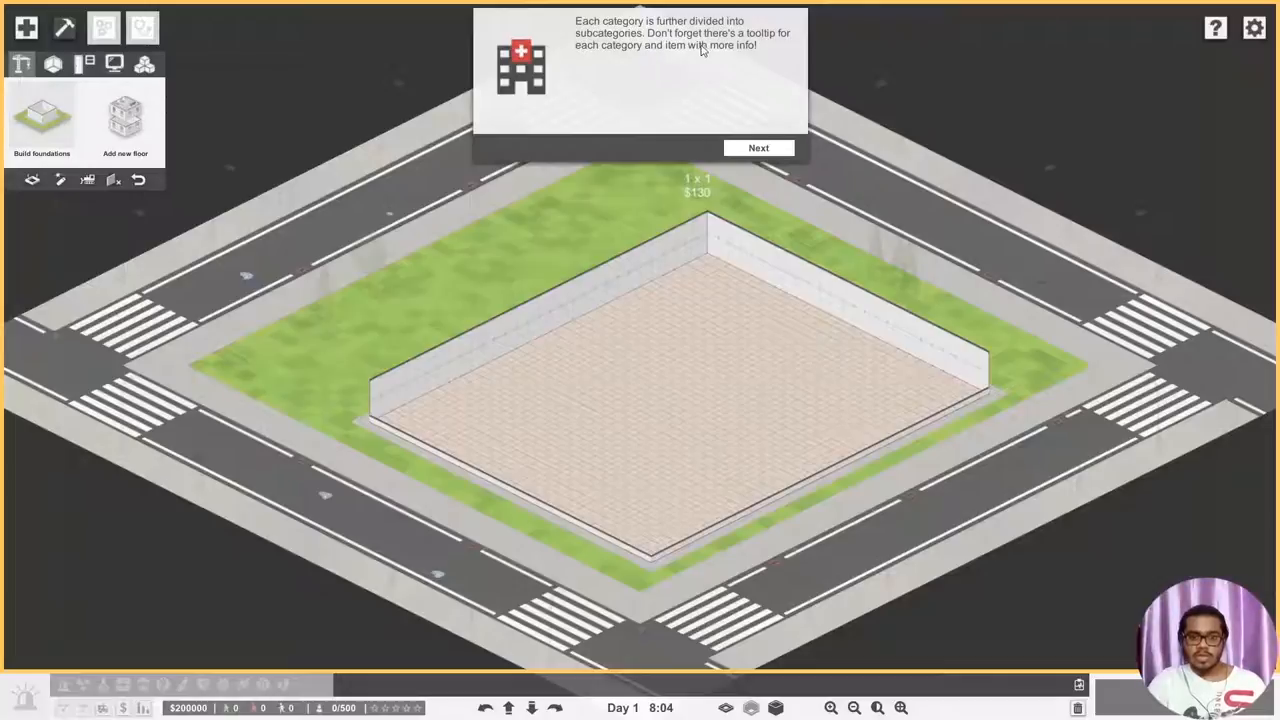
{"action": "mouse_move", "coordinate": [698, 65]}
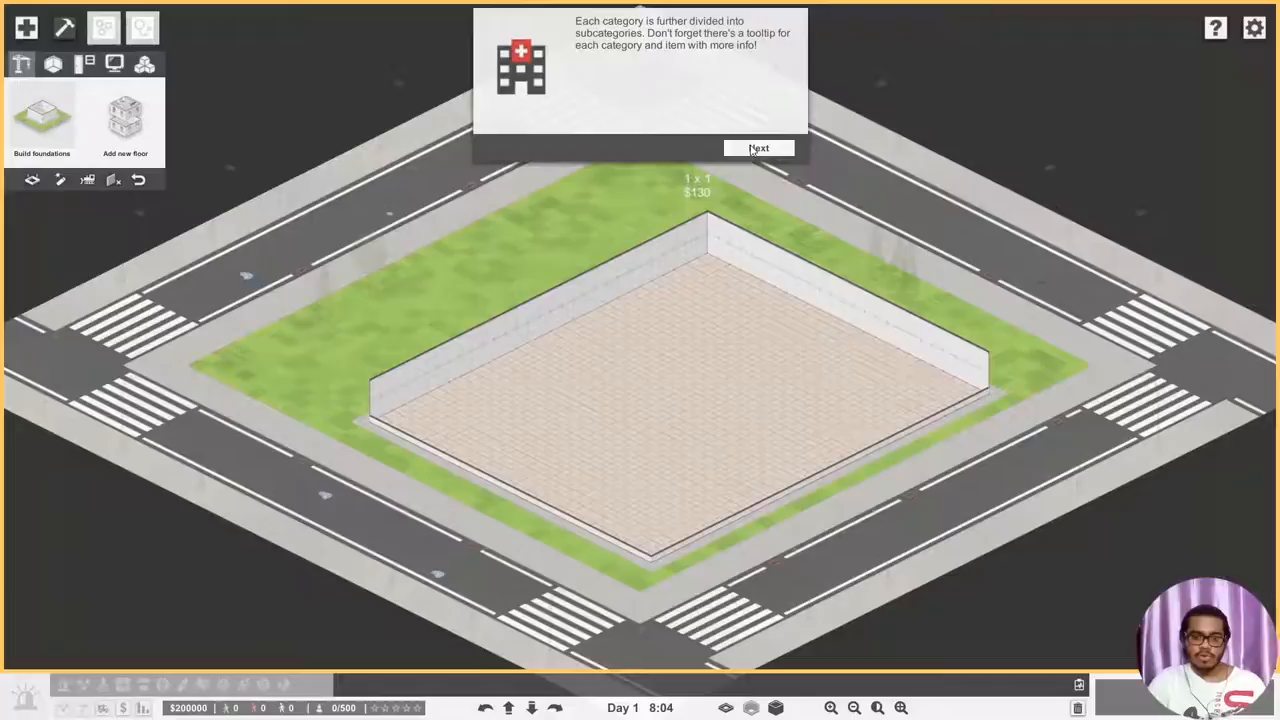
{"action": "left_click", "coordinate": [760, 147]}
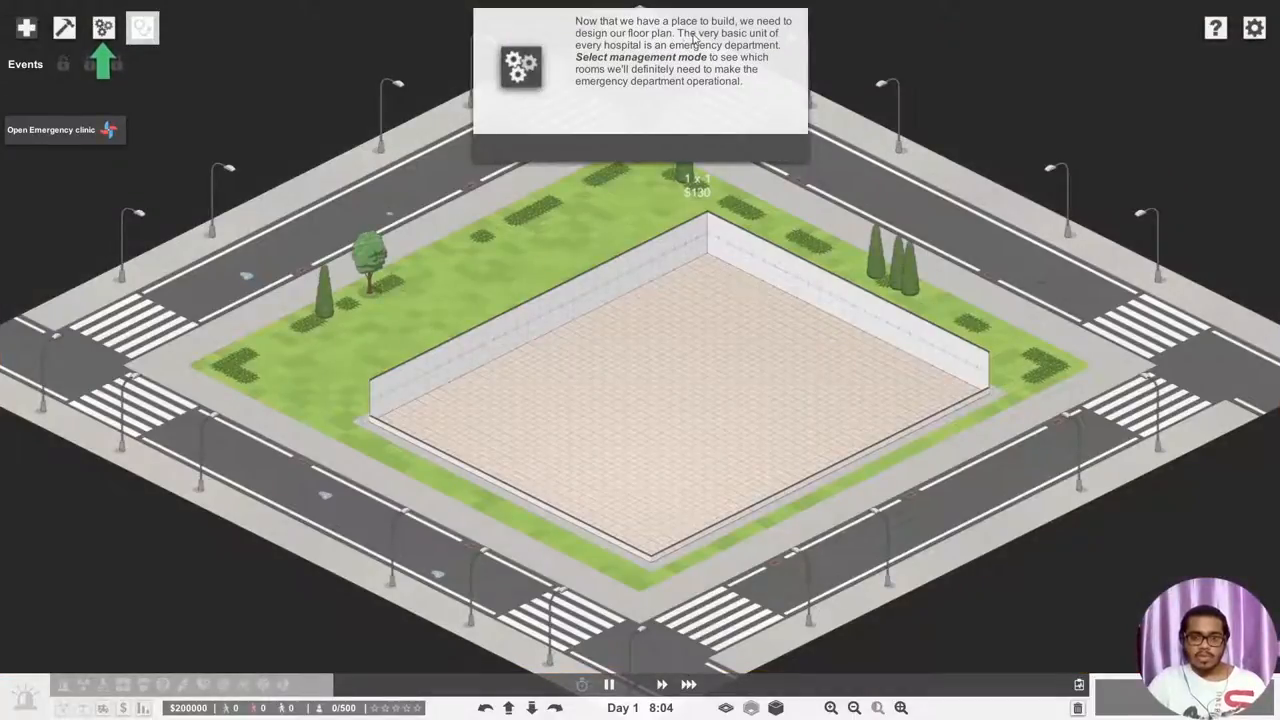
{"action": "mouse_move", "coordinate": [653, 52]}
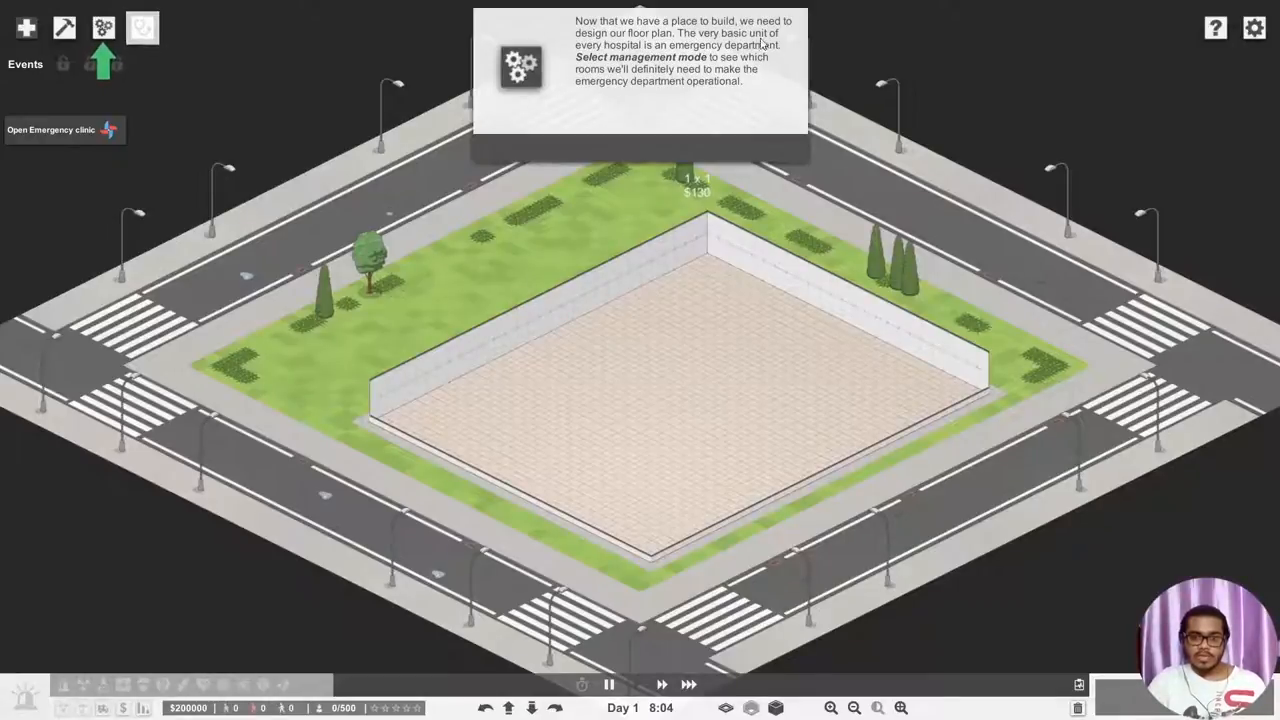
{"action": "mouse_move", "coordinate": [681, 74]}
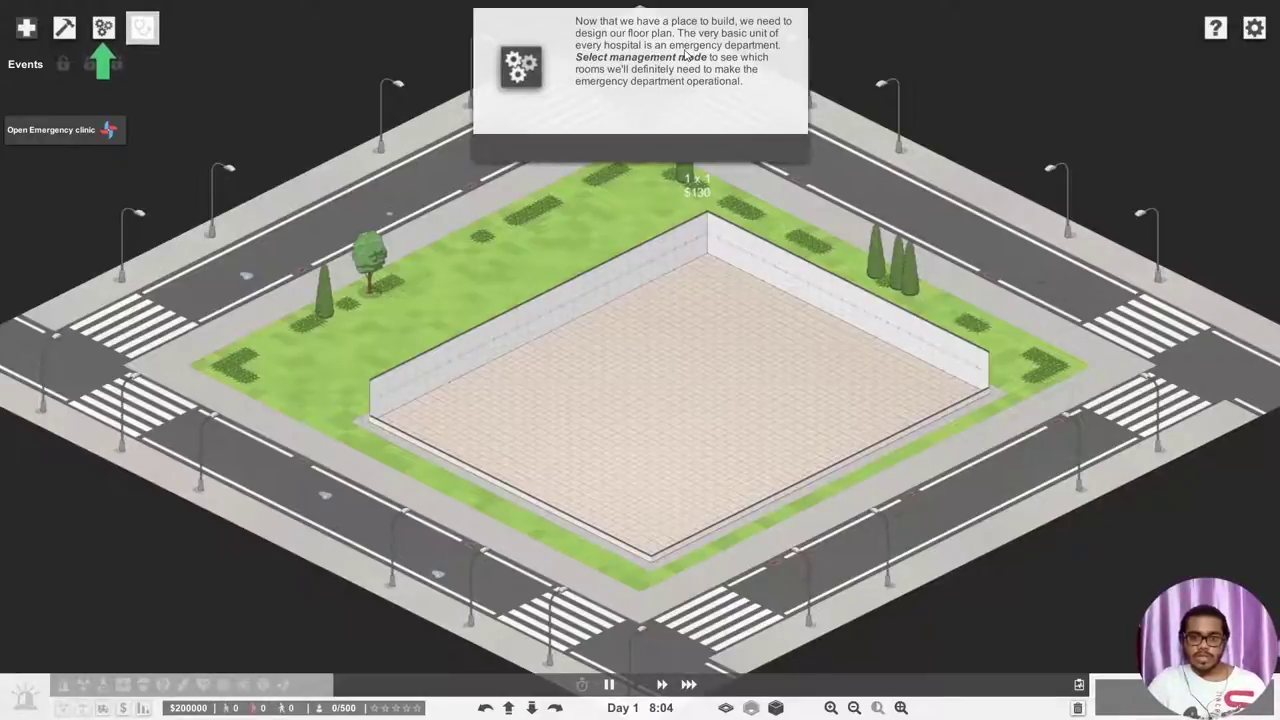
{"action": "mouse_move", "coordinate": [620, 96]}
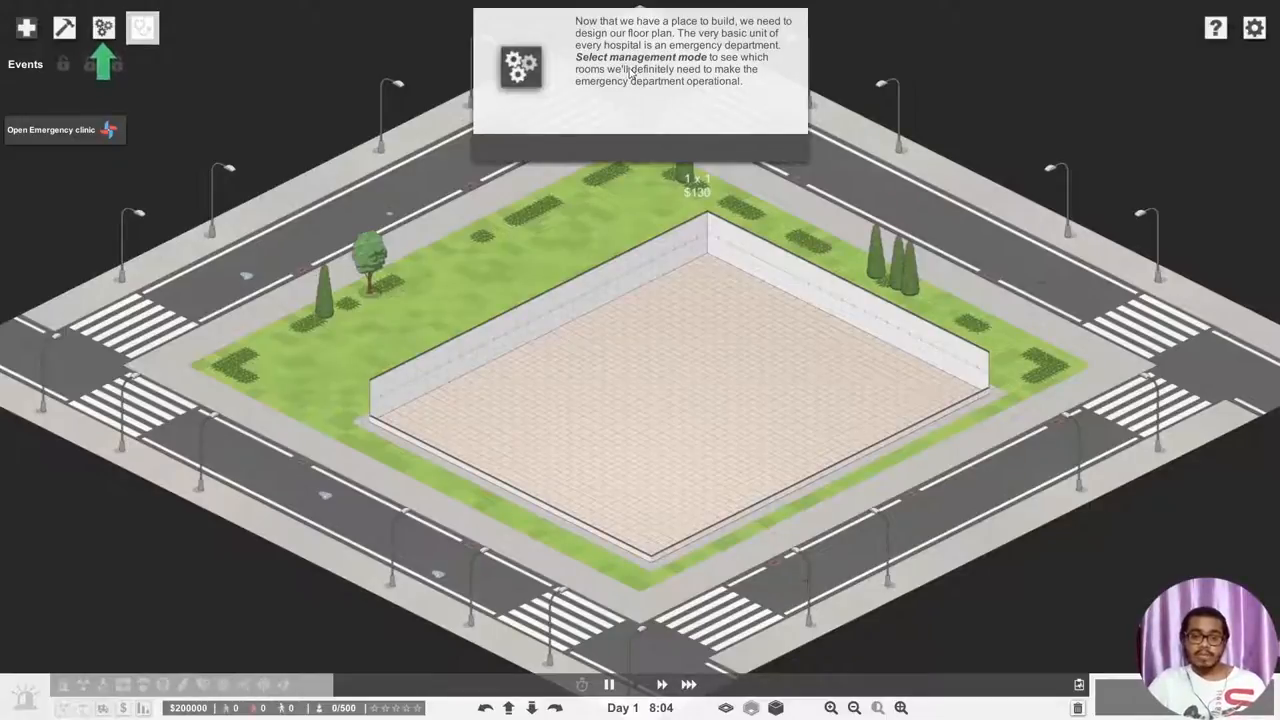
{"action": "mouse_move", "coordinate": [631, 94]}
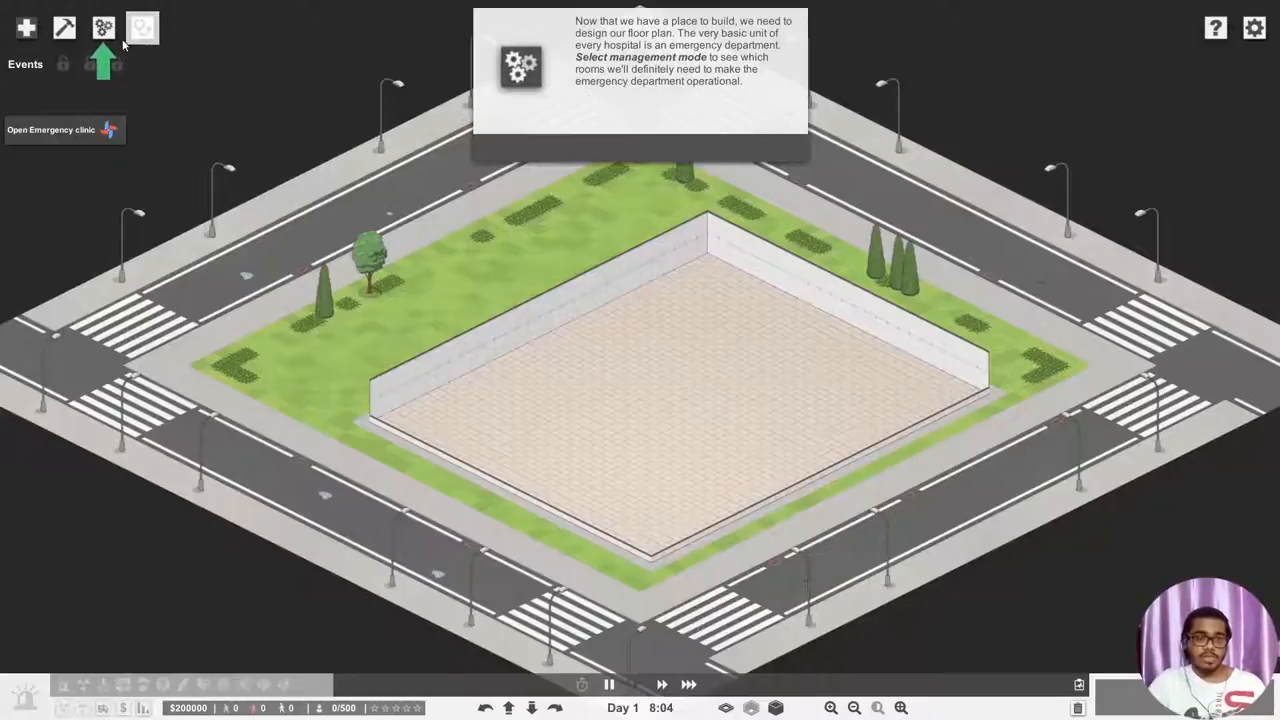
{"action": "mouse_move", "coordinate": [101, 24]}
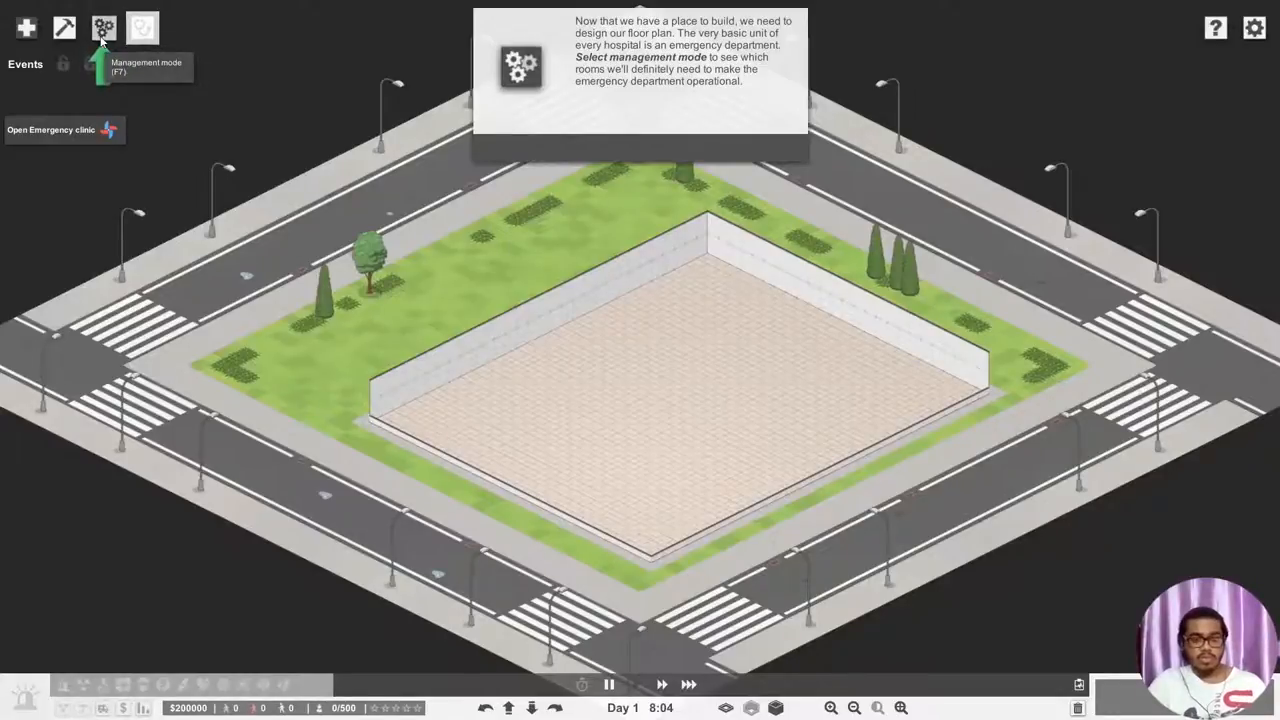
- Enter management mode to see the rooms the emergency clinic needs
{"action": "left_click", "coordinate": [100, 22]}
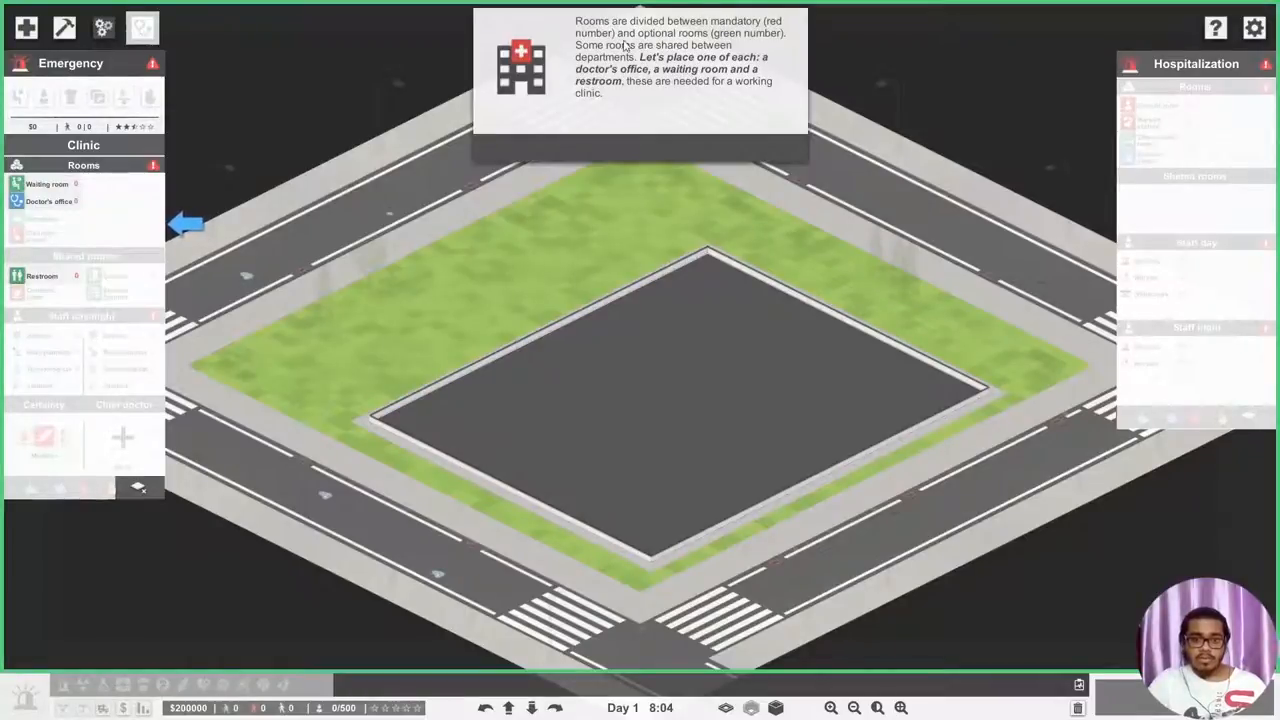
{"action": "mouse_move", "coordinate": [455, 157]}
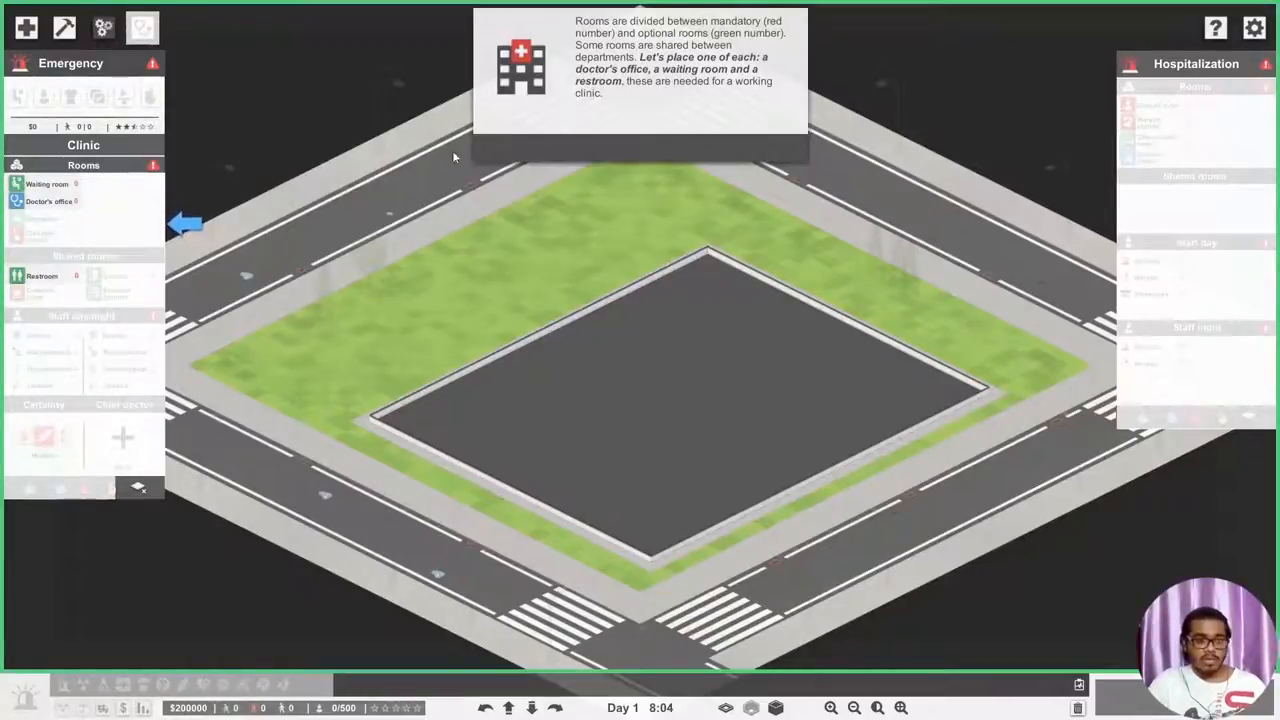
{"action": "mouse_move", "coordinate": [693, 56]}
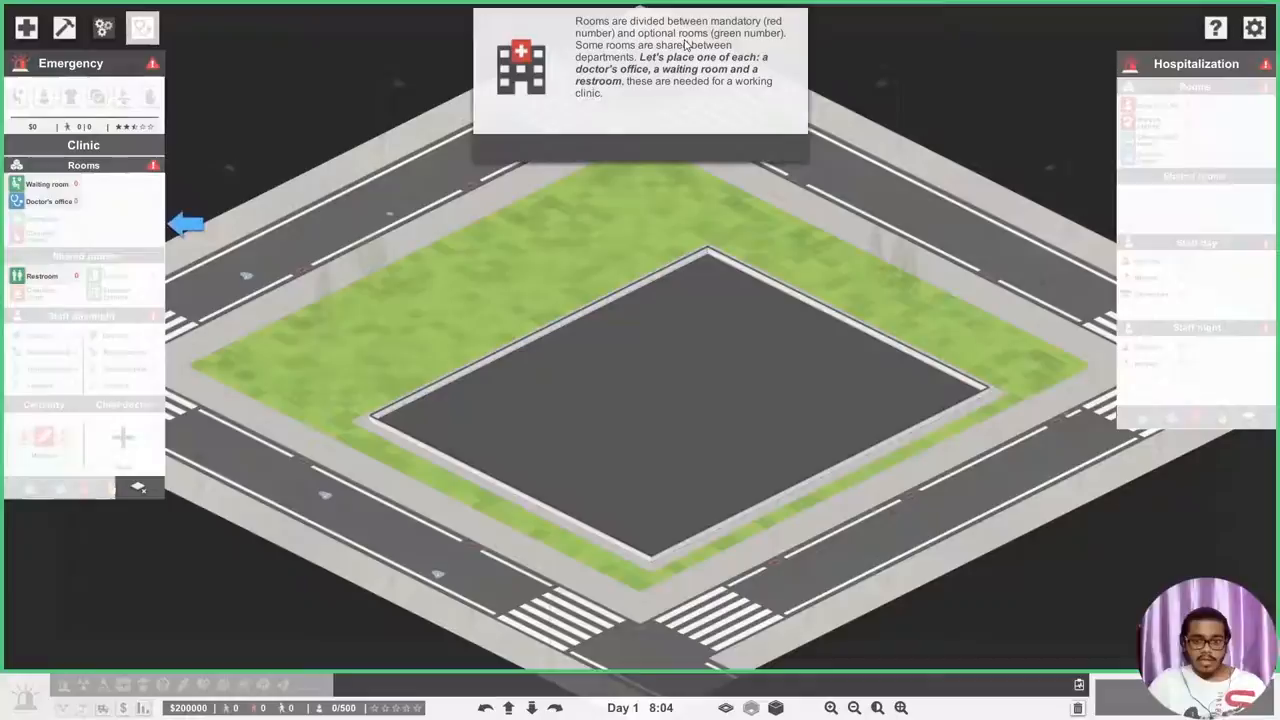
{"action": "mouse_move", "coordinate": [454, 111]}
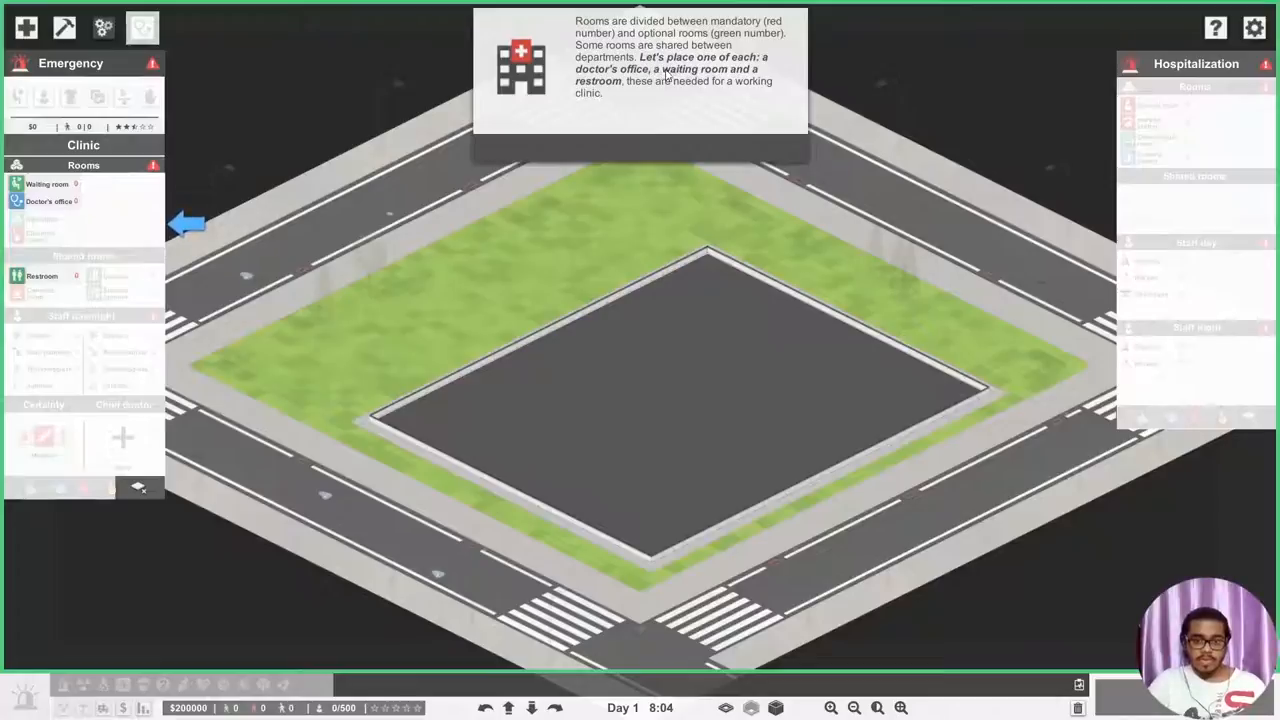
{"action": "mouse_move", "coordinate": [666, 96]}
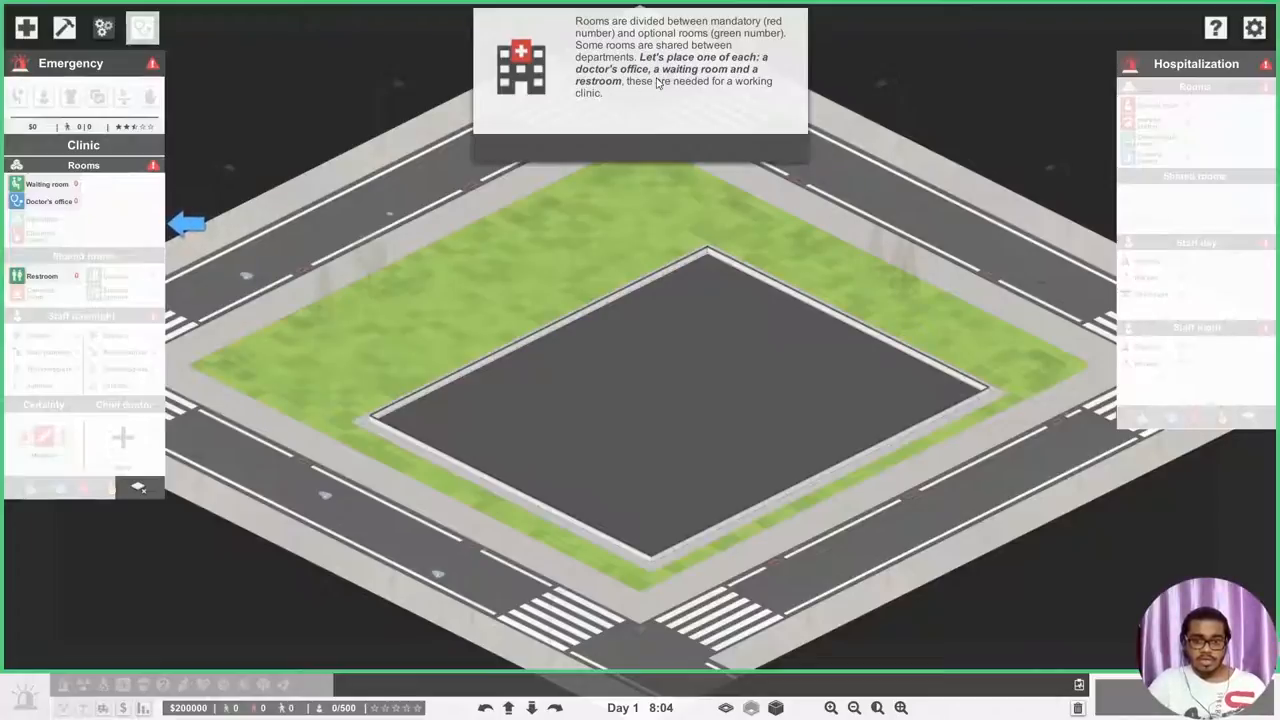
{"action": "mouse_move", "coordinate": [637, 105]}
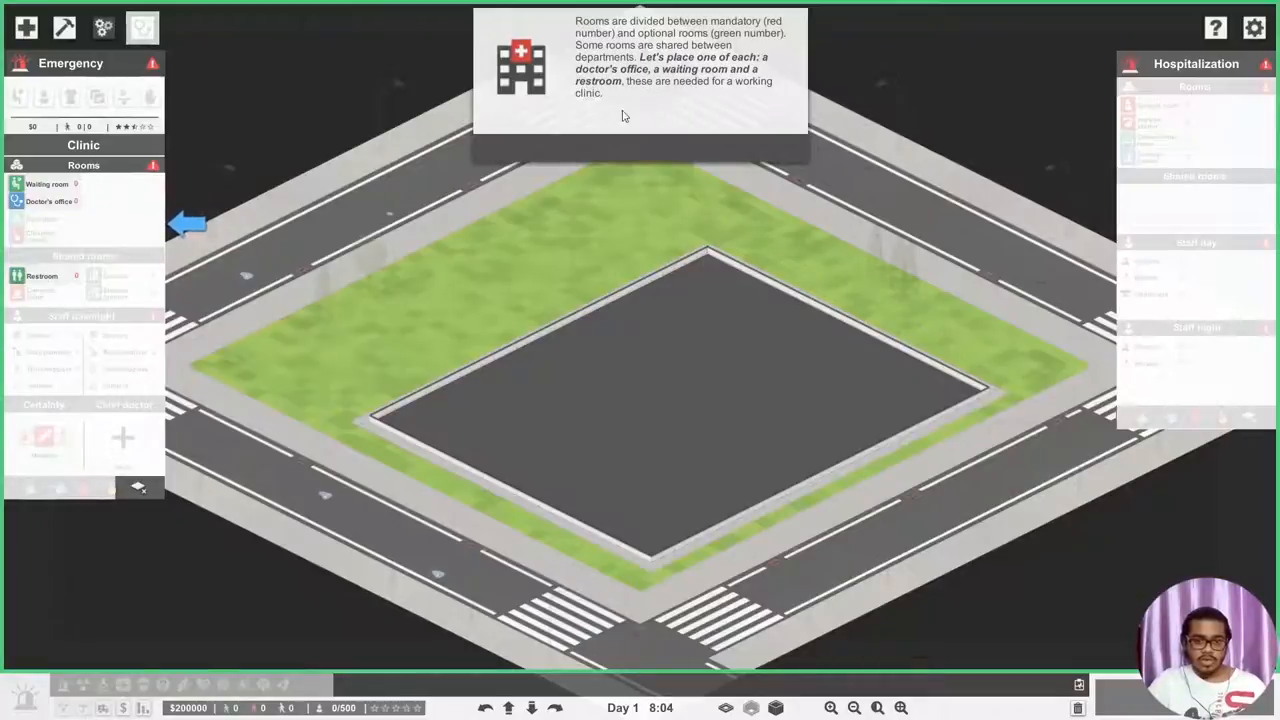
{"action": "mouse_move", "coordinate": [55, 186]}
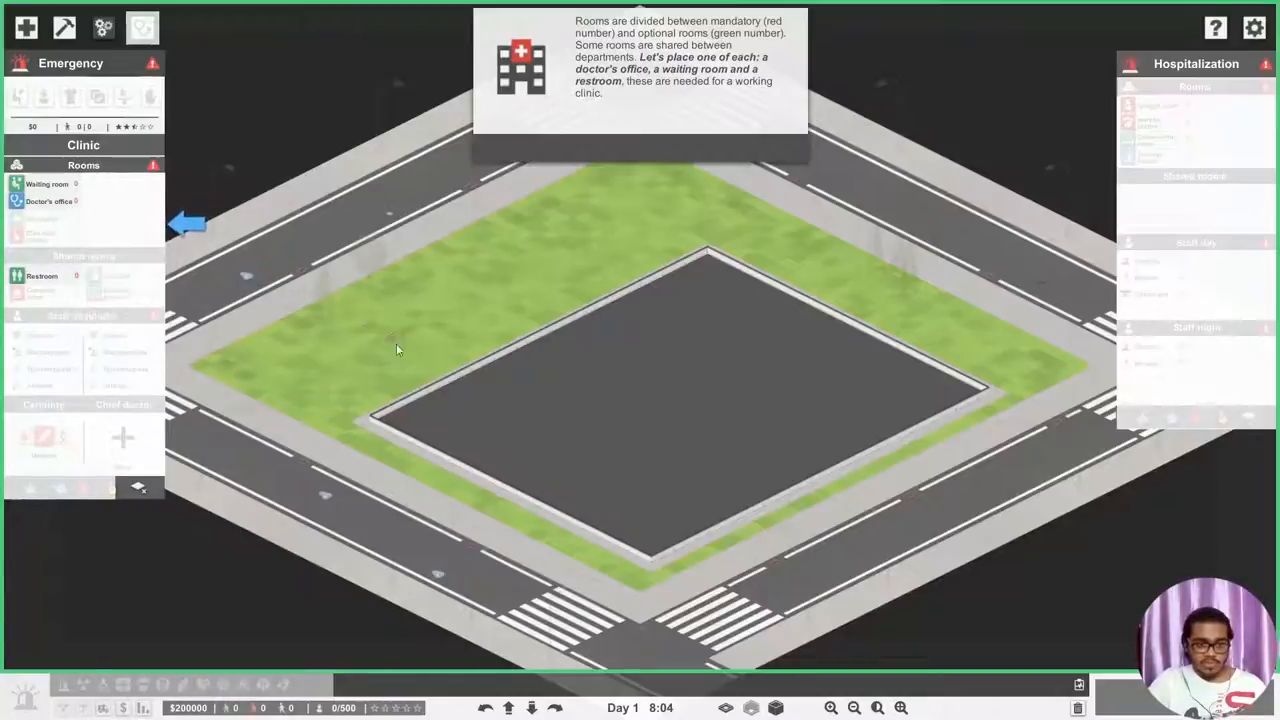
{"action": "mouse_move", "coordinate": [55, 205]}
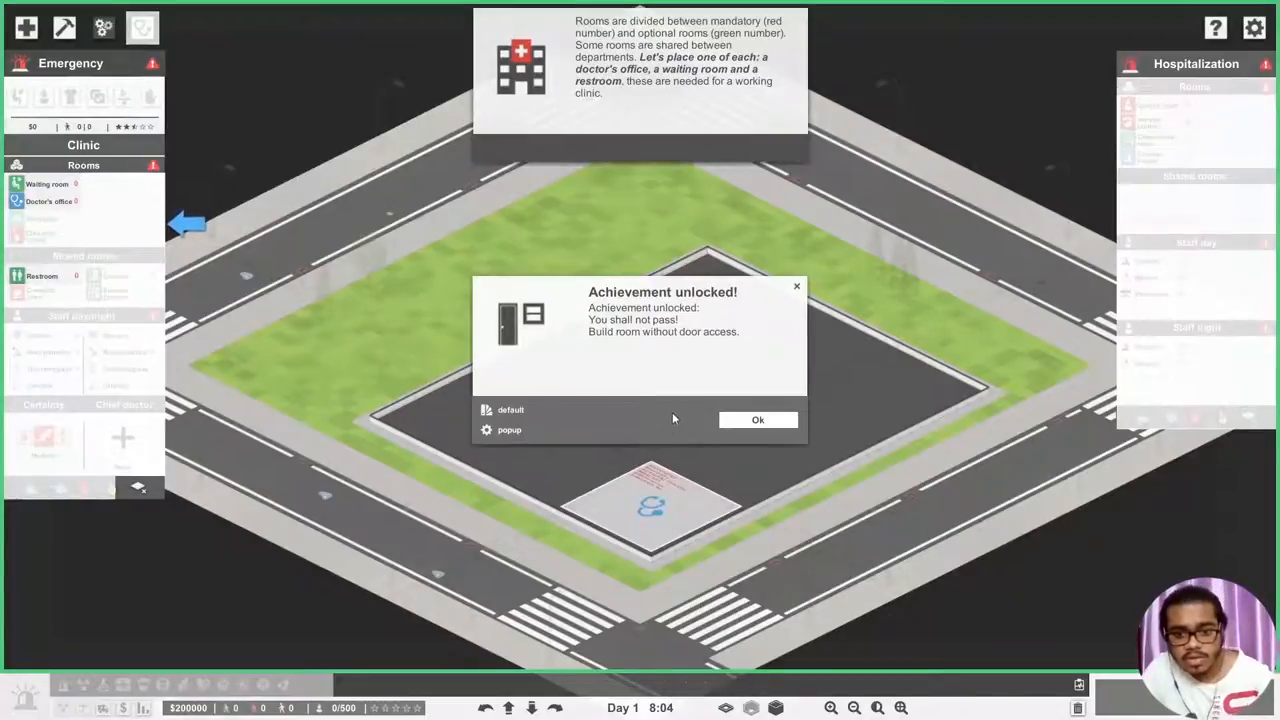
{"action": "mouse_move", "coordinate": [717, 414]}
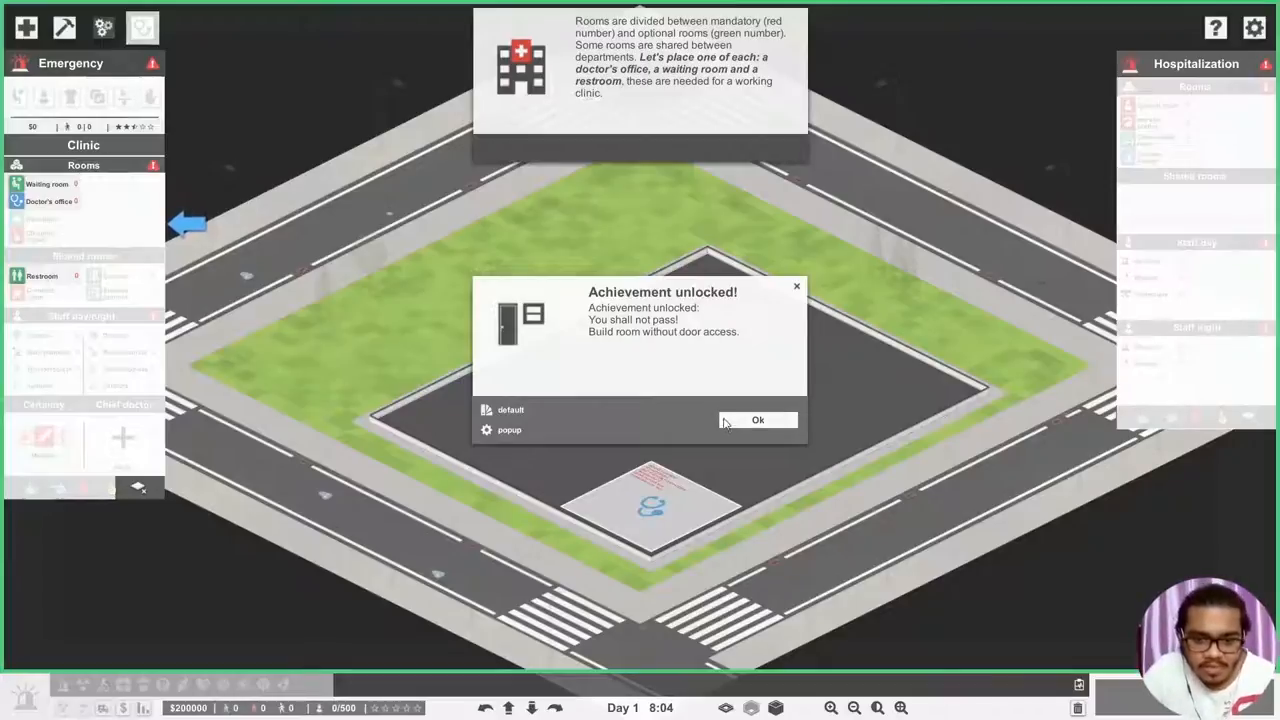
{"action": "mouse_move", "coordinate": [758, 420]}
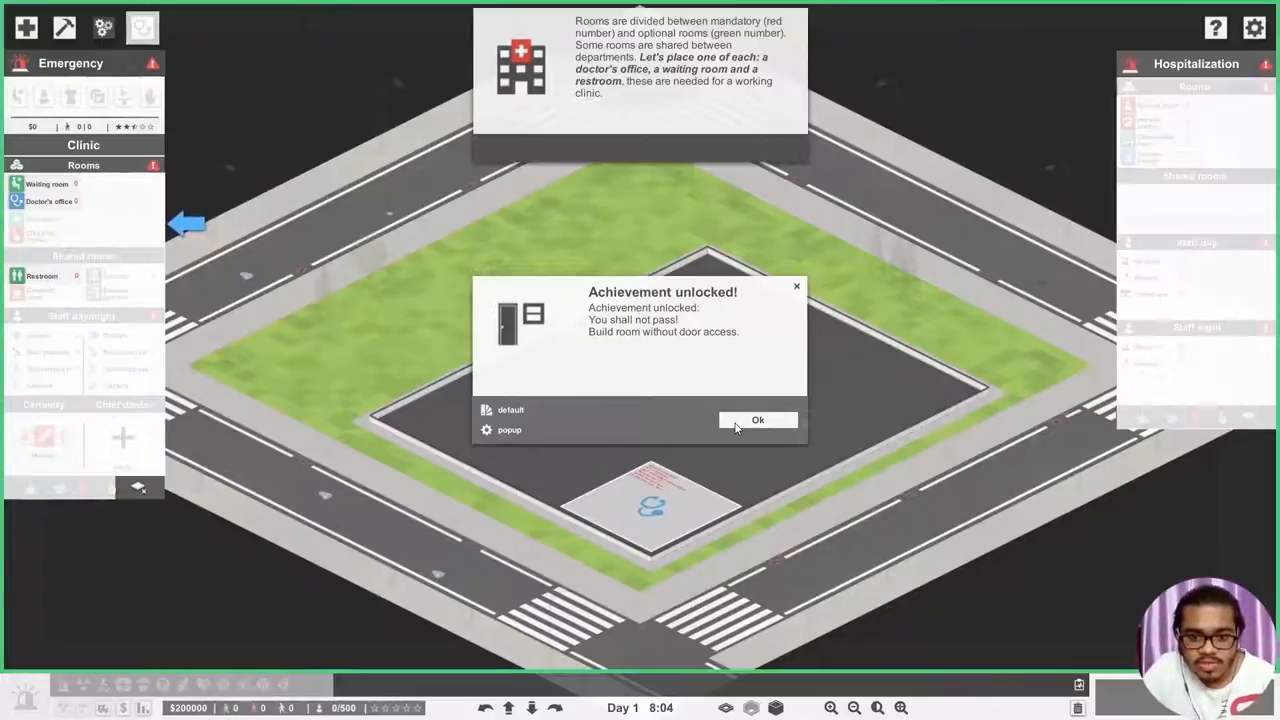
- Dismiss the achievement notice before planning the waiting room and restroom
{"action": "left_click", "coordinate": [758, 420]}
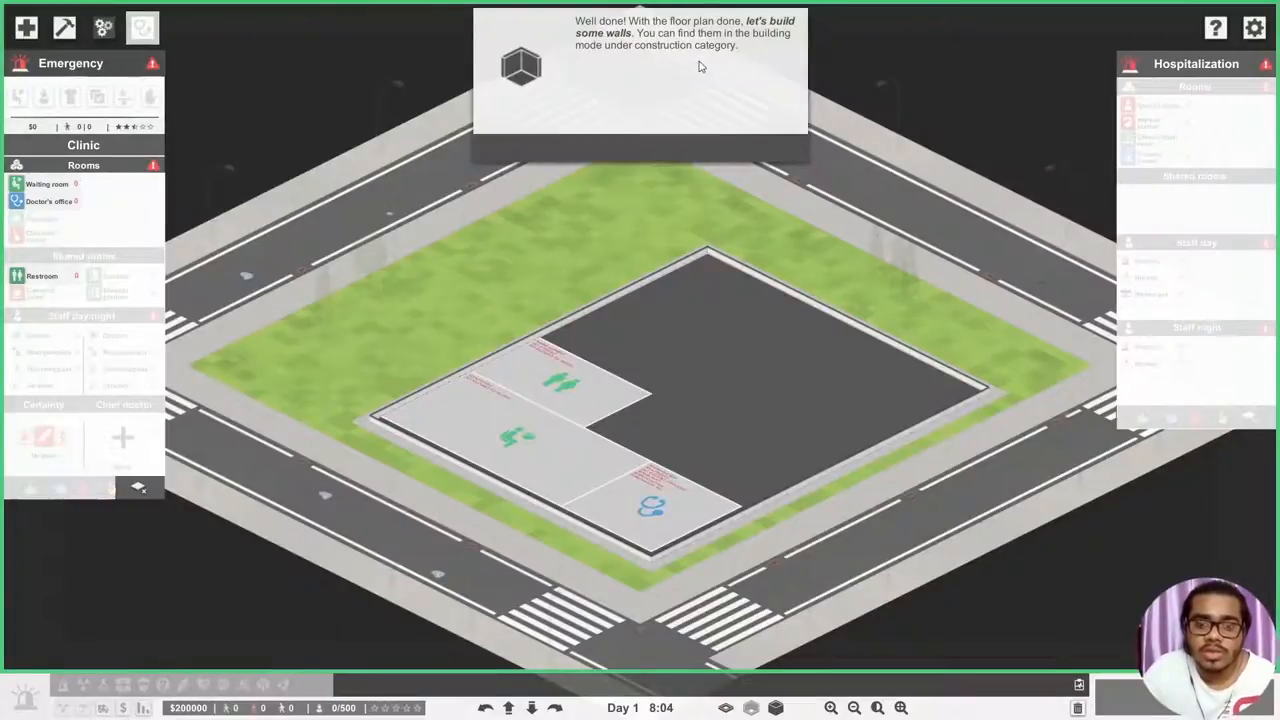
{"action": "mouse_move", "coordinate": [131, 183]}
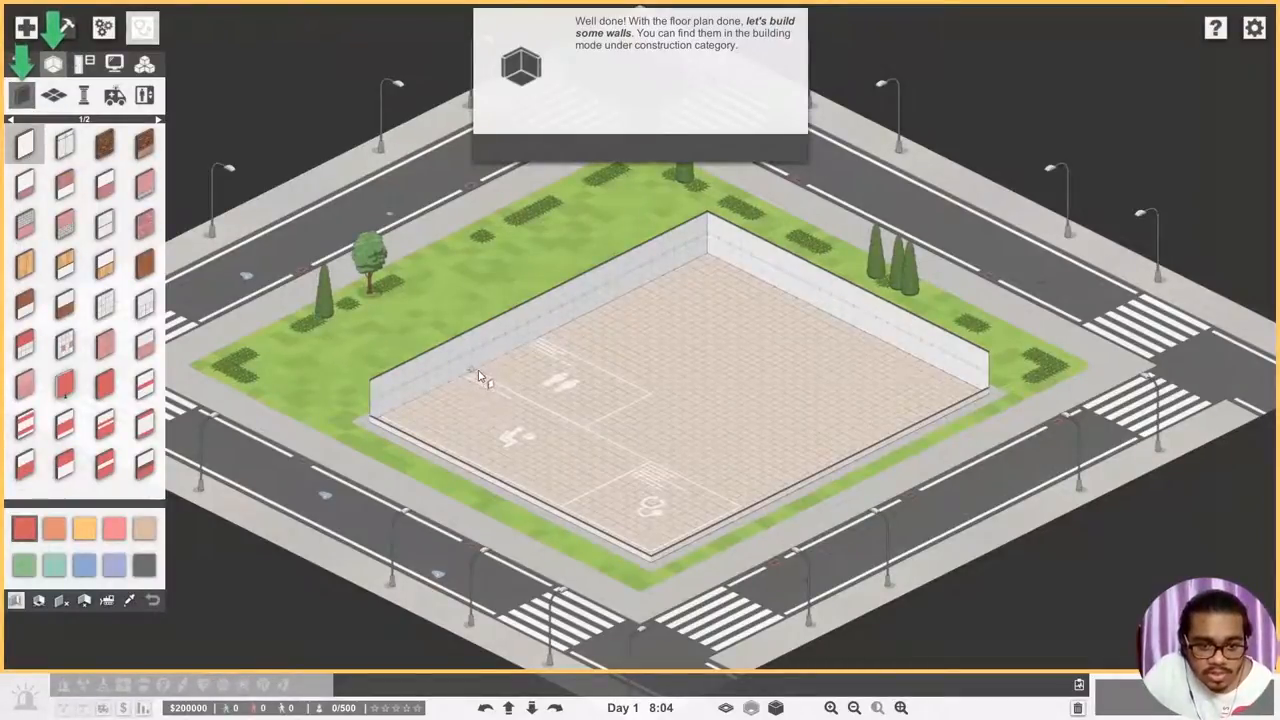
- Build interior walls around the planned restroom, waiting room and doctor's office
{"action": "left_click_drag", "start_coordinate": [480, 375], "coordinate": [680, 475]}
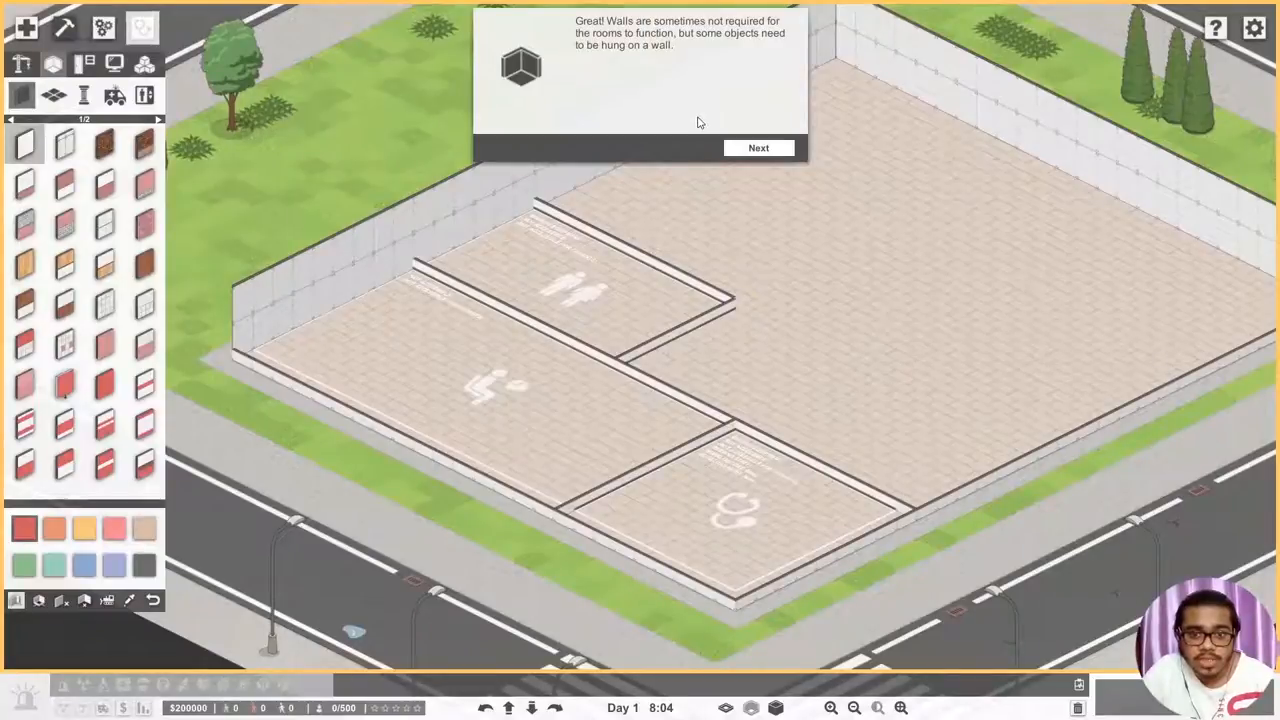
- Move past the wall colour and pattern tips to the one about floors, doors and windows
{"action": "left_click", "coordinate": [758, 147]}
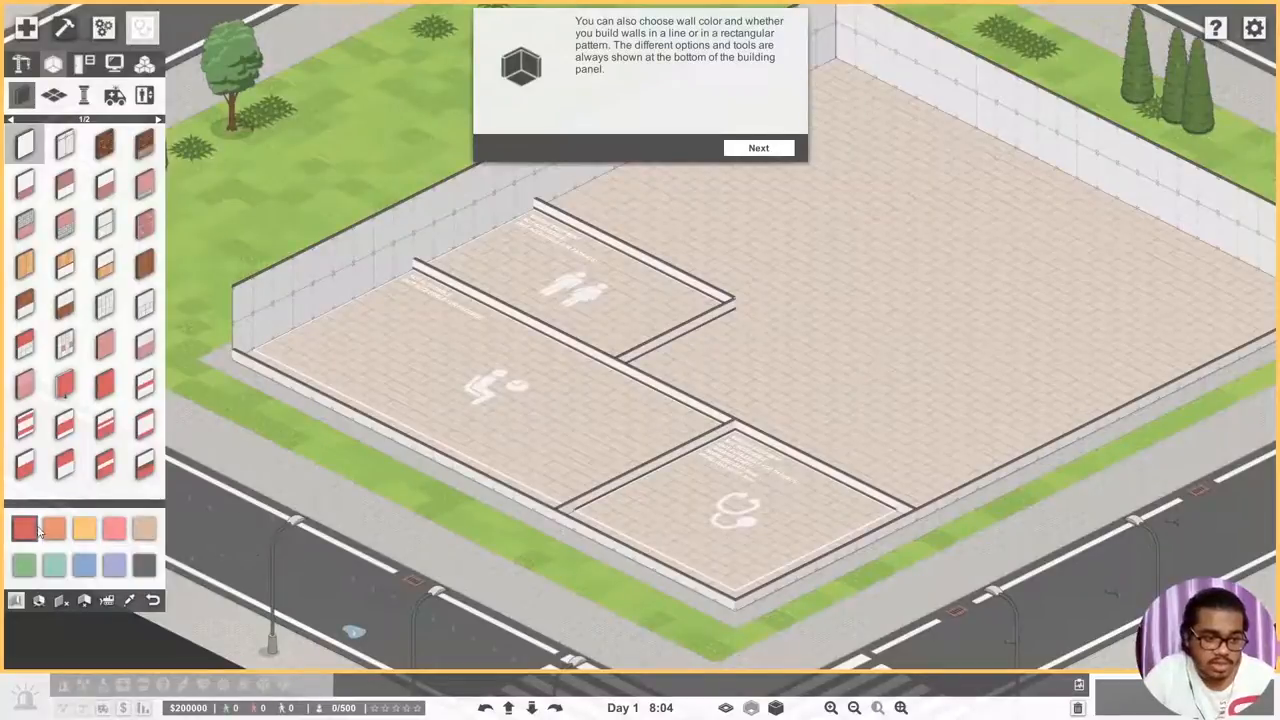
{"action": "mouse_move", "coordinate": [17, 600]}
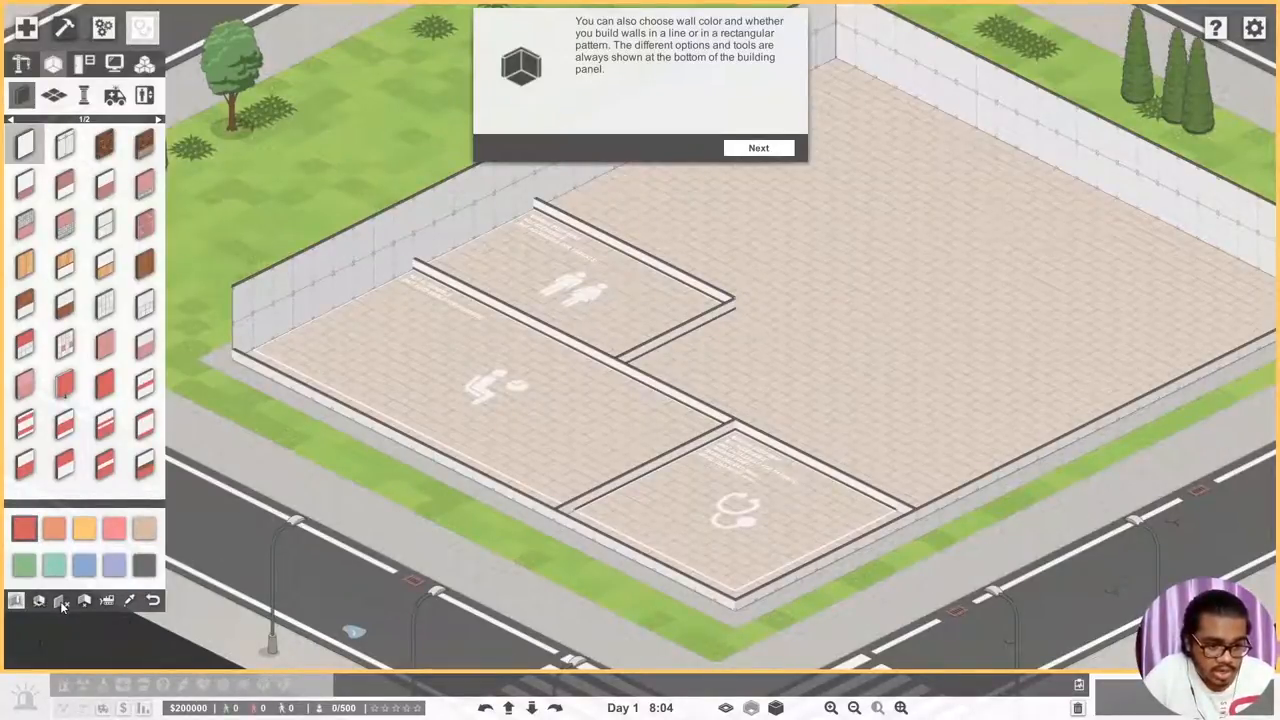
{"action": "mouse_move", "coordinate": [86, 599]}
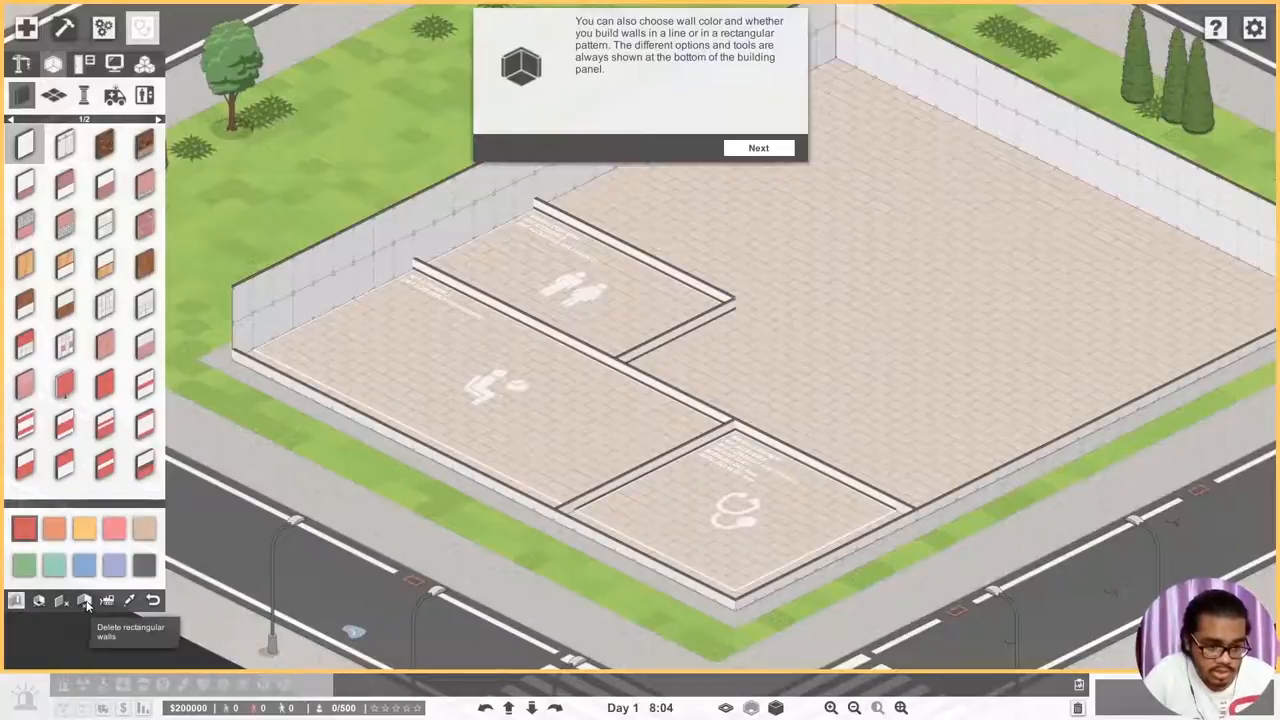
{"action": "left_click", "coordinate": [758, 147]}
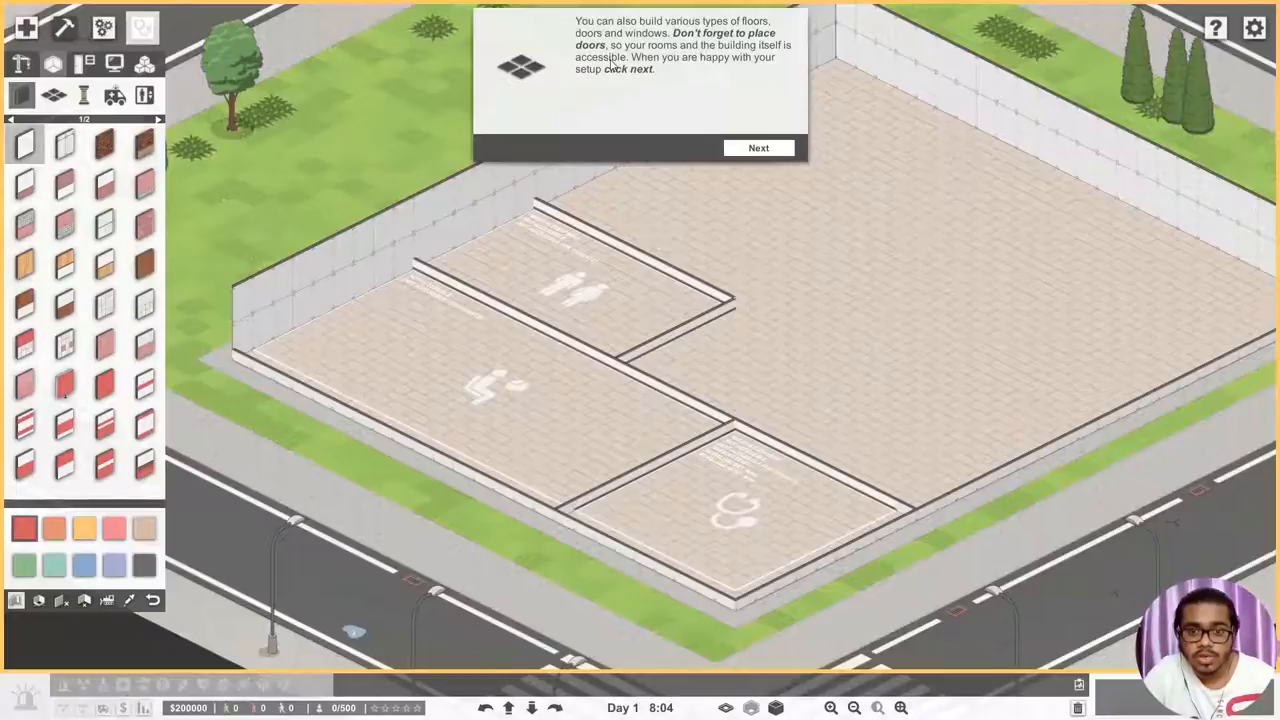
{"action": "mouse_move", "coordinate": [700, 70]}
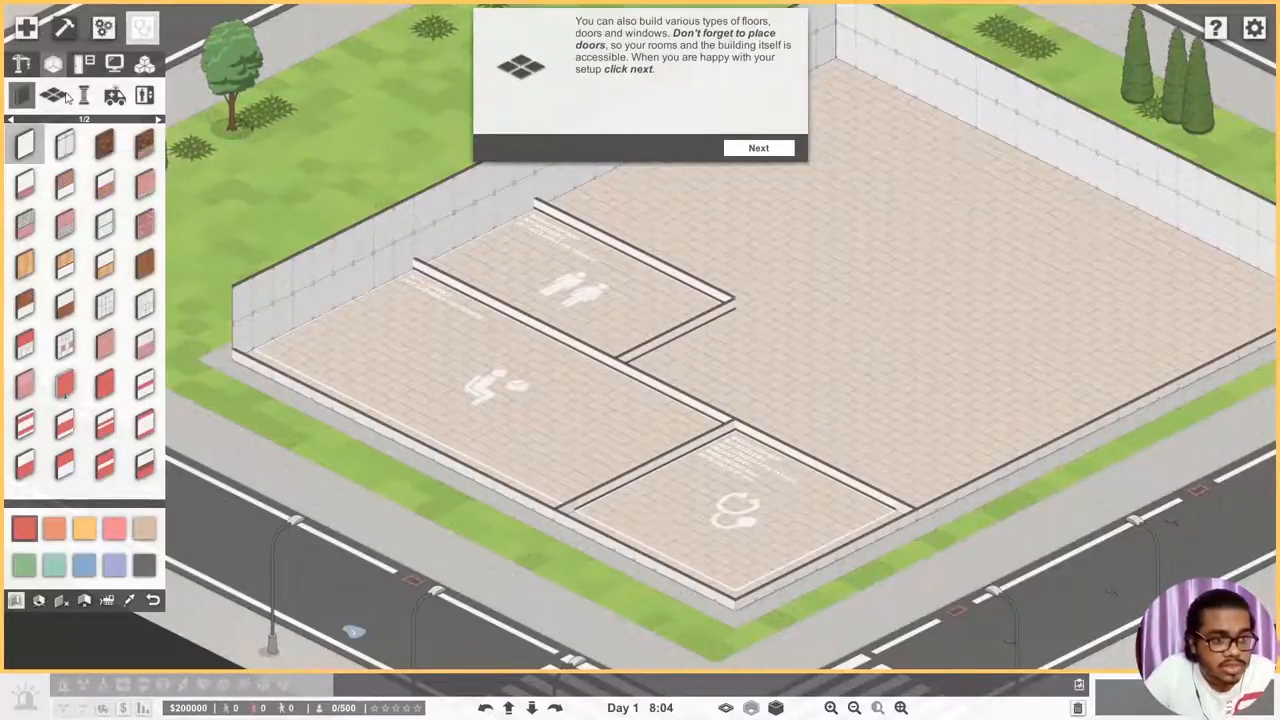
{"action": "mouse_move", "coordinate": [120, 105]}
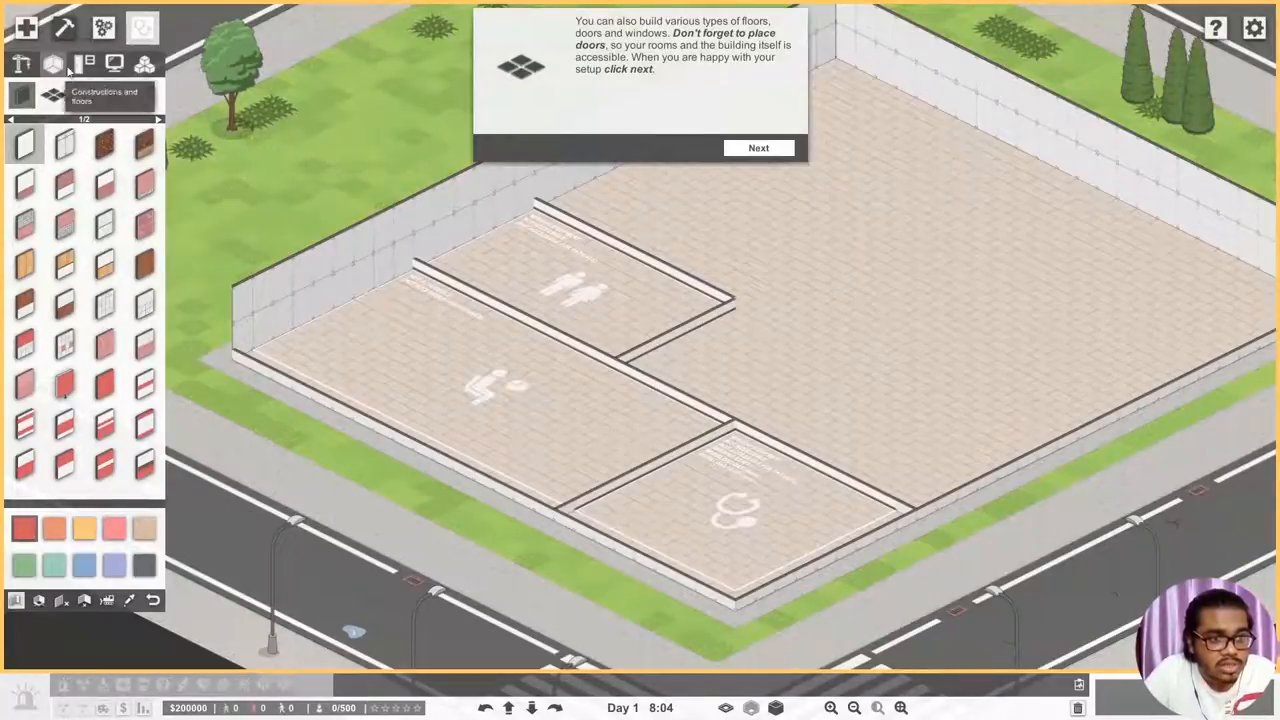
- Place a sliding double door on the waiting room front with walls shown at full height, dismissing the Builder achievement
{"action": "left_click", "coordinate": [84, 63]}
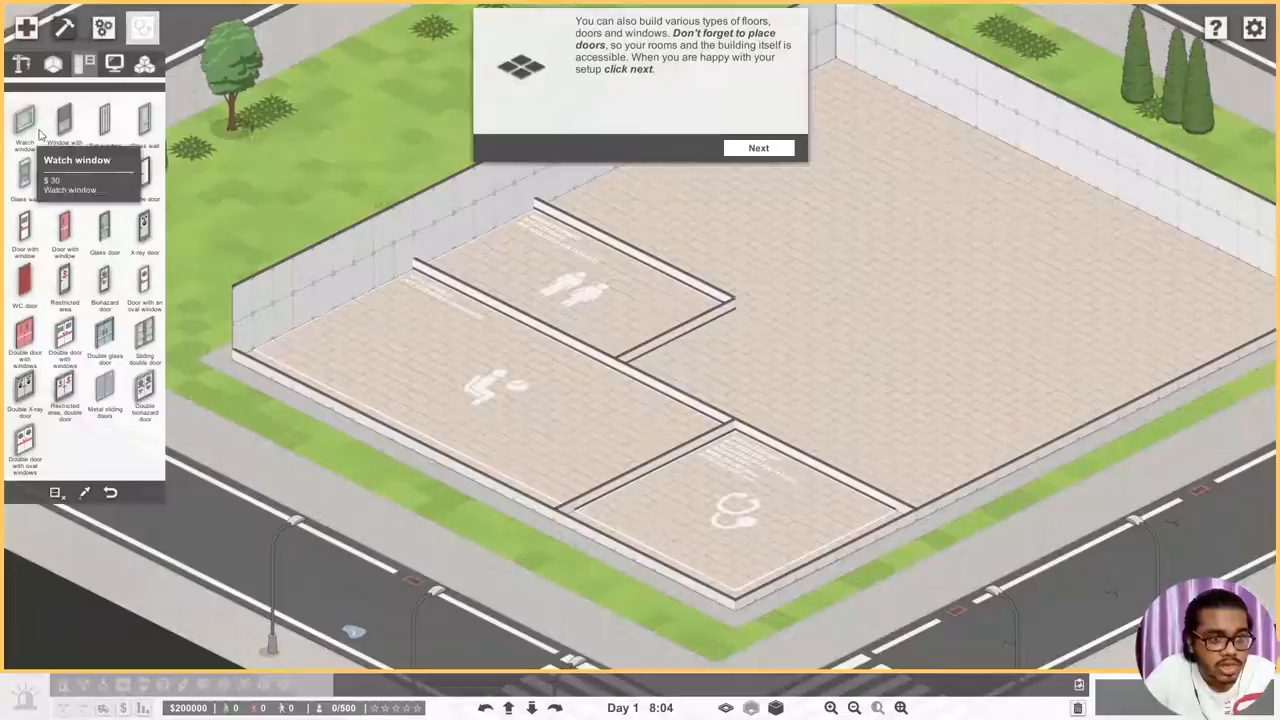
{"action": "mouse_move", "coordinate": [108, 184]}
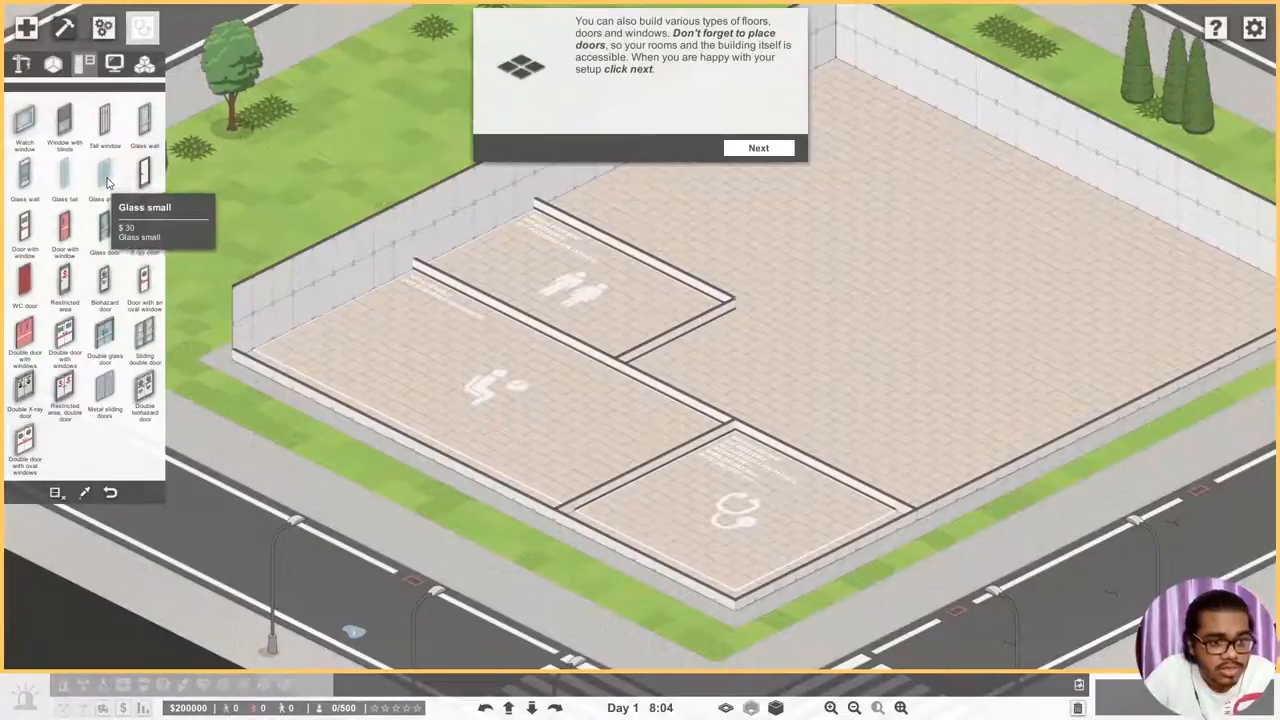
{"action": "mouse_move", "coordinate": [145, 340]}
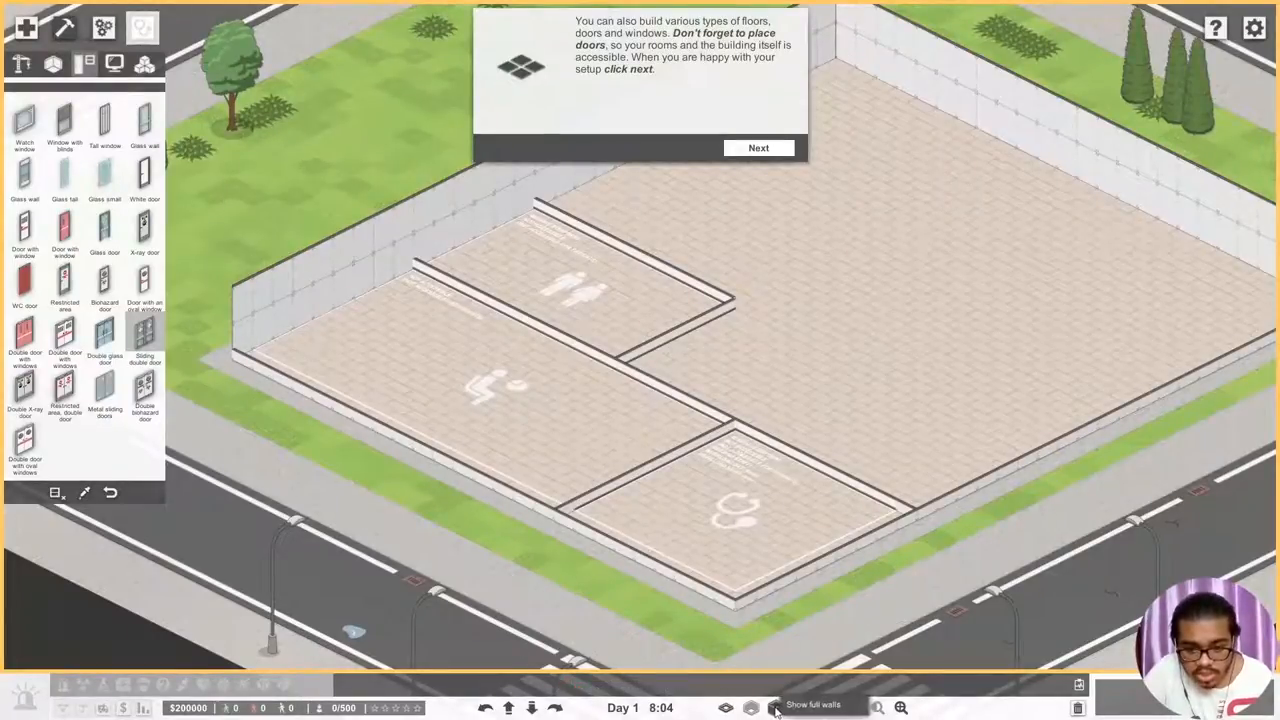
{"action": "left_click", "coordinate": [755, 708]}
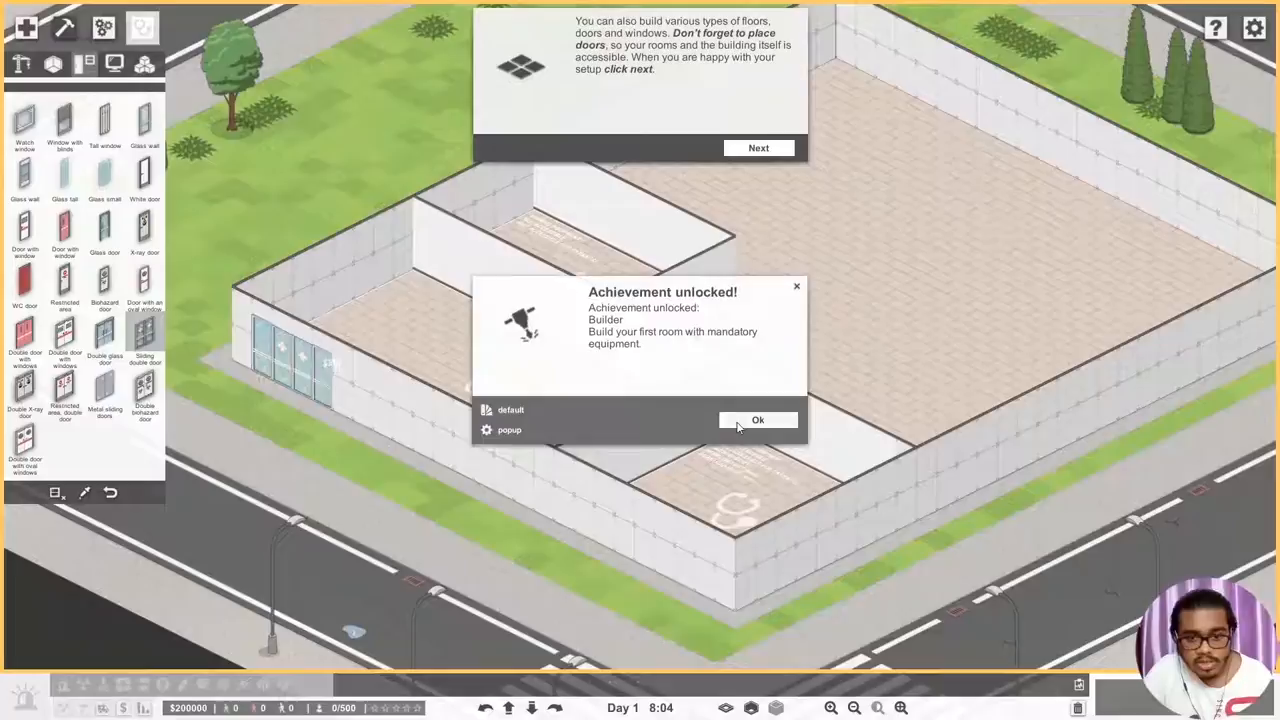
{"action": "left_click", "coordinate": [758, 420]}
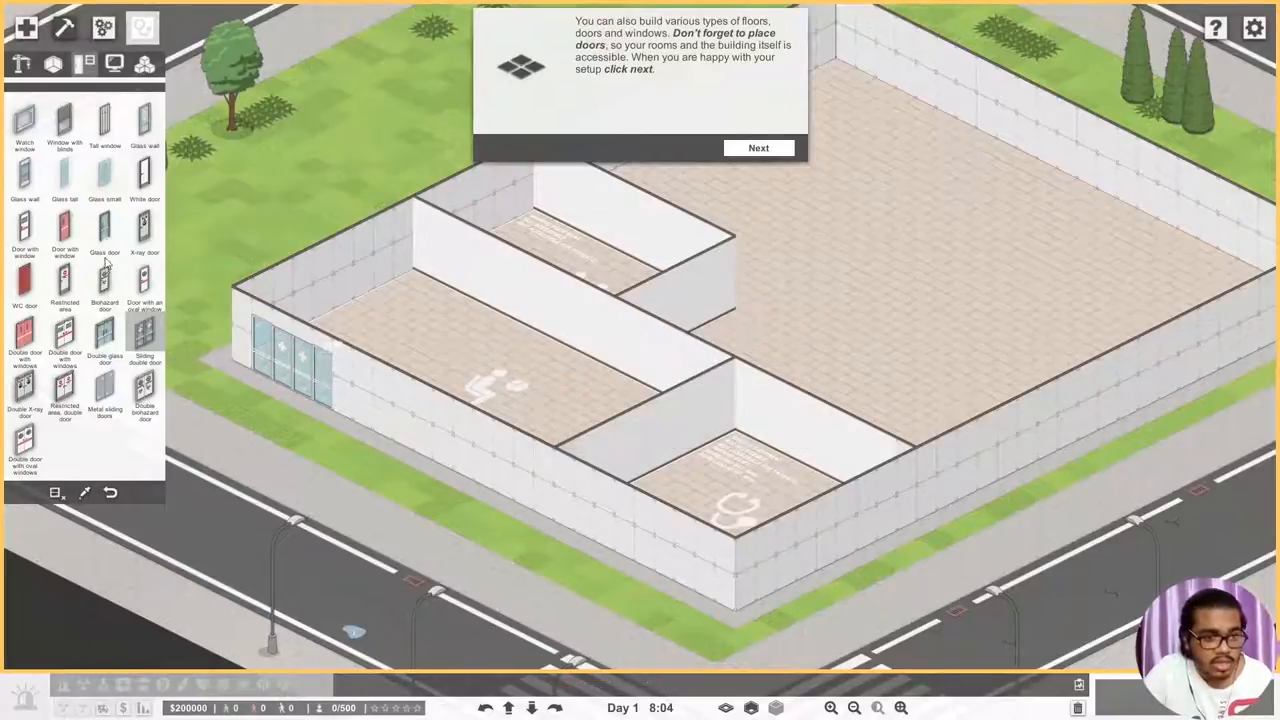
{"action": "mouse_move", "coordinate": [108, 178]}
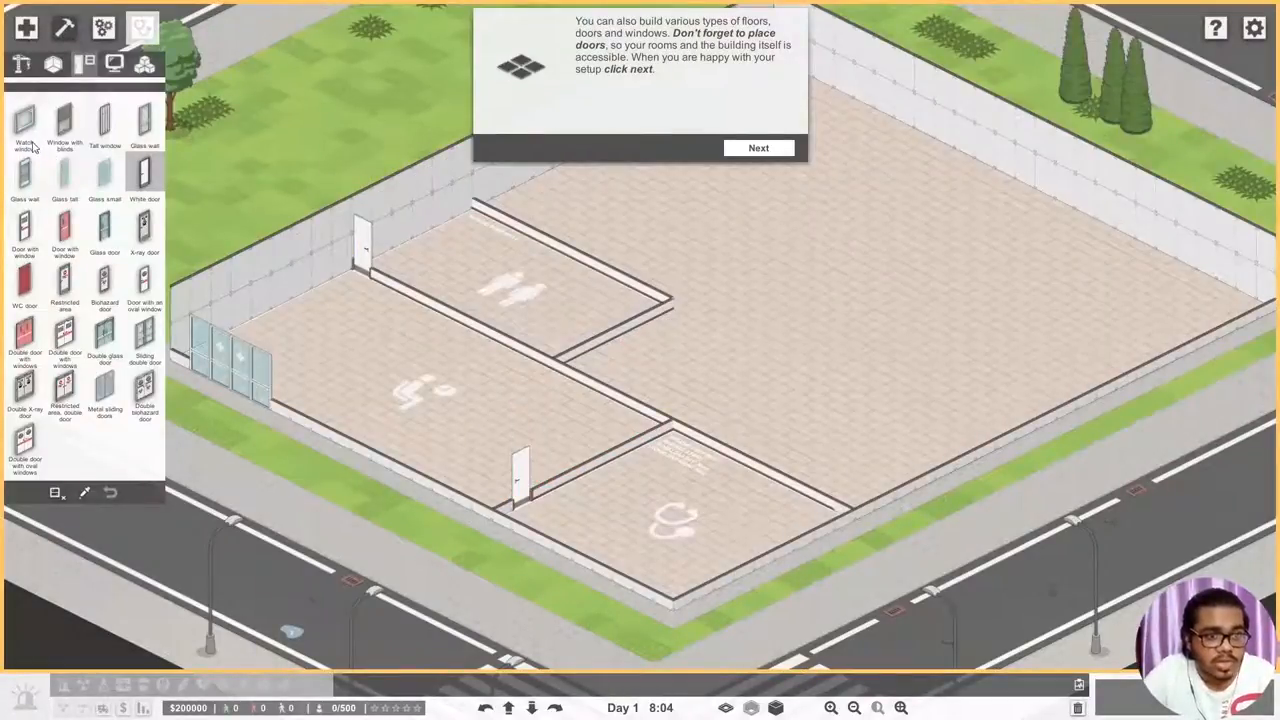
- Place Watch windows along the exterior walls and move on to the furnishing step
{"action": "left_click", "coordinate": [28, 121]}
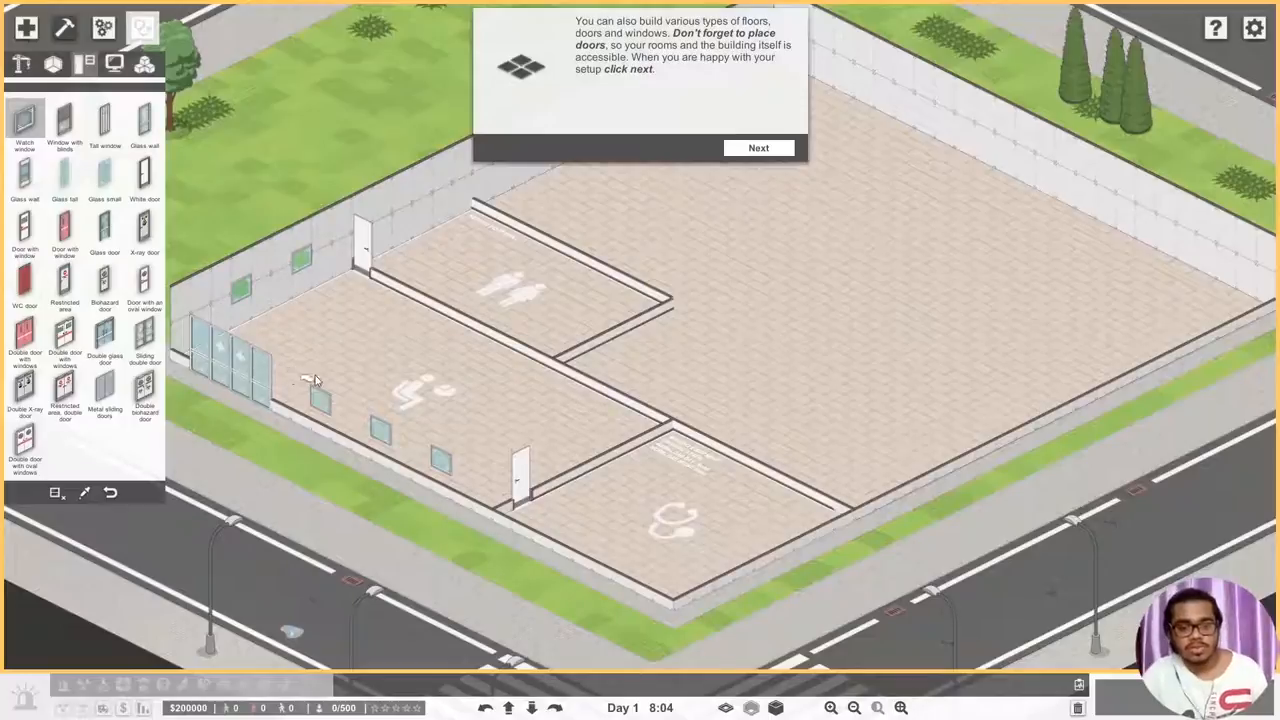
{"action": "mouse_move", "coordinate": [397, 233]}
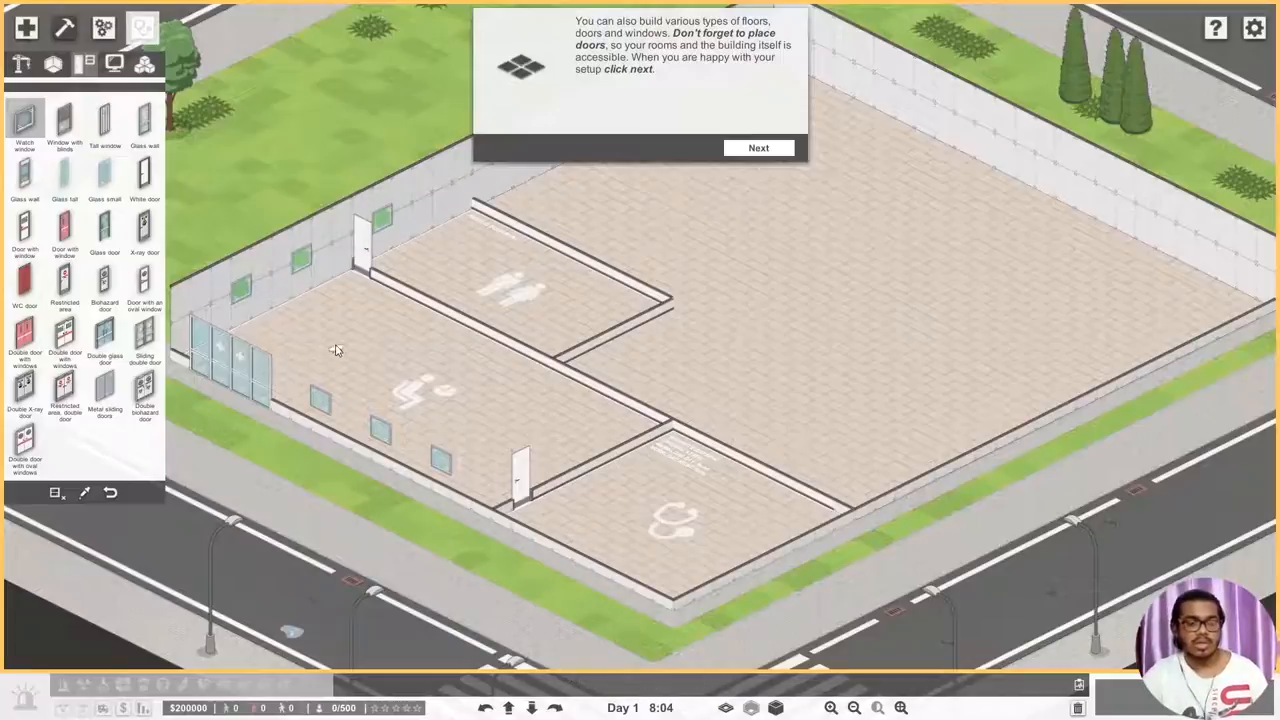
{"action": "mouse_move", "coordinate": [756, 148]}
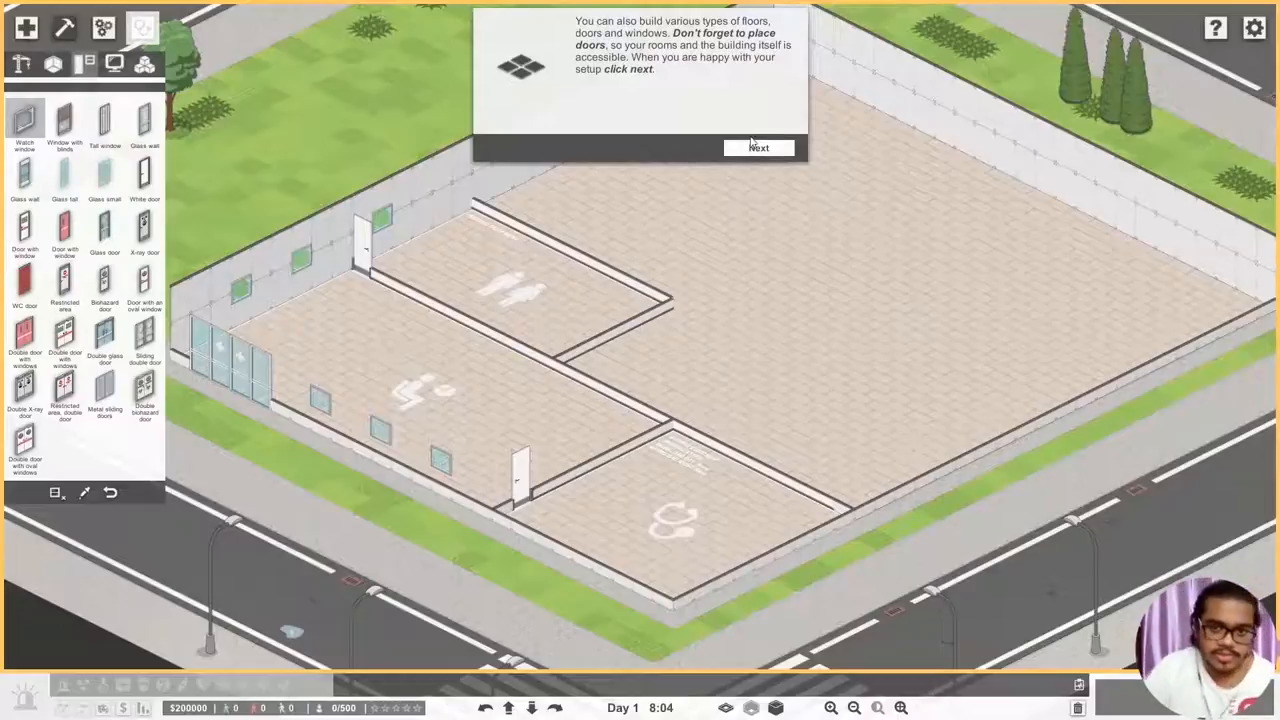
{"action": "left_click", "coordinate": [759, 147]}
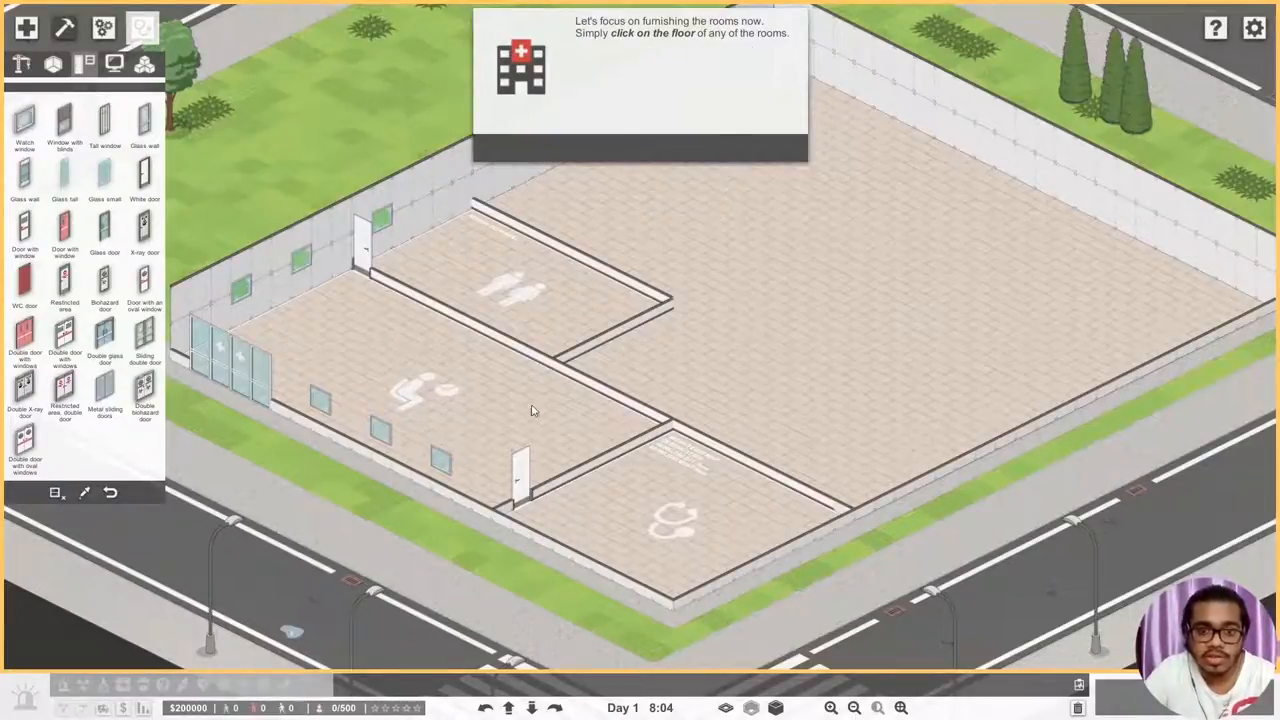
- Advance the furnishing tutorial tips through cancelling selections to the equip-your-rooms step
{"action": "left_click", "coordinate": [533, 410]}
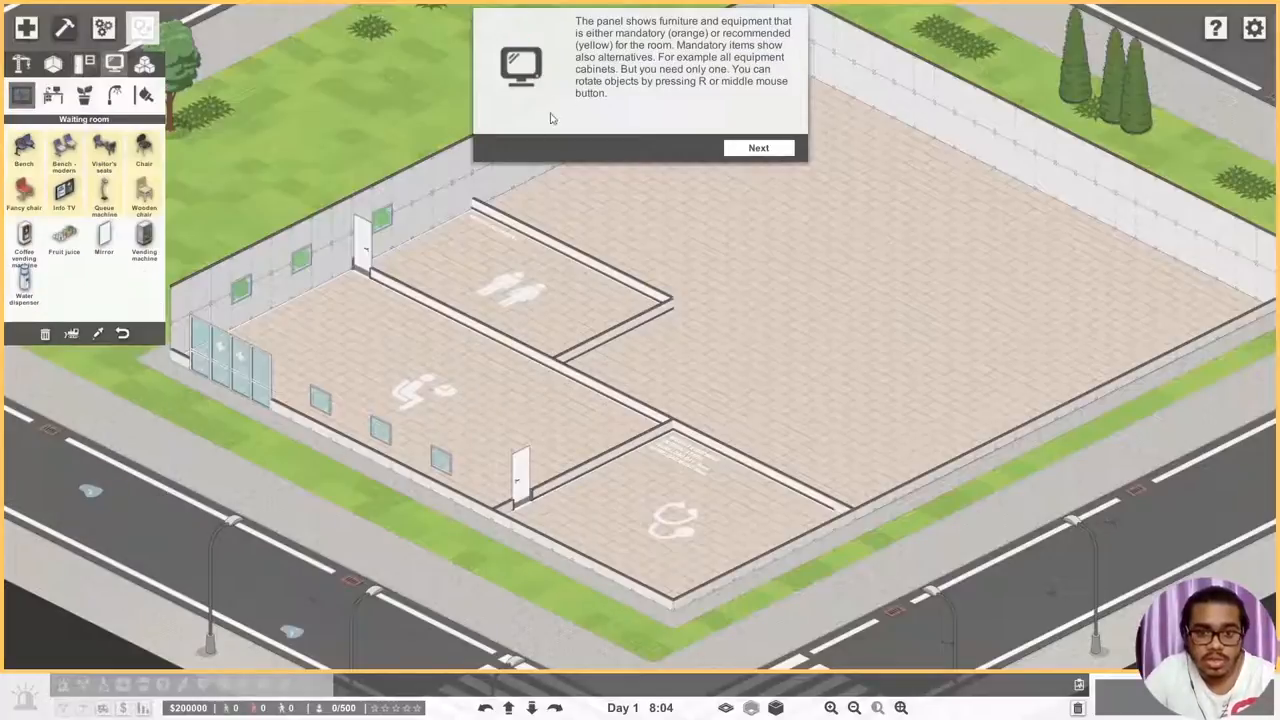
{"action": "mouse_move", "coordinate": [645, 52]}
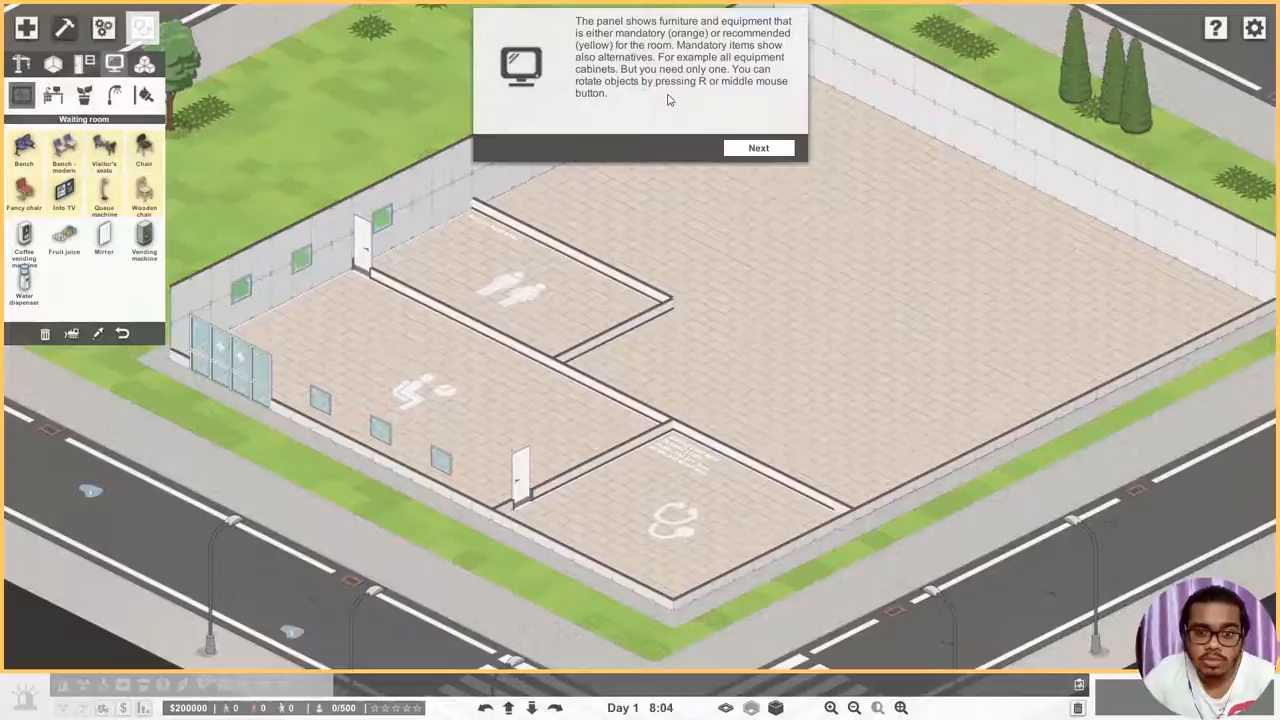
{"action": "mouse_move", "coordinate": [494, 190]}
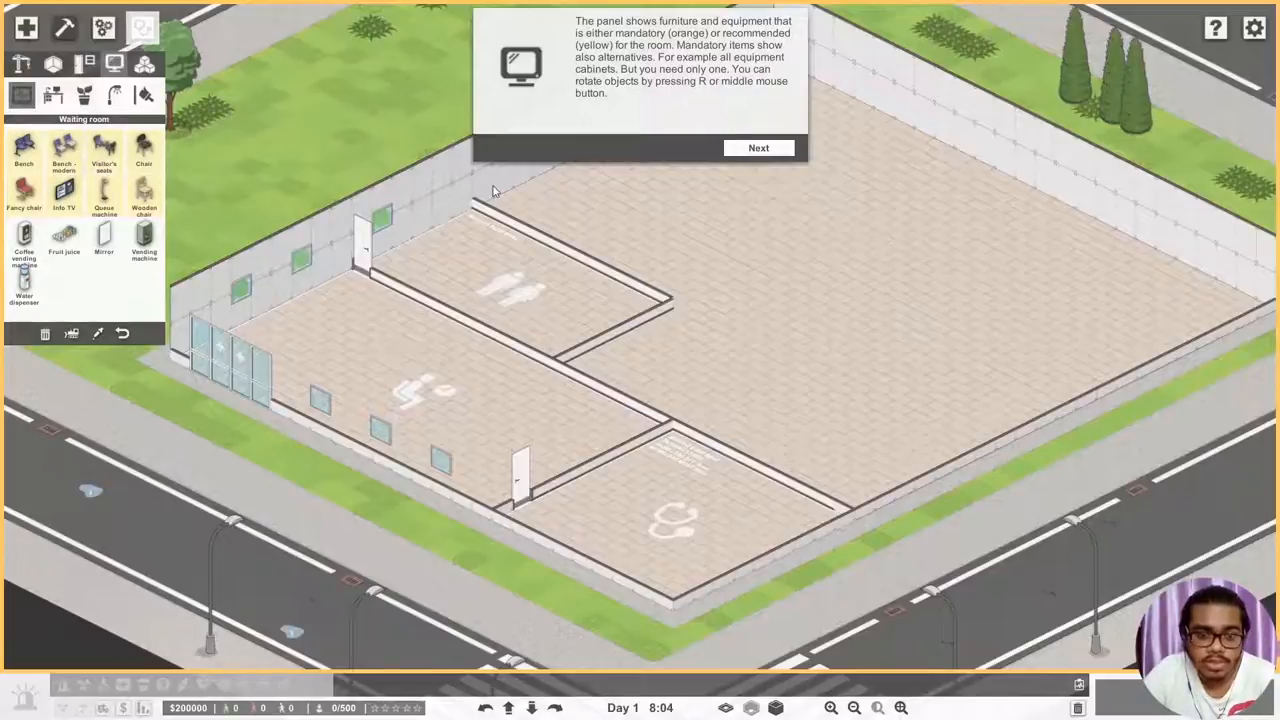
{"action": "left_click", "coordinate": [758, 147]}
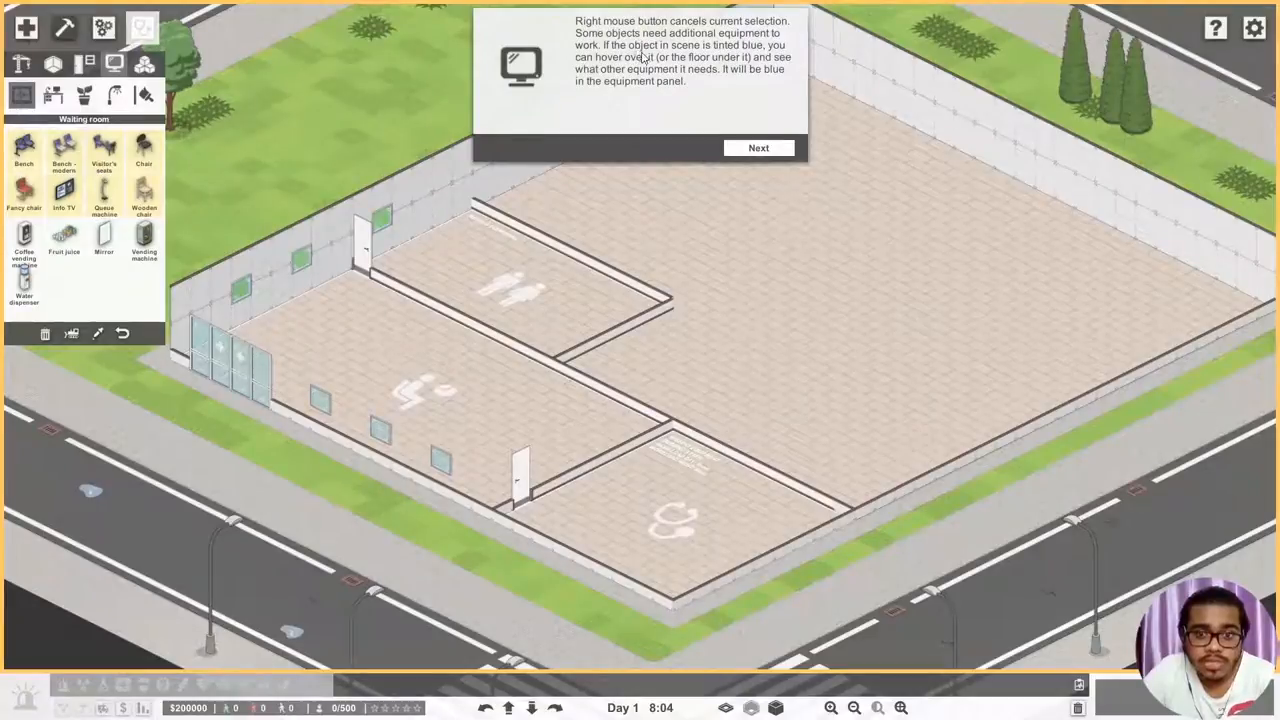
{"action": "mouse_move", "coordinate": [675, 53]}
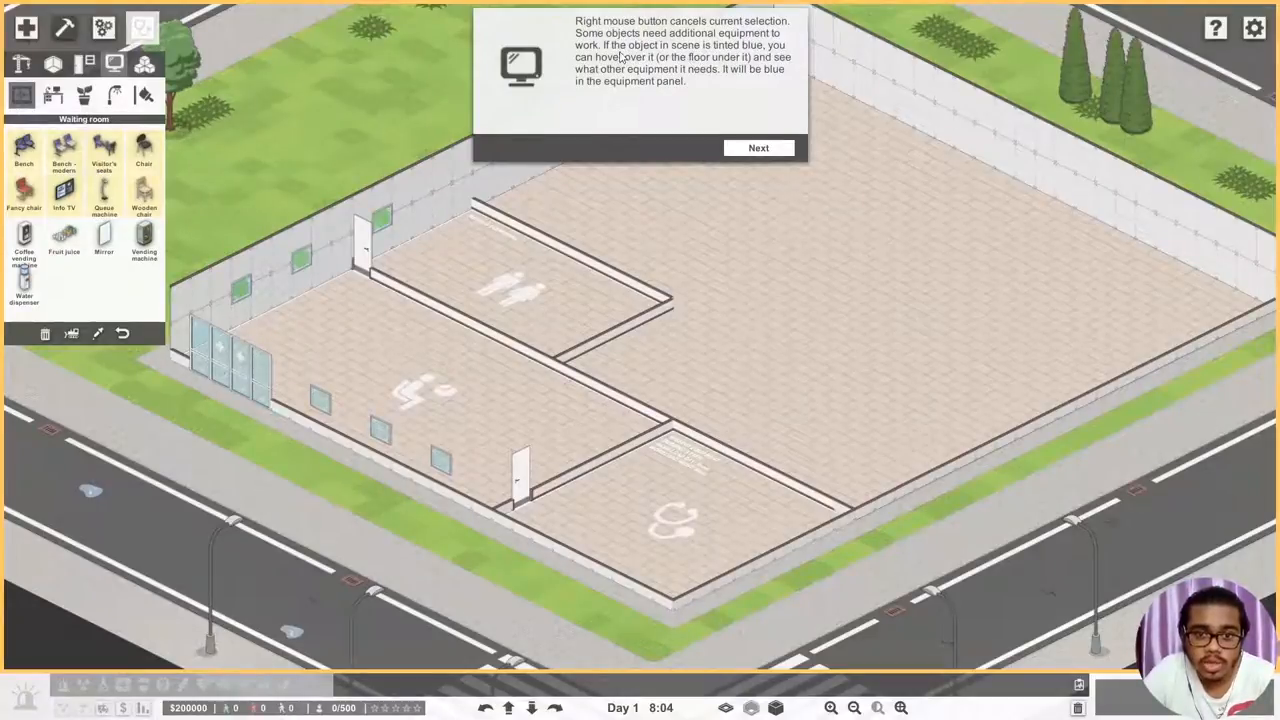
{"action": "mouse_move", "coordinate": [733, 77]}
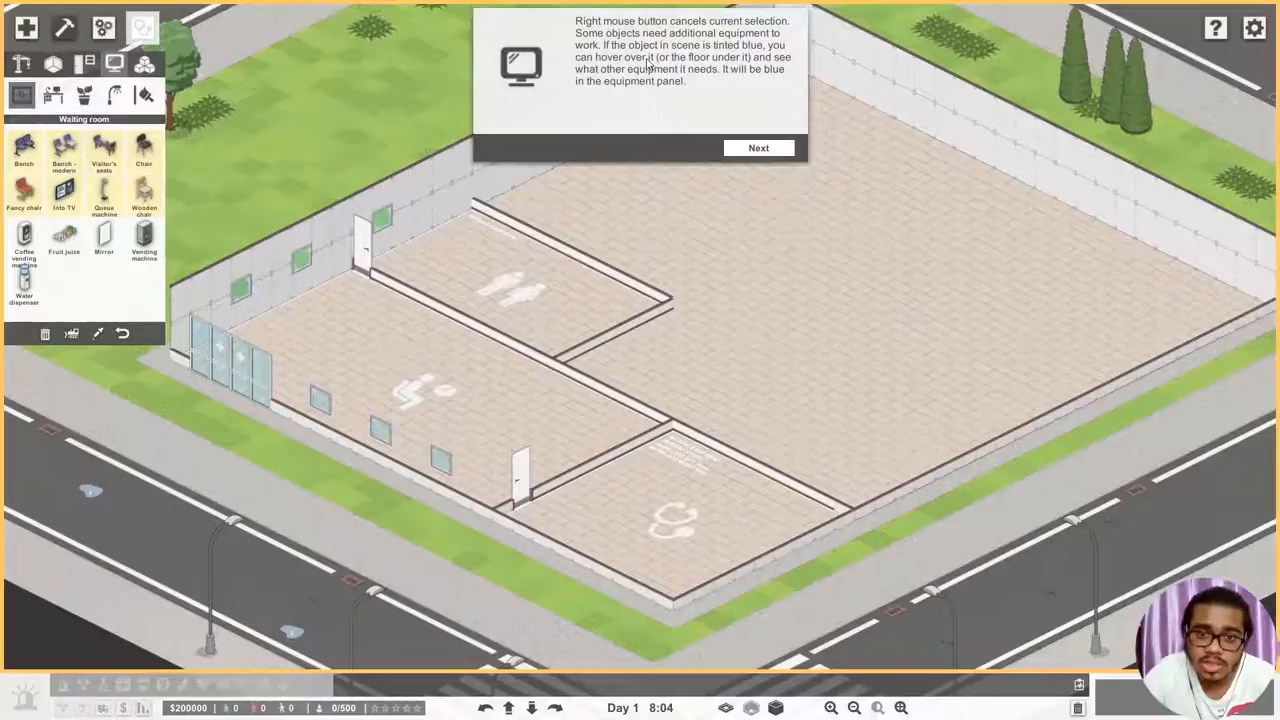
{"action": "left_click", "coordinate": [758, 147]}
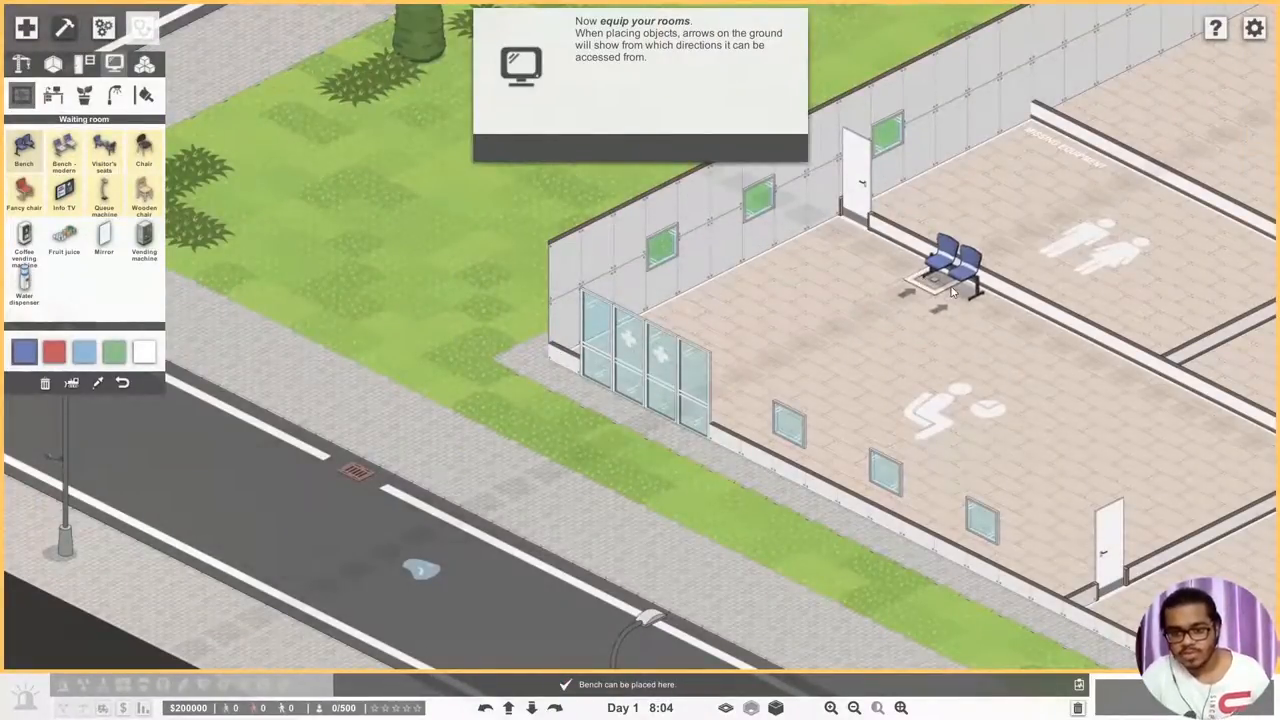
- Place bench rows in the waiting room, including one along the restroom wall and a row of black benches
{"action": "left_click", "coordinate": [950, 280]}
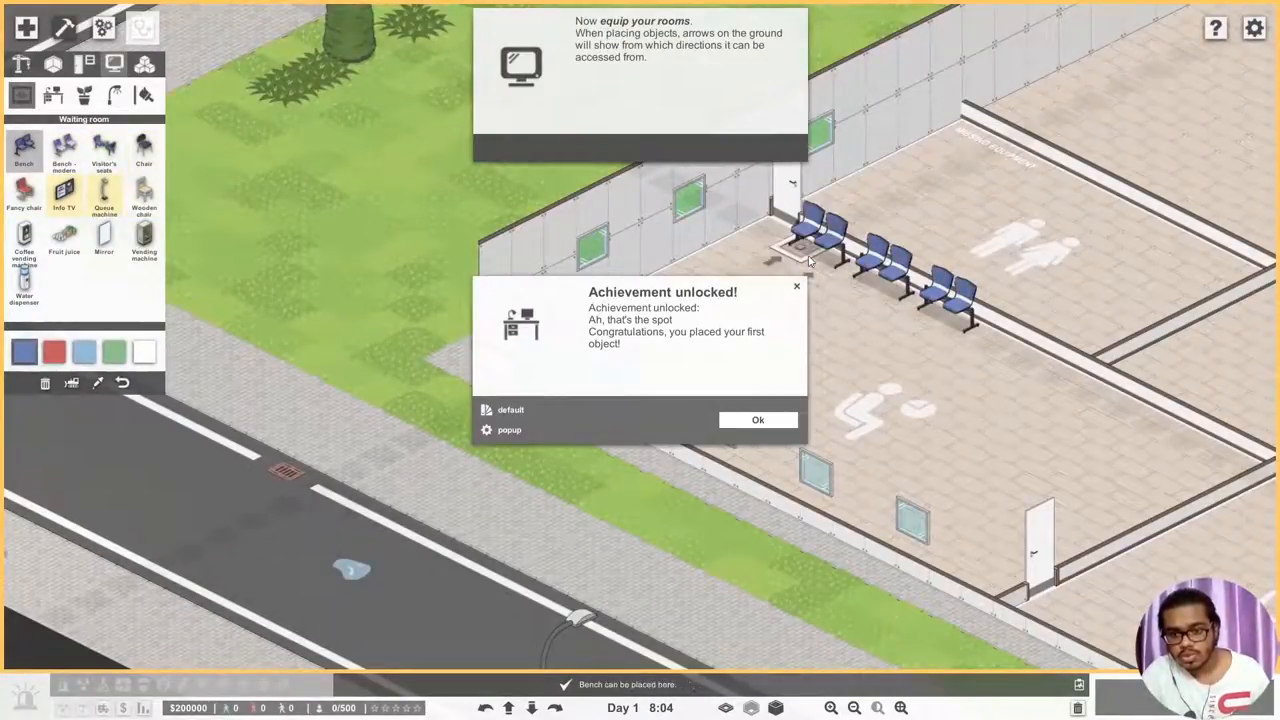
{"action": "left_click", "coordinate": [920, 360]}
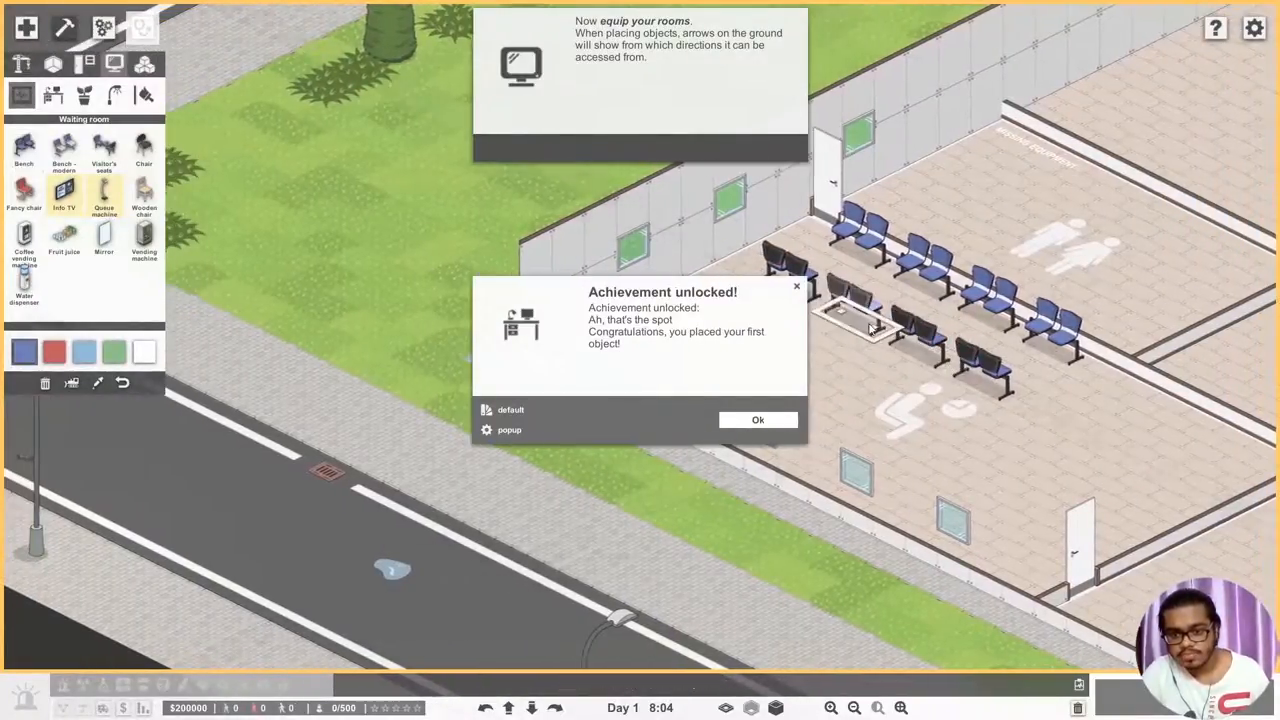
{"action": "left_click", "coordinate": [758, 420]}
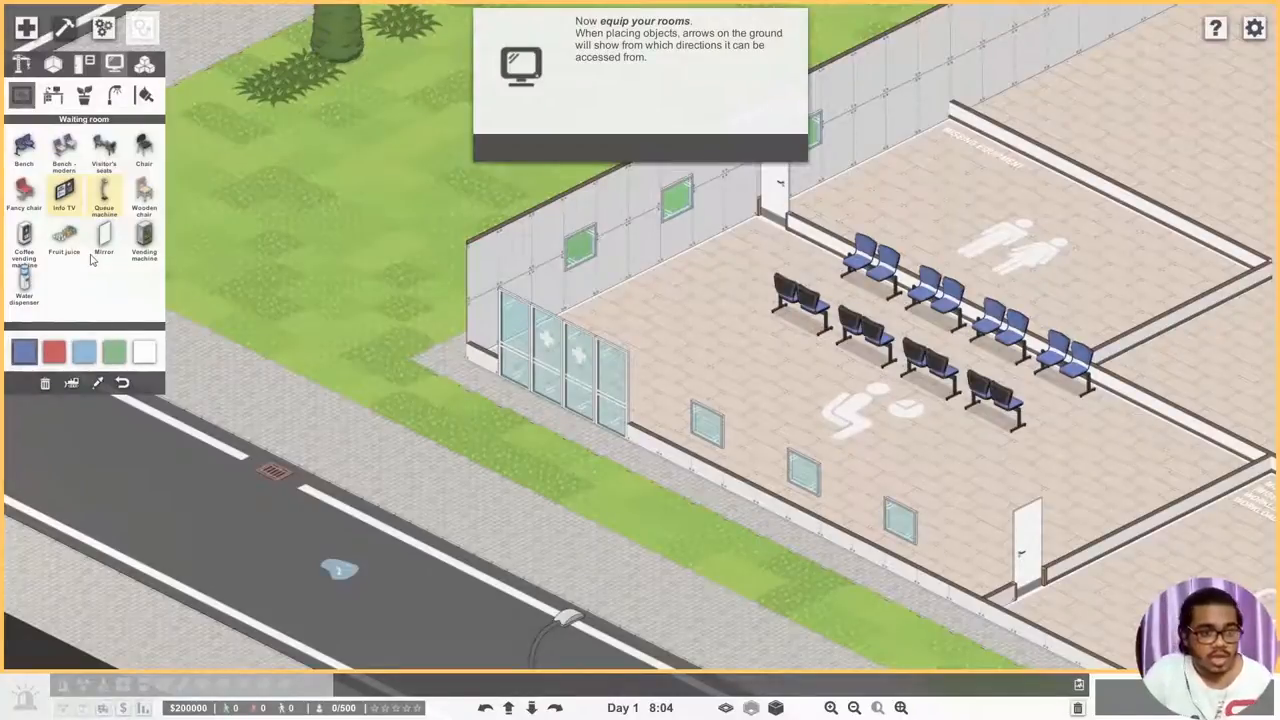
- Place the info TV and a vending machine in the waiting room, then bring up the full furniture catalogue
{"action": "left_click", "coordinate": [68, 197]}
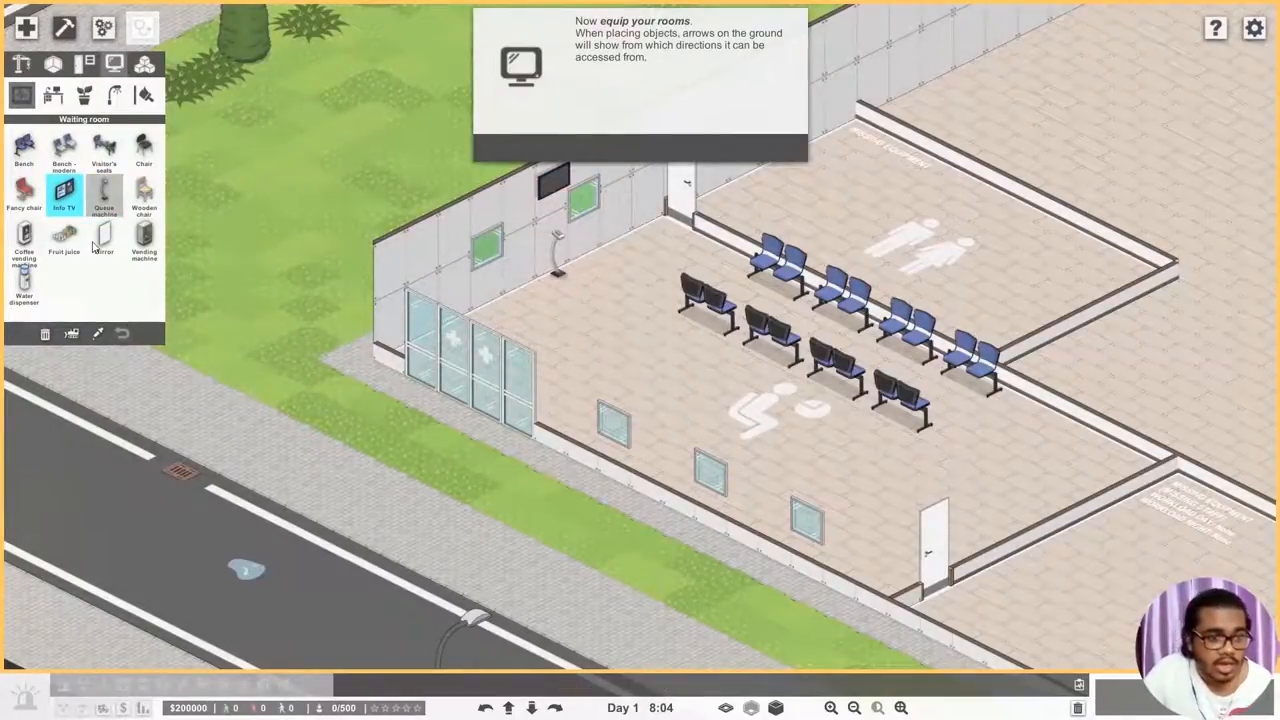
{"action": "mouse_move", "coordinate": [62, 292]}
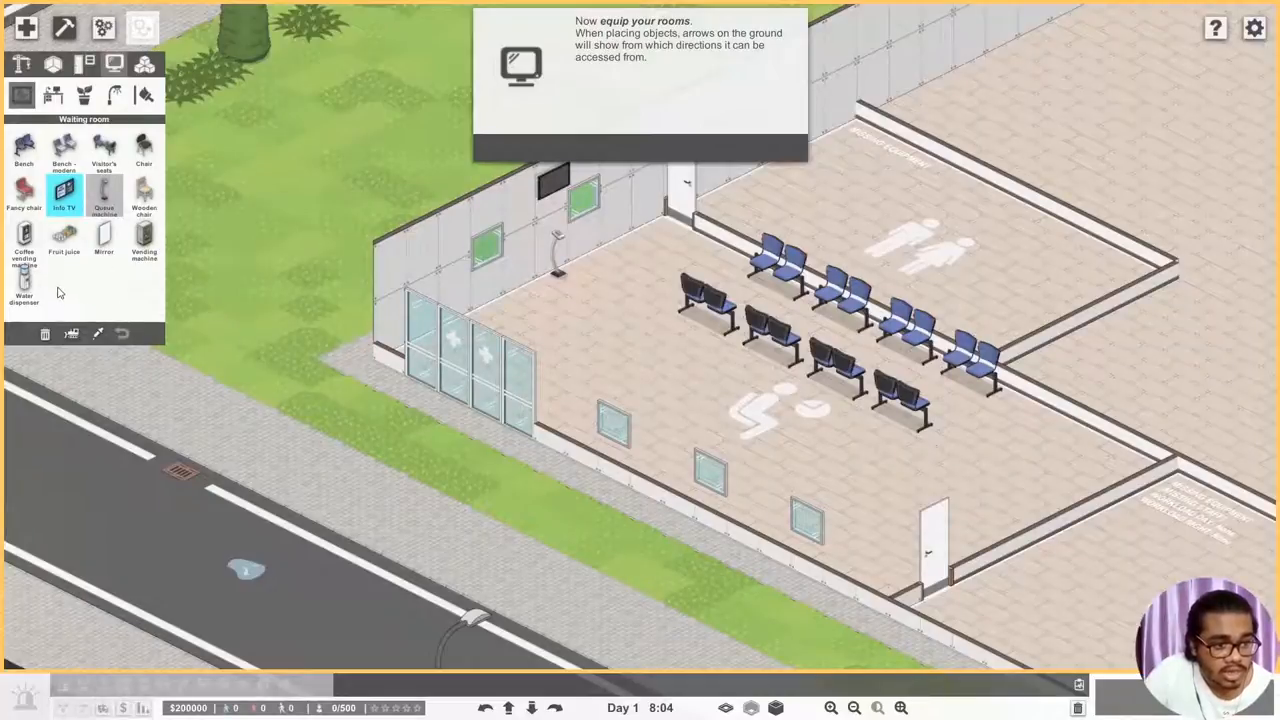
{"action": "left_click", "coordinate": [28, 252]}
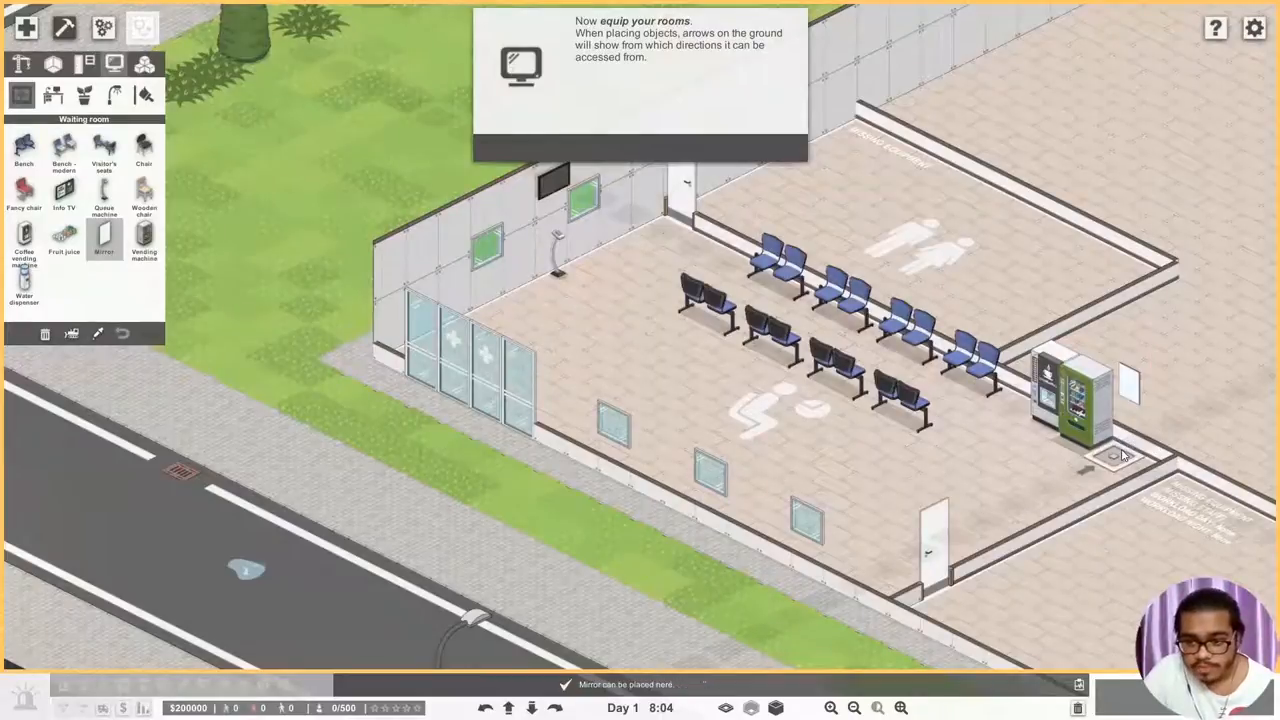
{"action": "mouse_move", "coordinate": [1137, 466]}
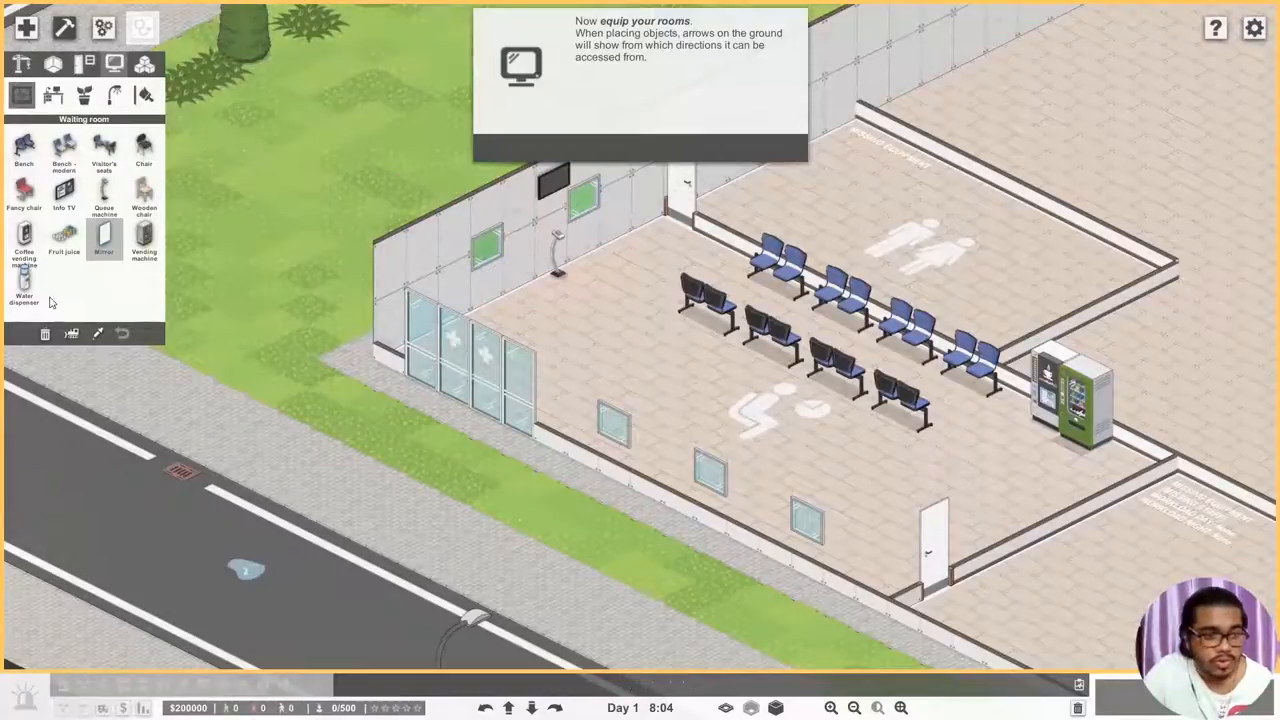
{"action": "mouse_move", "coordinate": [64, 247]}
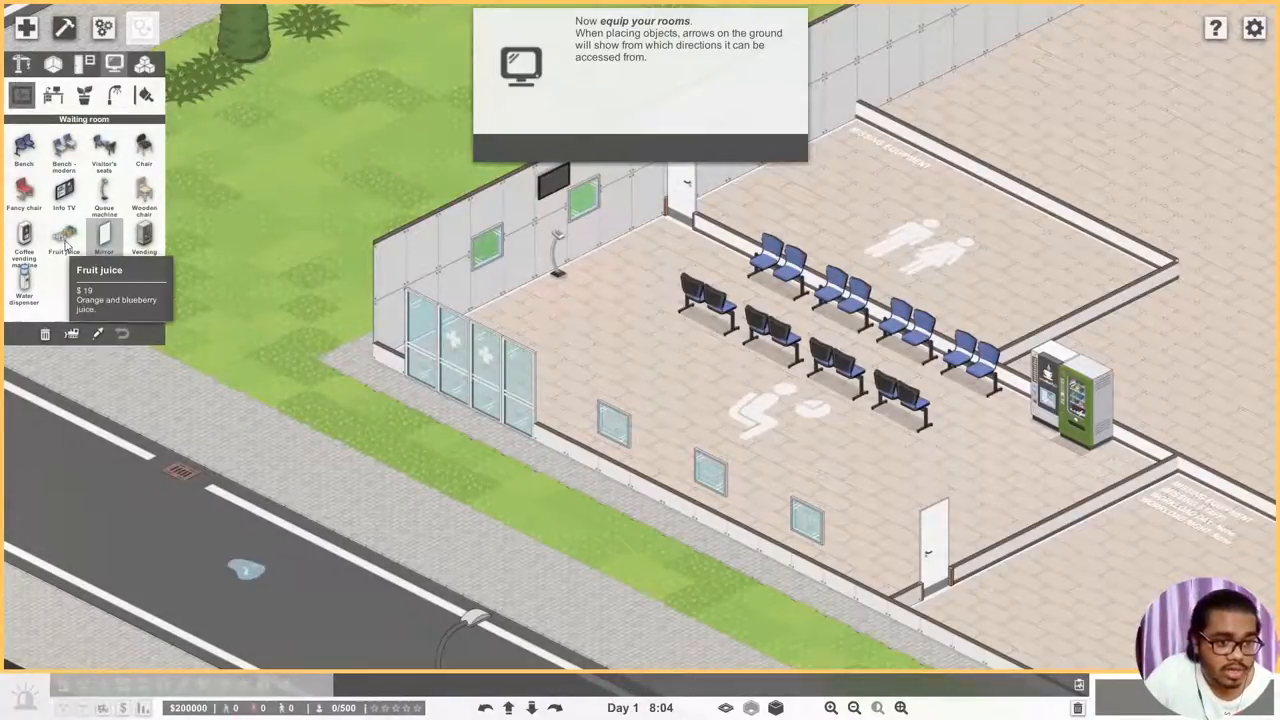
{"action": "mouse_move", "coordinate": [30, 197]}
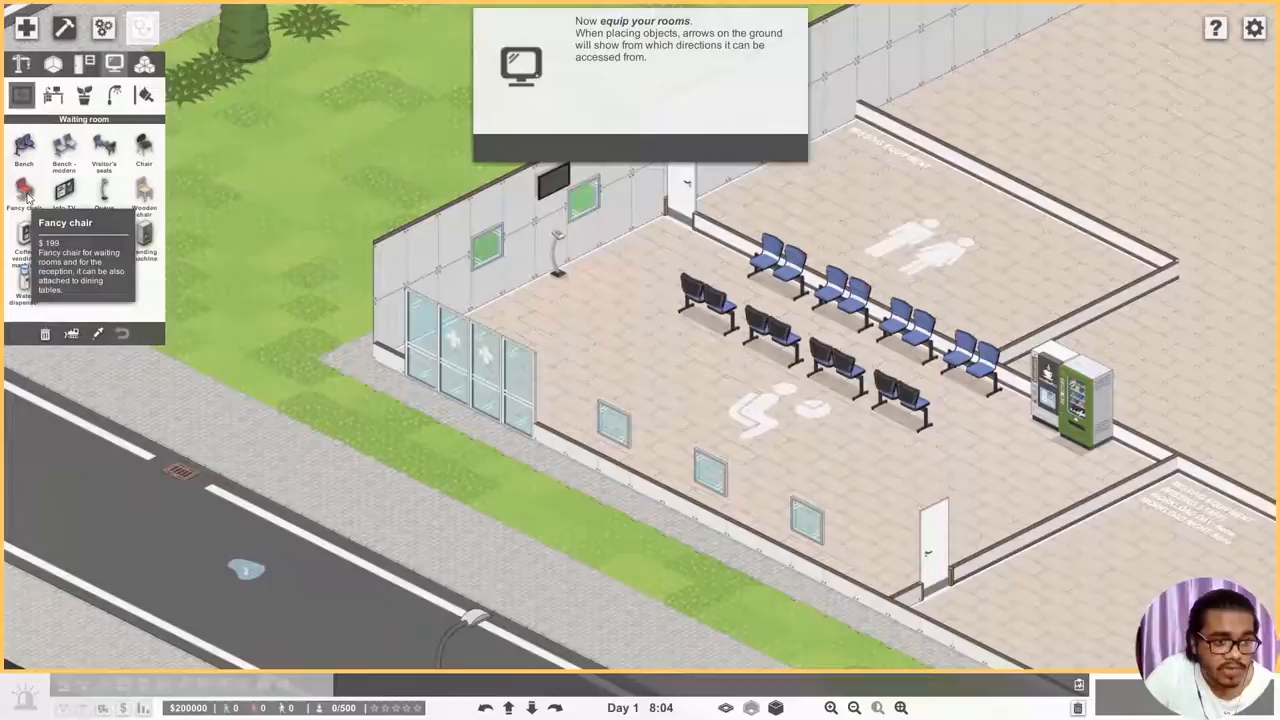
{"action": "mouse_move", "coordinate": [122, 184]}
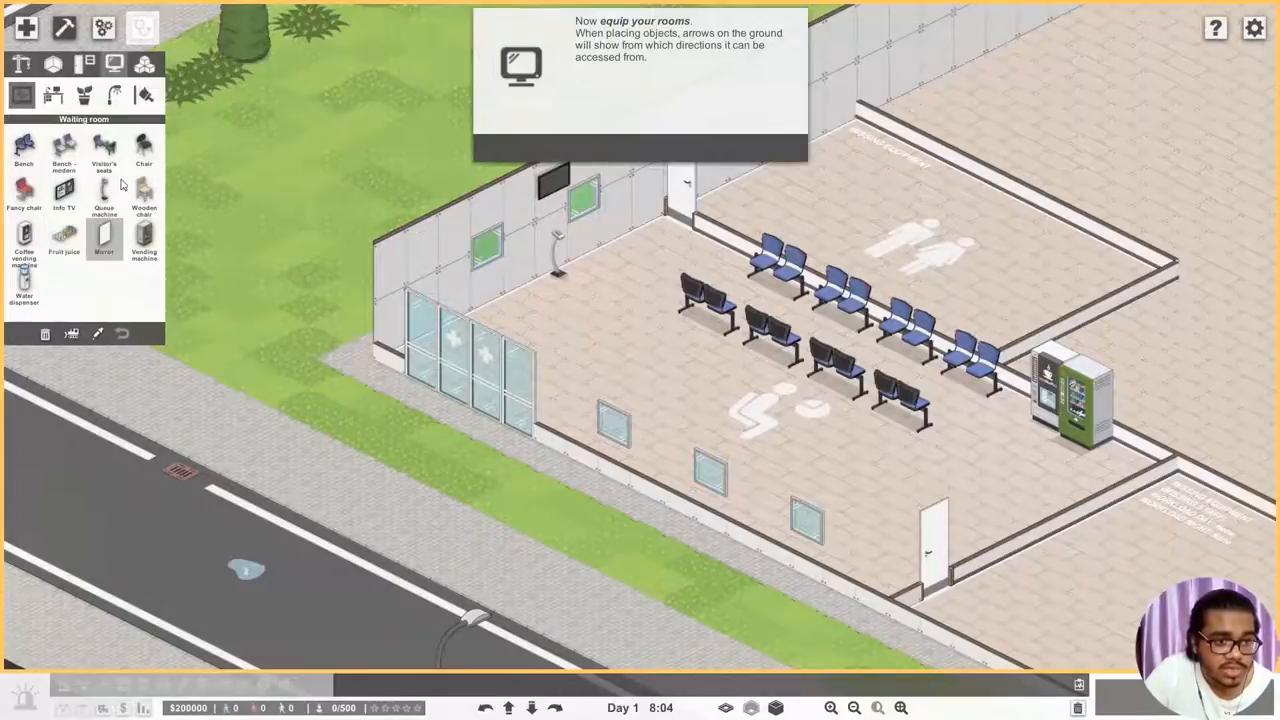
{"action": "mouse_move", "coordinate": [170, 228]}
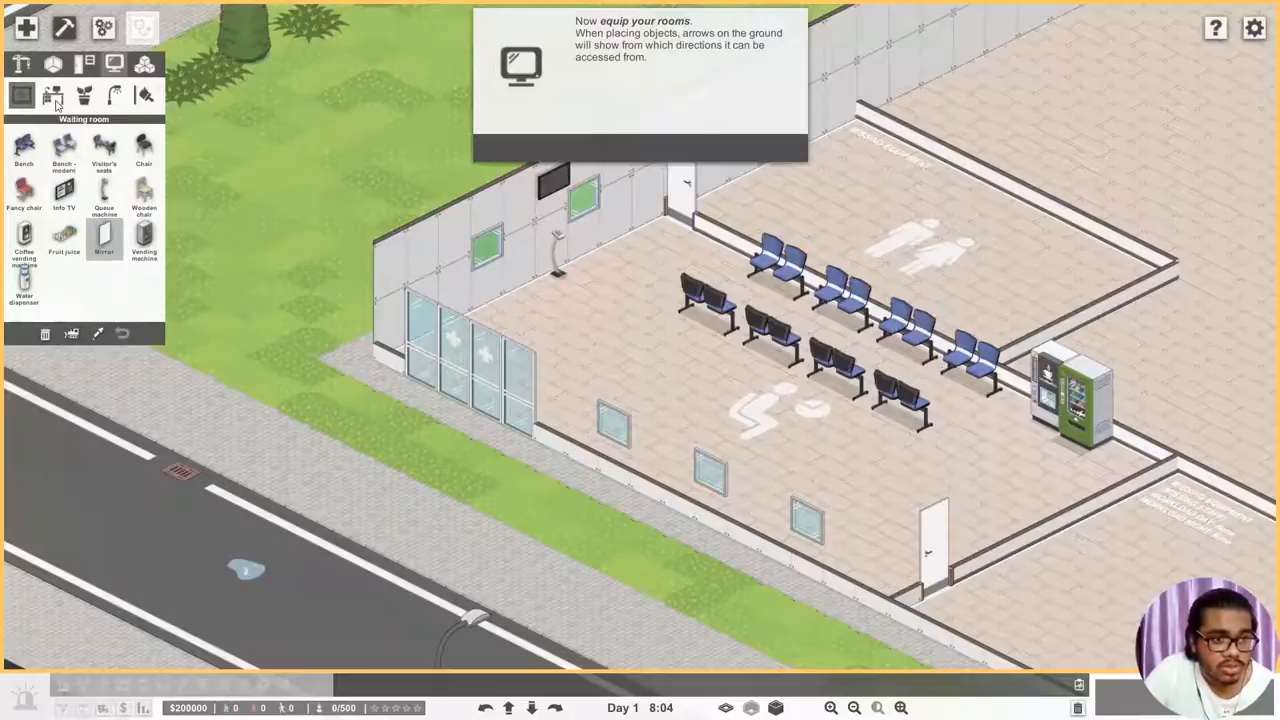
{"action": "mouse_move", "coordinate": [74, 97]}
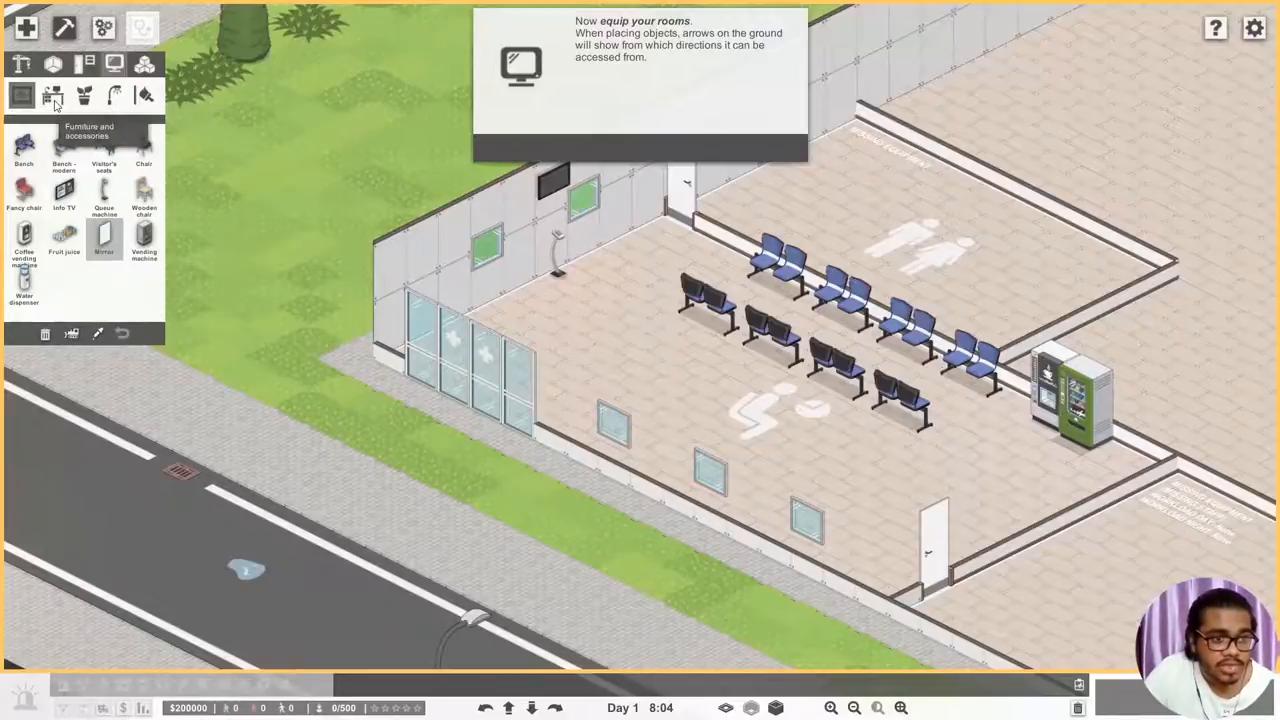
{"action": "left_click", "coordinate": [46, 95]}
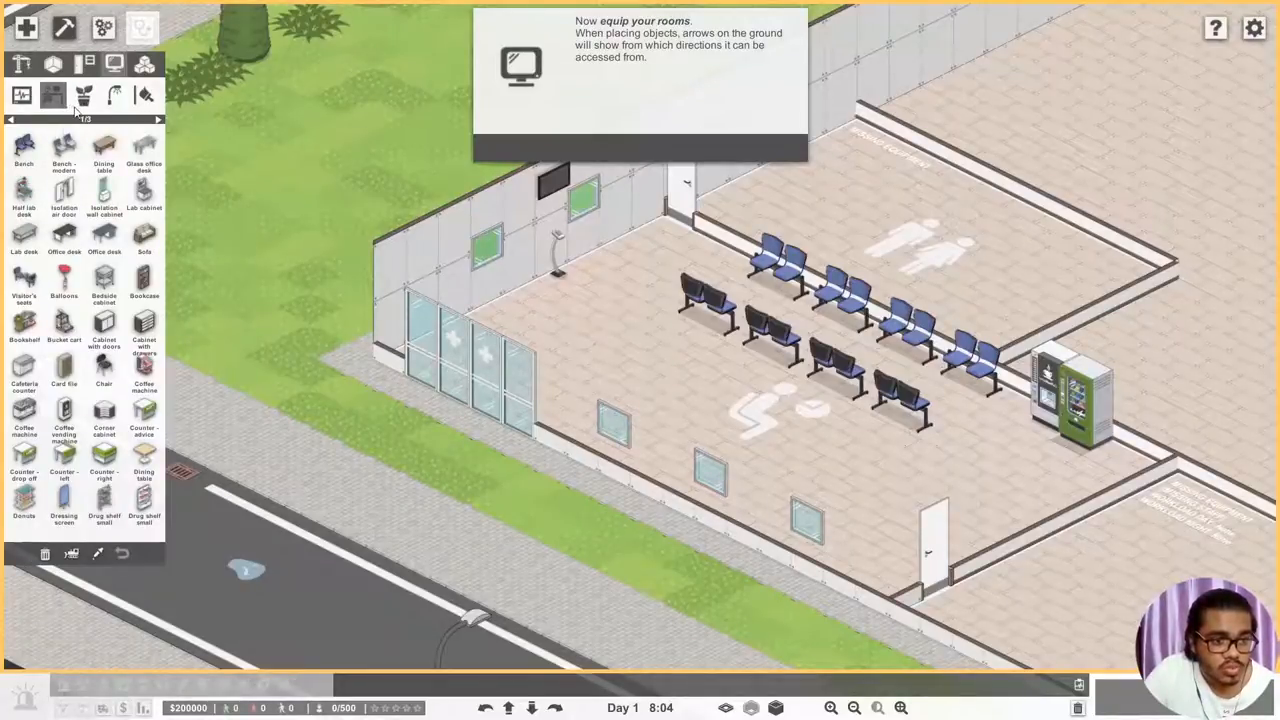
- Return to the waiting room furniture list
{"action": "left_click", "coordinate": [75, 98]}
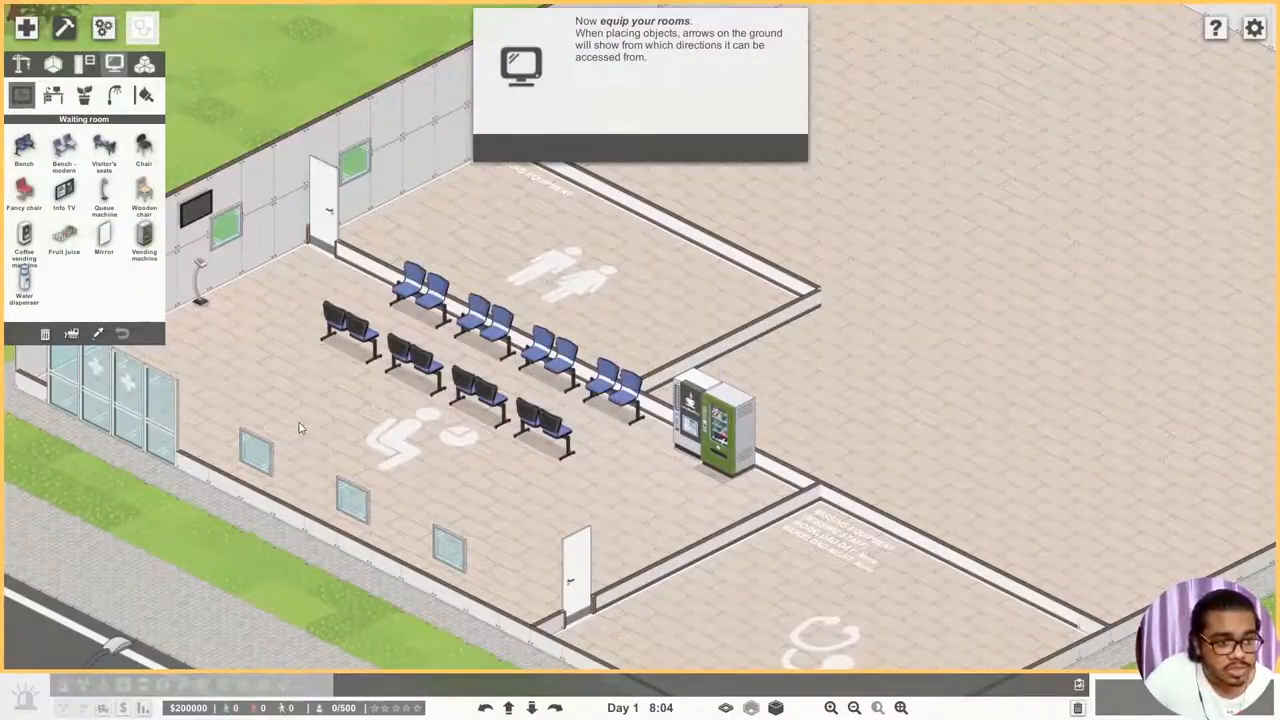
{"action": "mouse_move", "coordinate": [308, 420]}
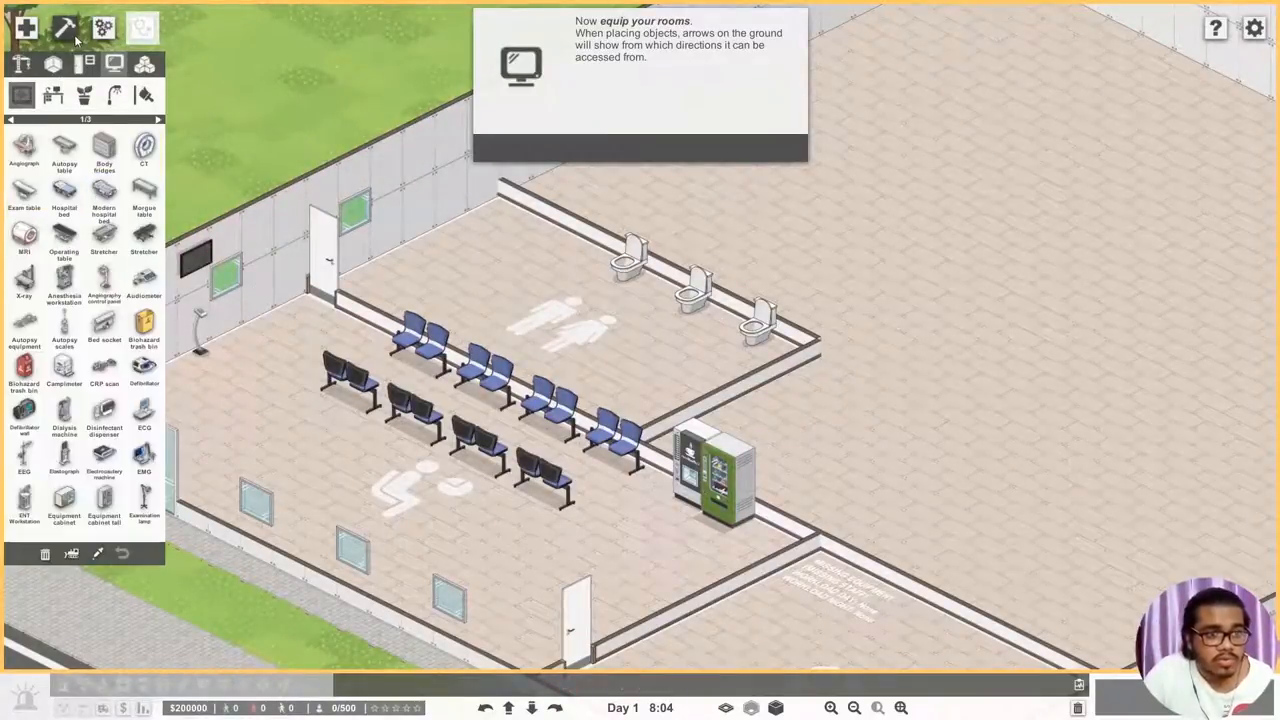
{"action": "mouse_move", "coordinate": [48, 92]}
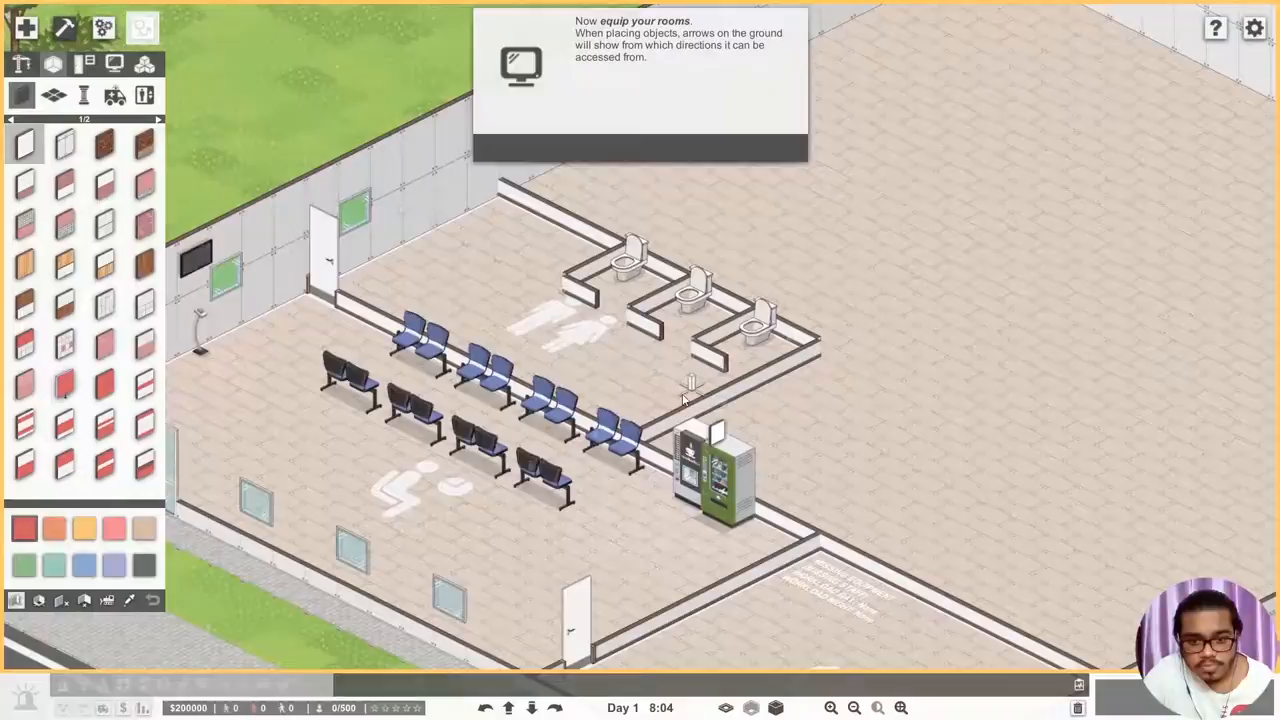
- Switch to the doors catalogue for the stall doors, then back to restroom furnishings
{"action": "left_click", "coordinate": [81, 70]}
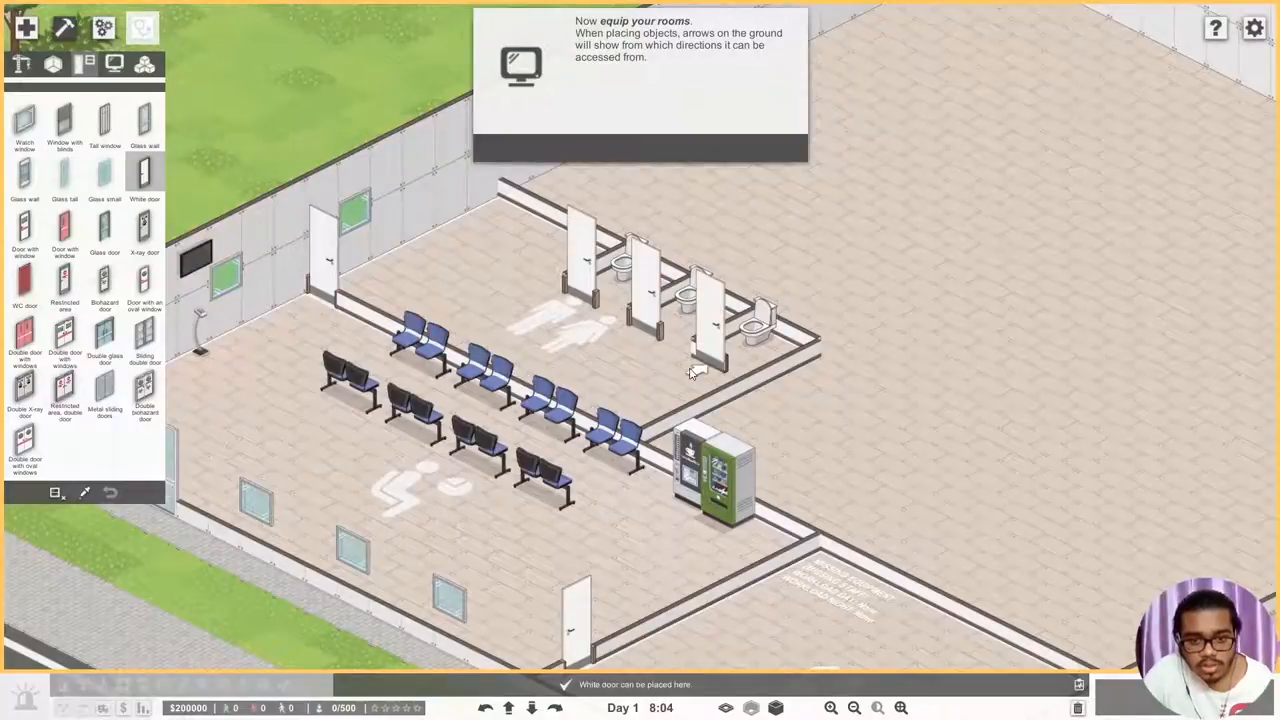
{"action": "left_click", "coordinate": [50, 65]}
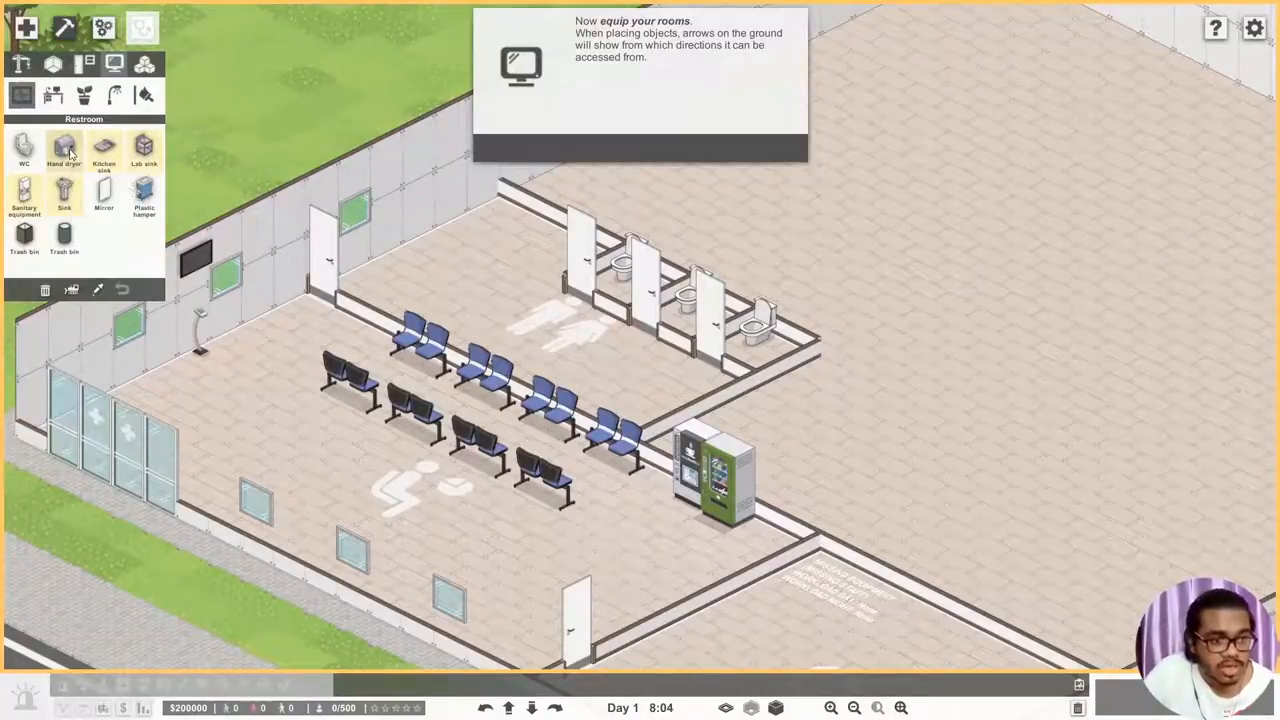
- Fit the restroom walls with hand dryers, a mirror and a wall-mounted sink
{"action": "left_click", "coordinate": [56, 149]}
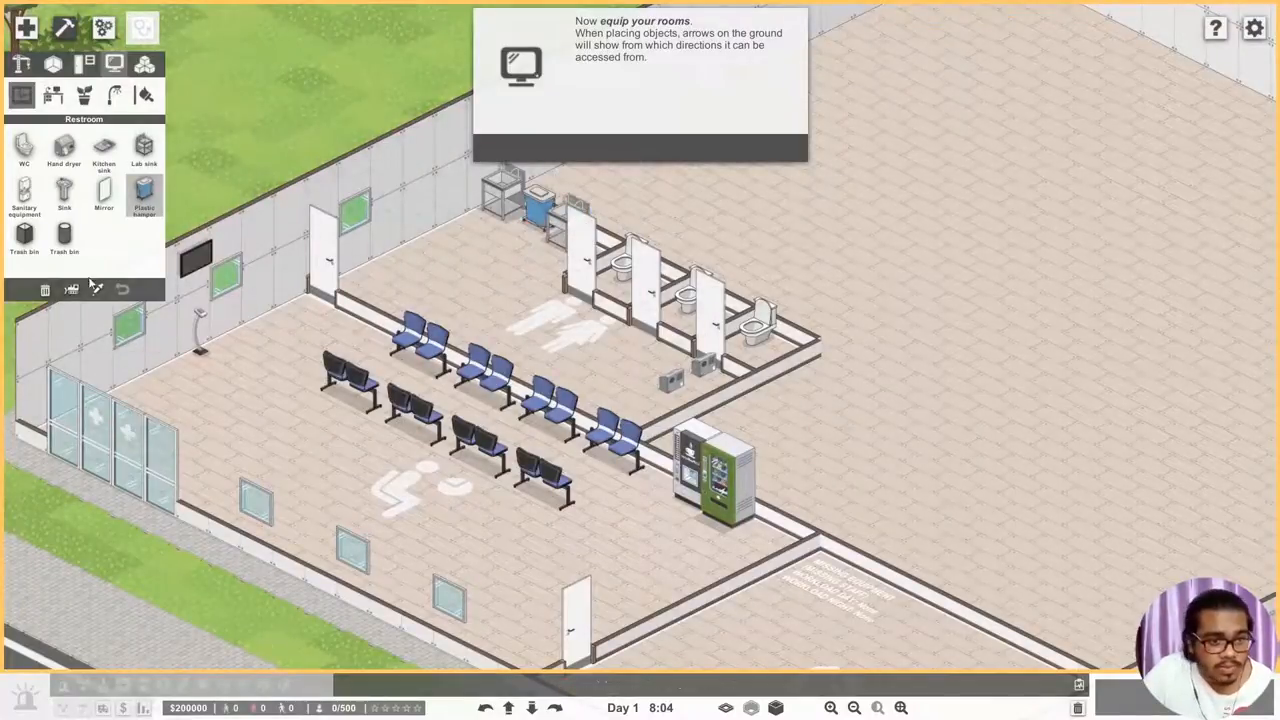
{"action": "left_click", "coordinate": [100, 193]}
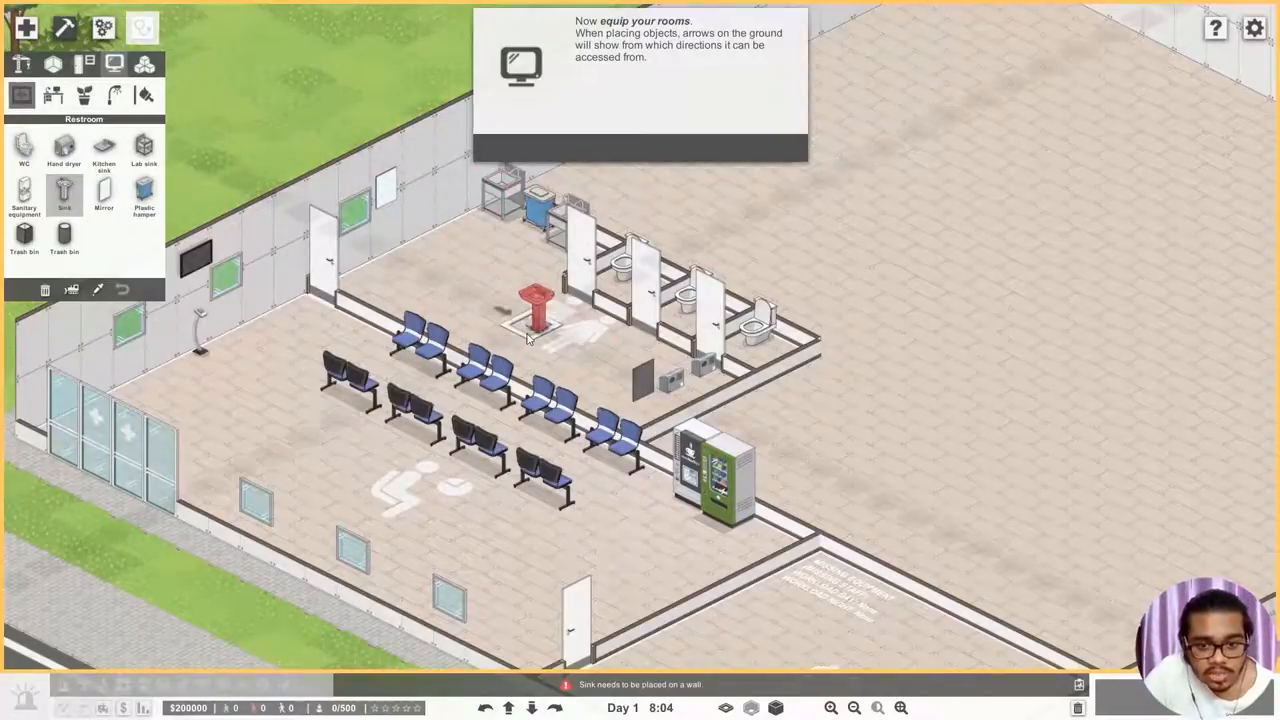
{"action": "mouse_move", "coordinate": [560, 400]}
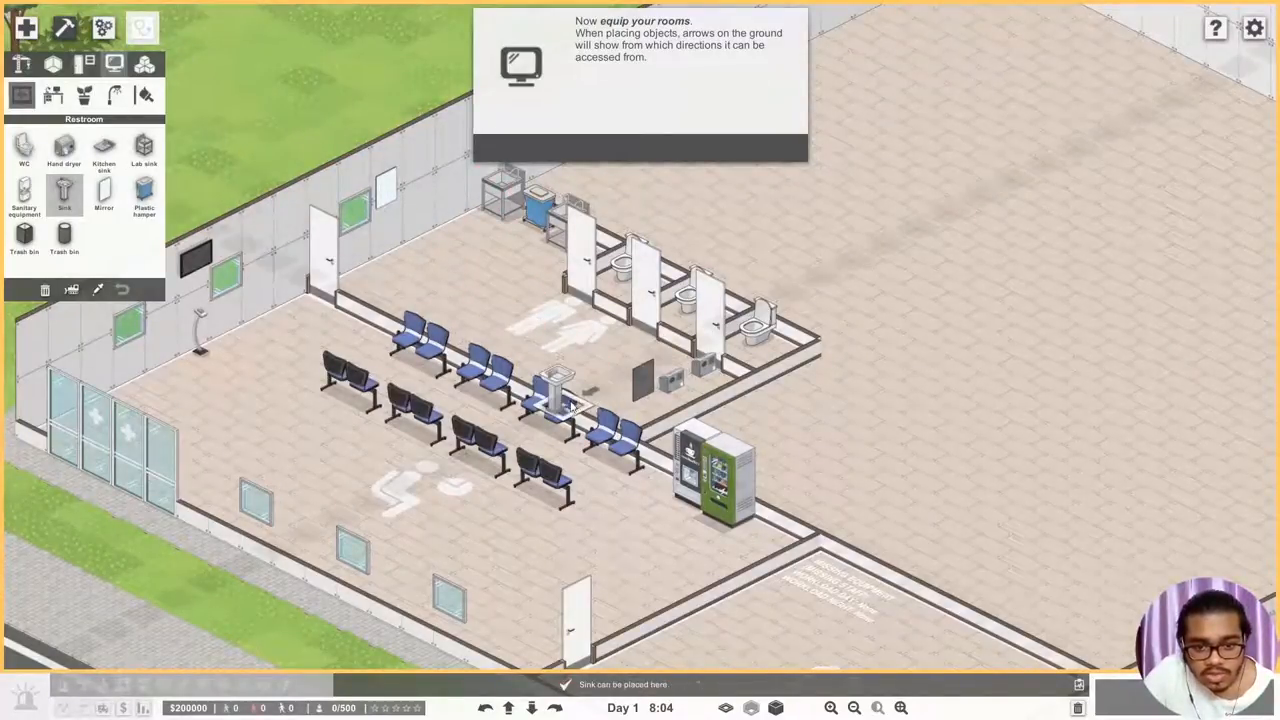
{"action": "mouse_move", "coordinate": [430, 238]}
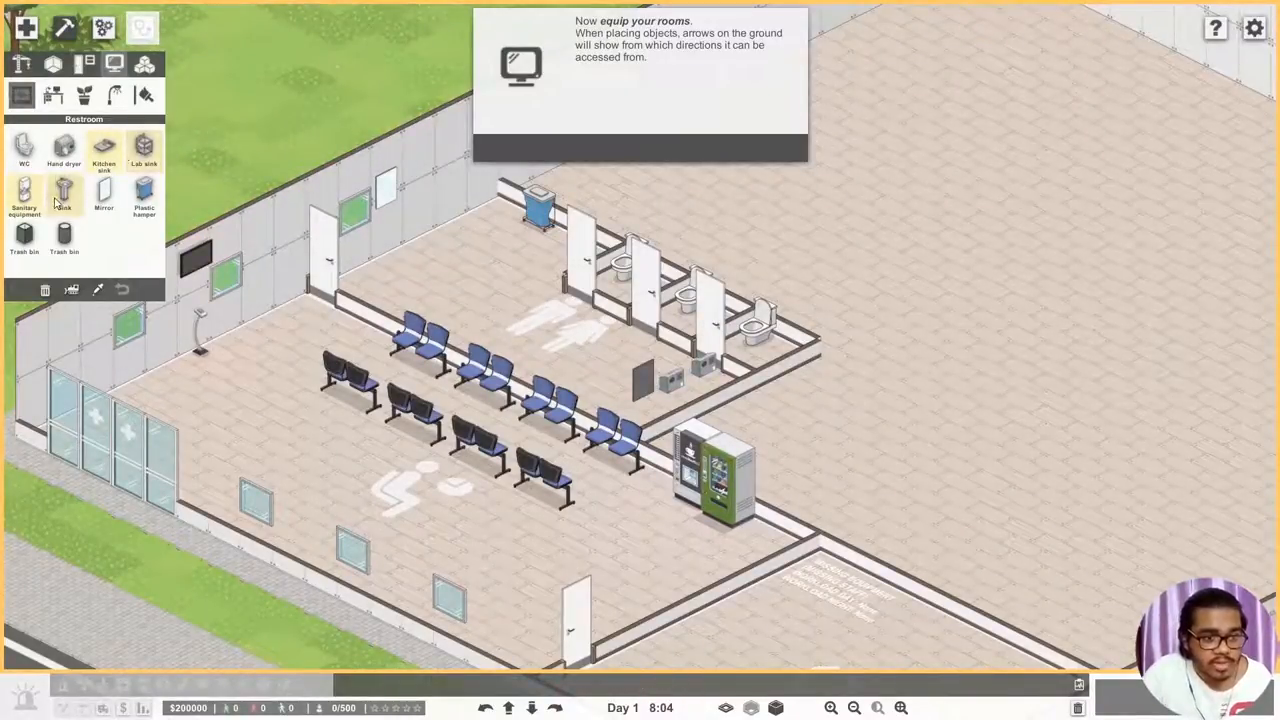
{"action": "left_click", "coordinate": [65, 193]}
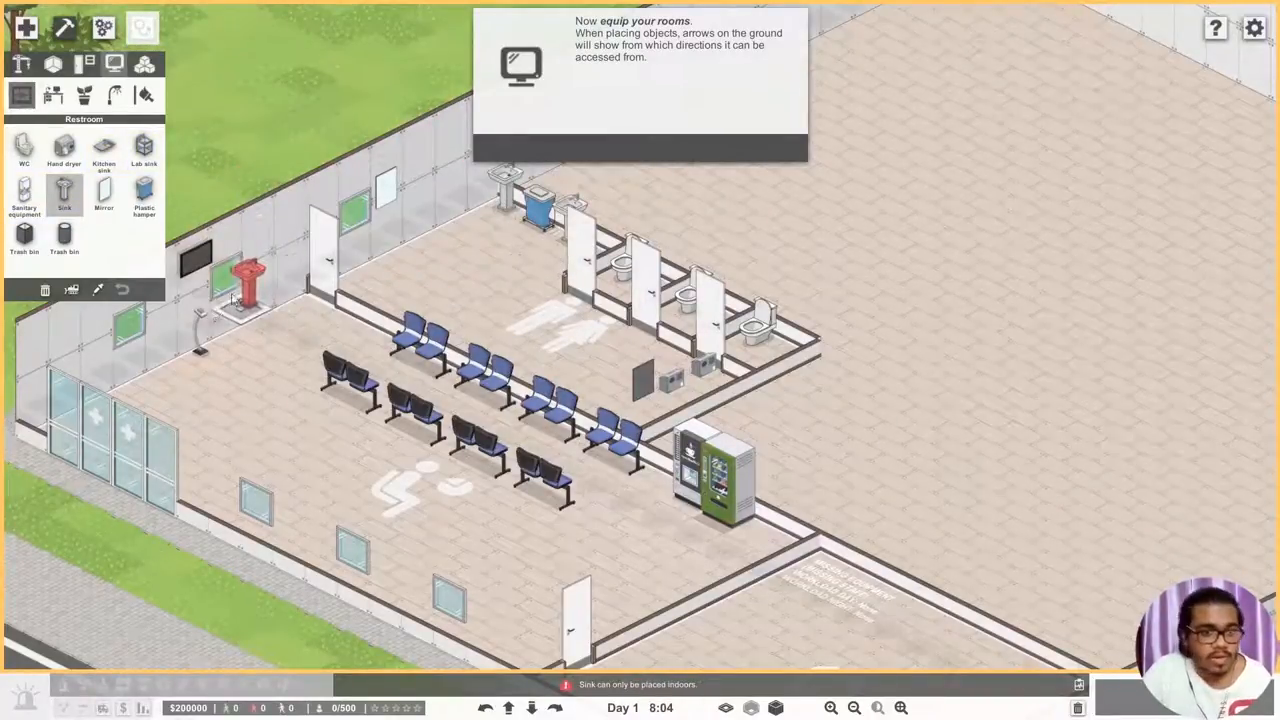
{"action": "left_click", "coordinate": [64, 240]}
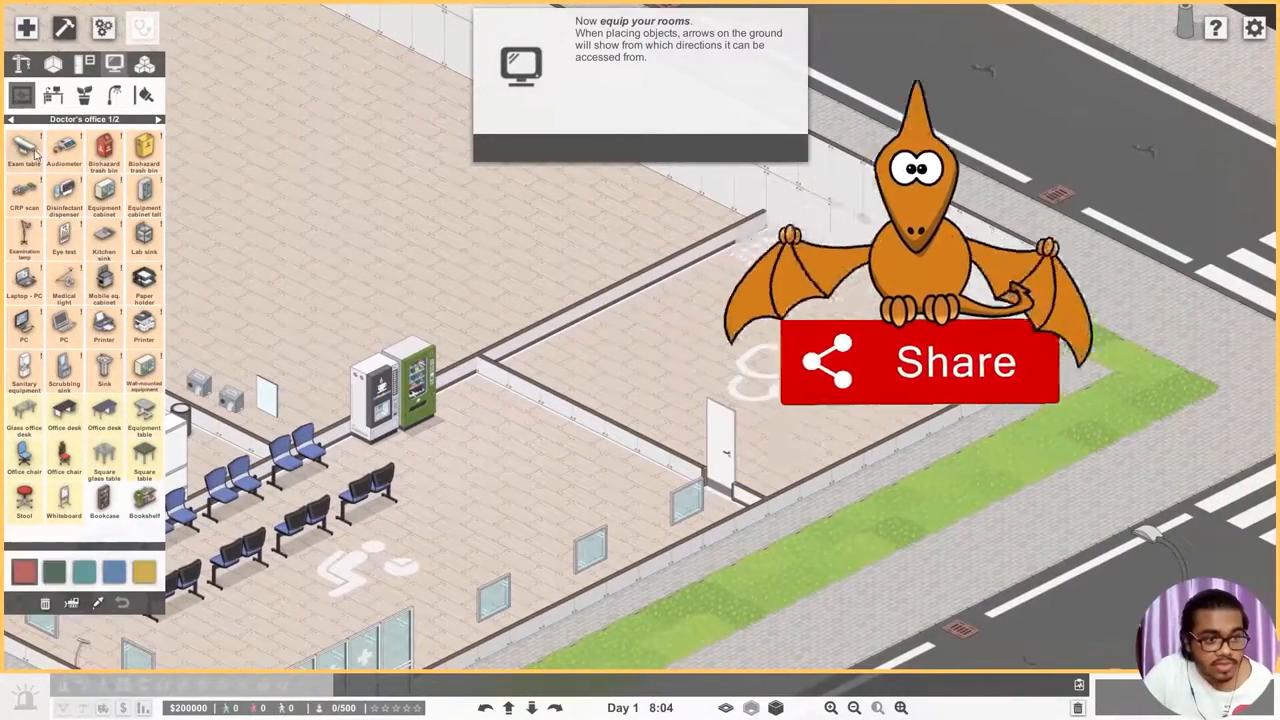
- Select the exam table to place inside the doctor's office
{"action": "left_click", "coordinate": [22, 155]}
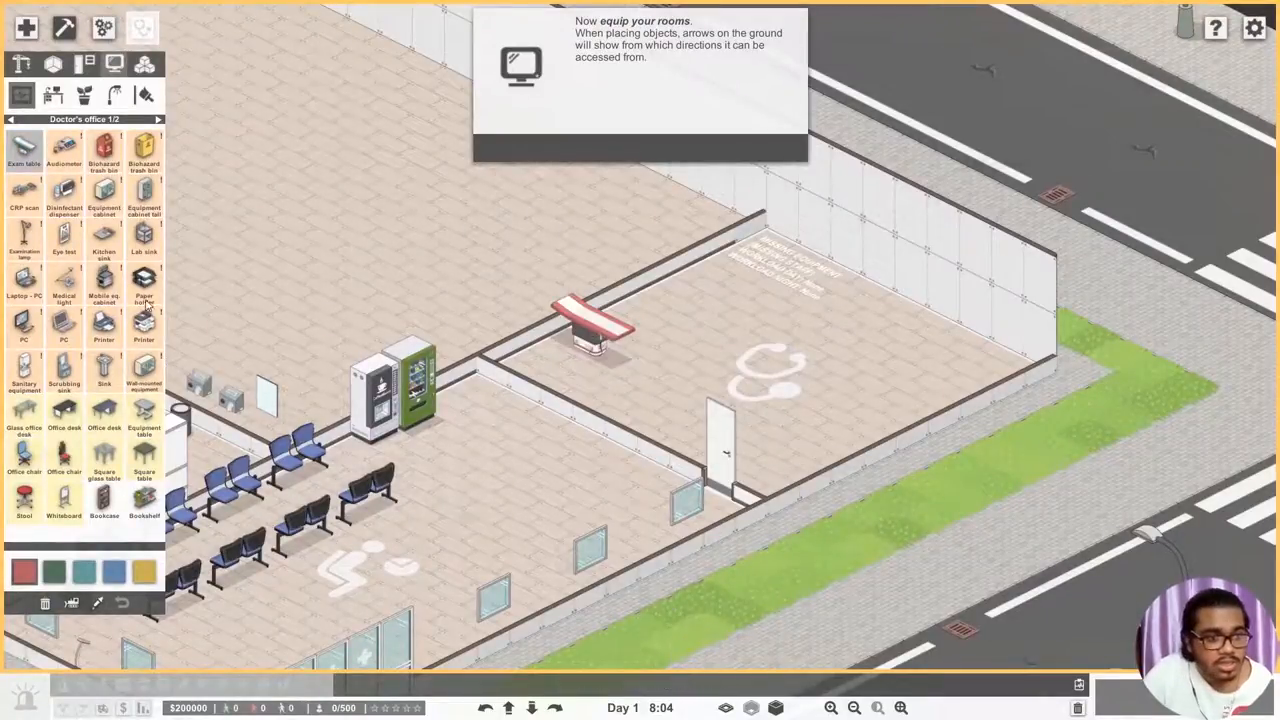
{"action": "mouse_move", "coordinate": [66, 155]}
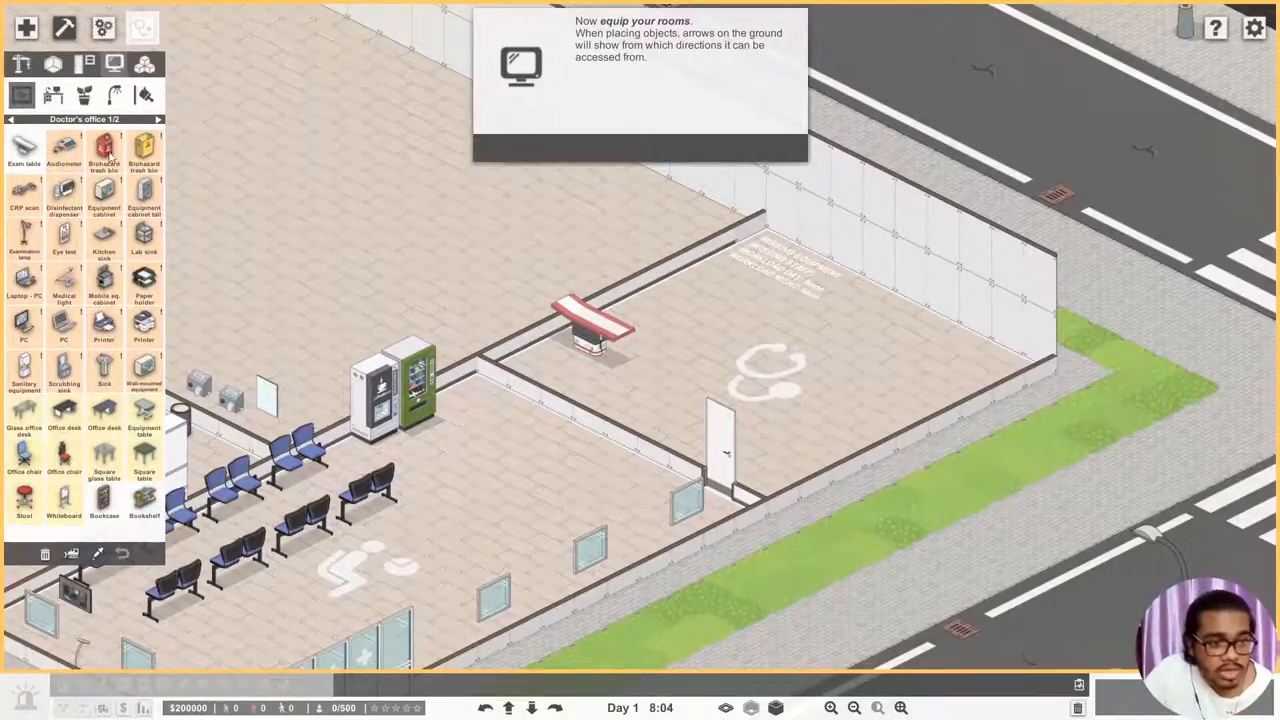
{"action": "mouse_move", "coordinate": [178, 170]}
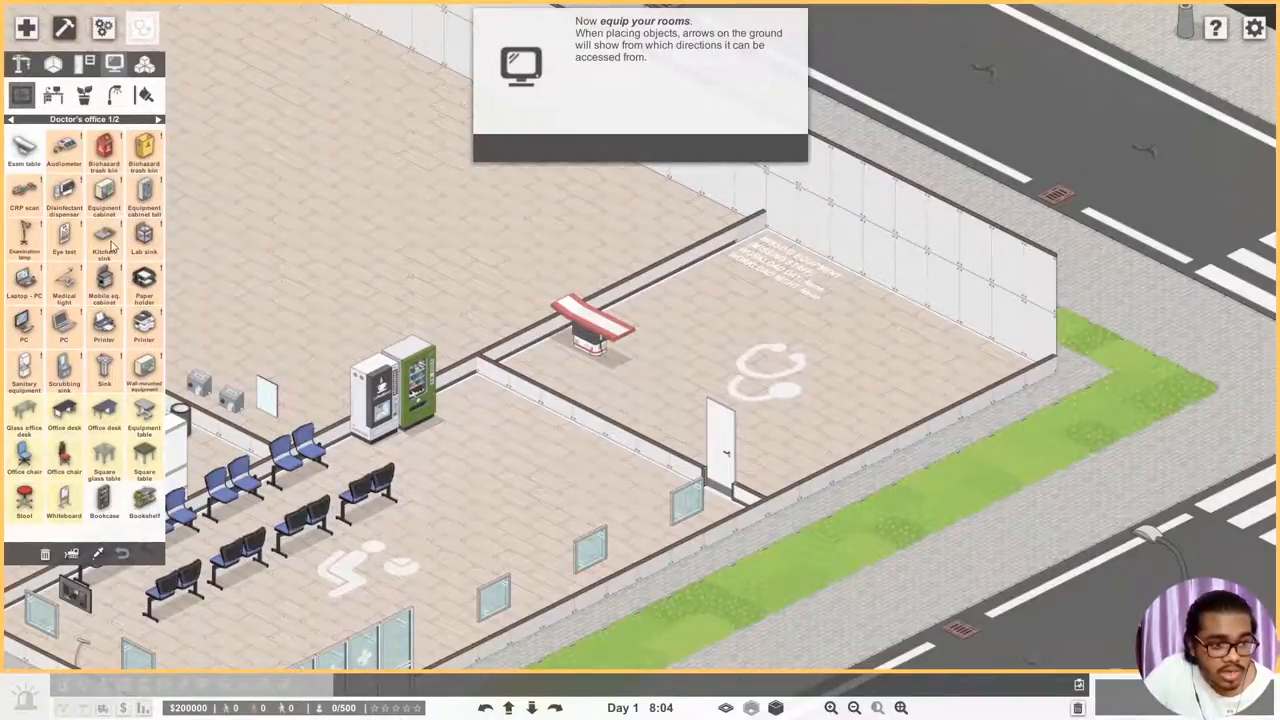
{"action": "mouse_move", "coordinate": [143, 240]}
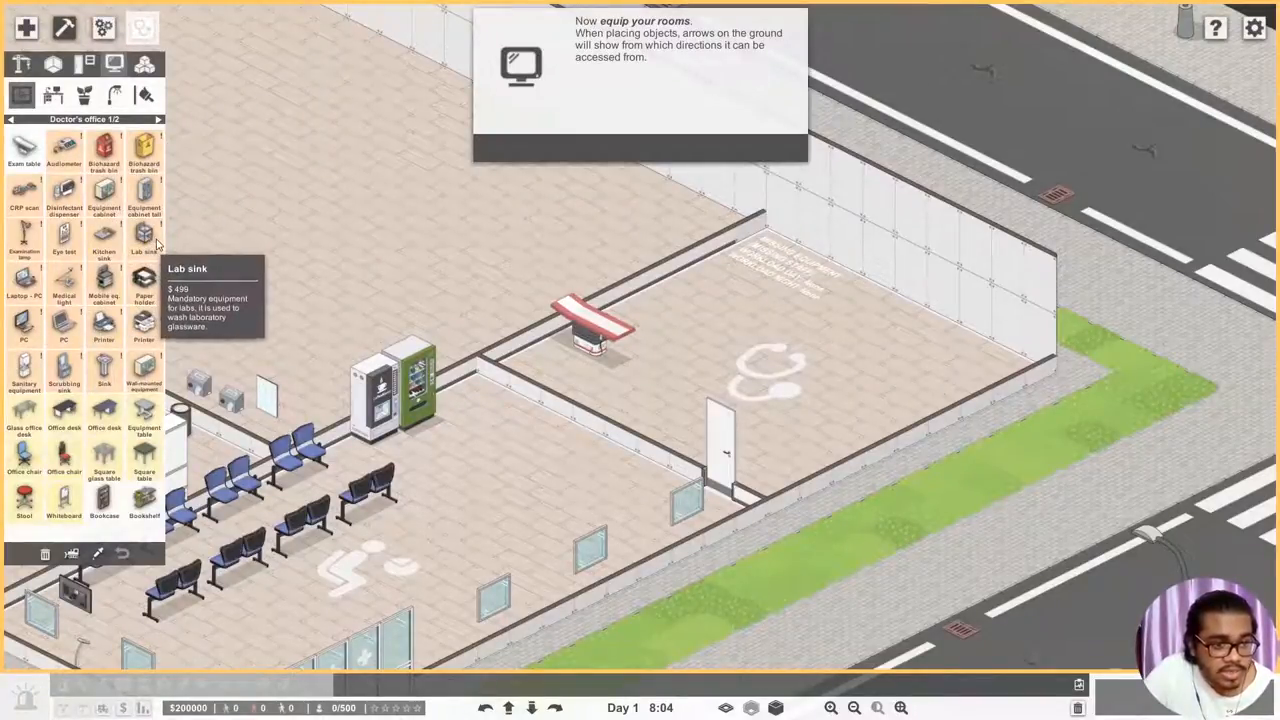
{"action": "mouse_move", "coordinate": [174, 372]}
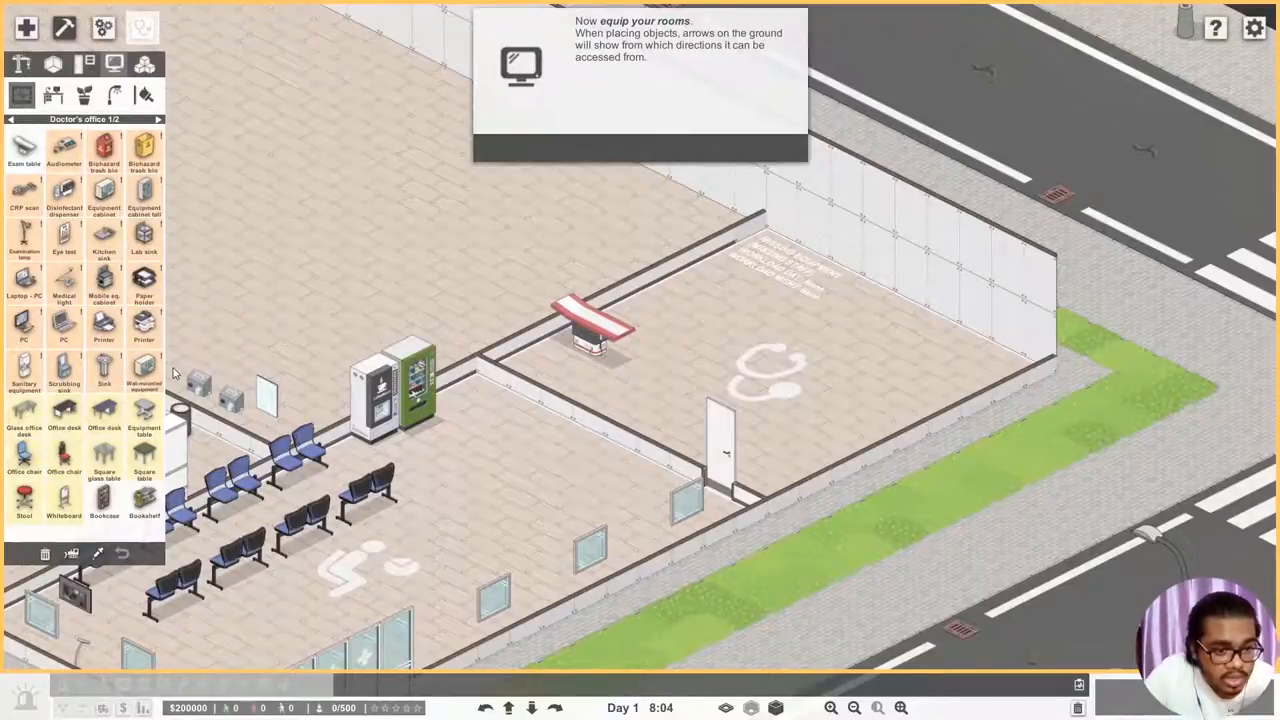
{"action": "mouse_move", "coordinate": [152, 366]}
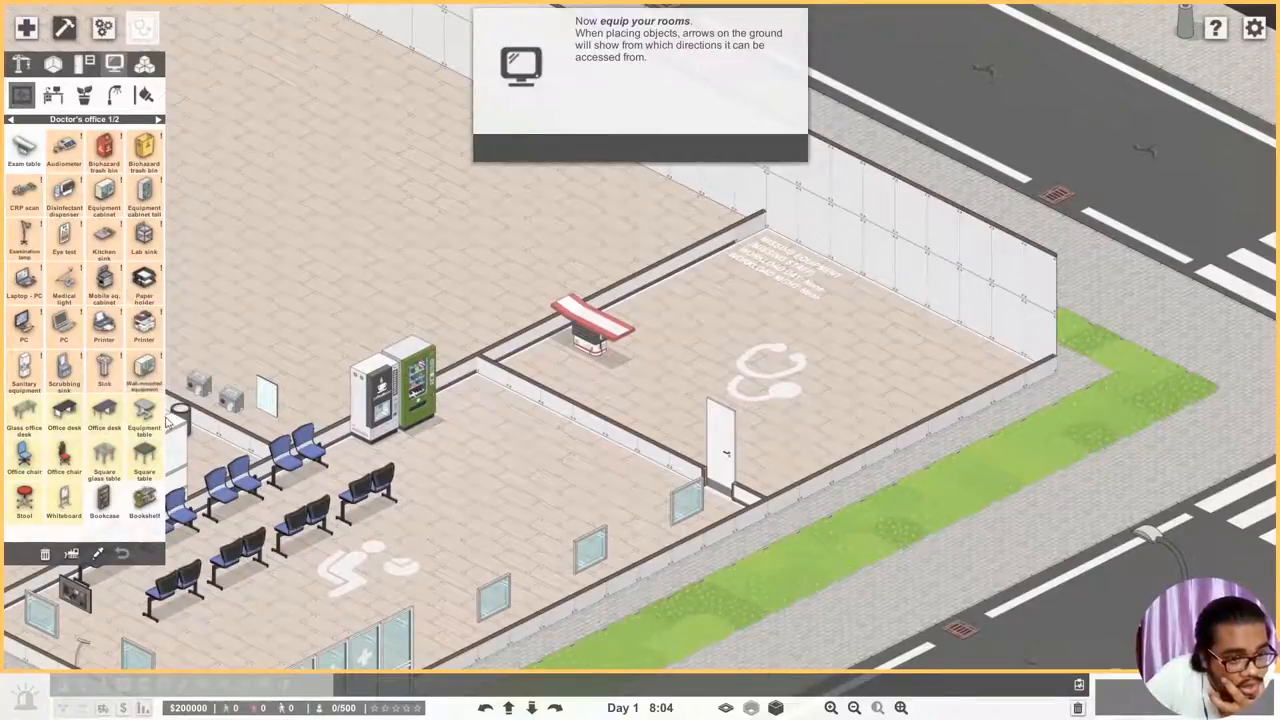
{"action": "mouse_move", "coordinate": [103, 433]}
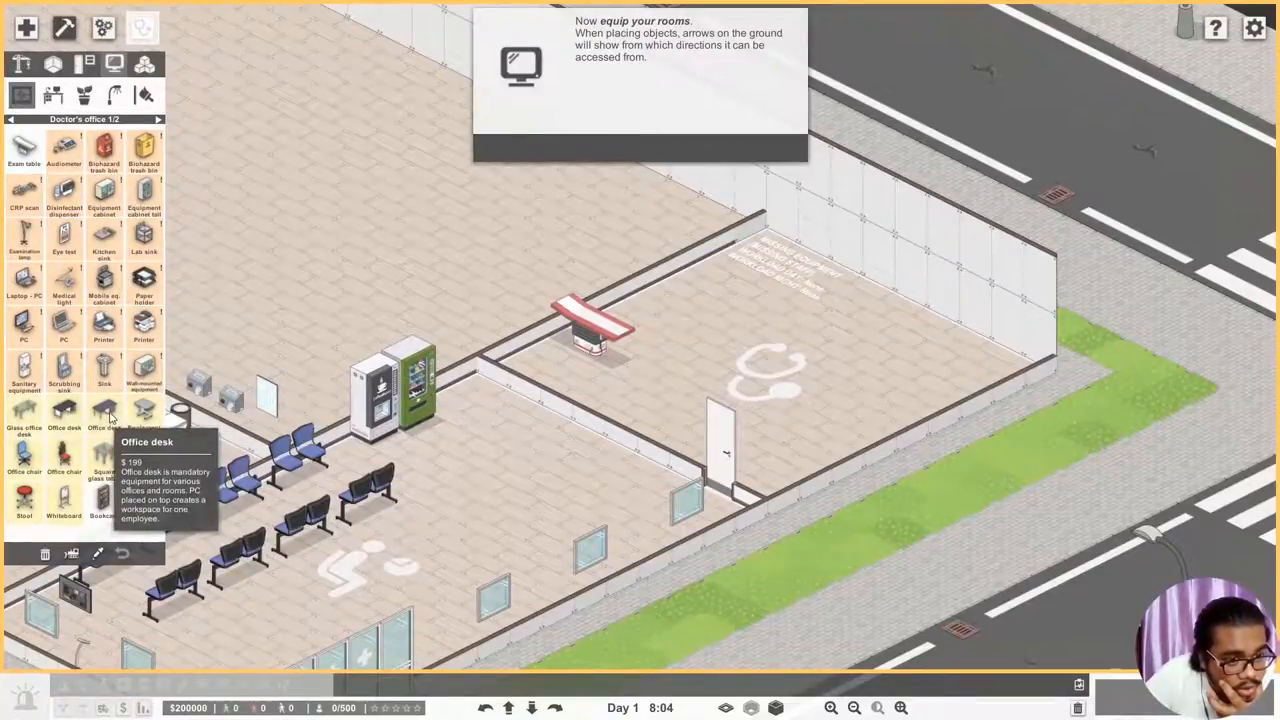
- Place the office desk in the corner and choose equipment to set on it
{"action": "left_click", "coordinate": [62, 425]}
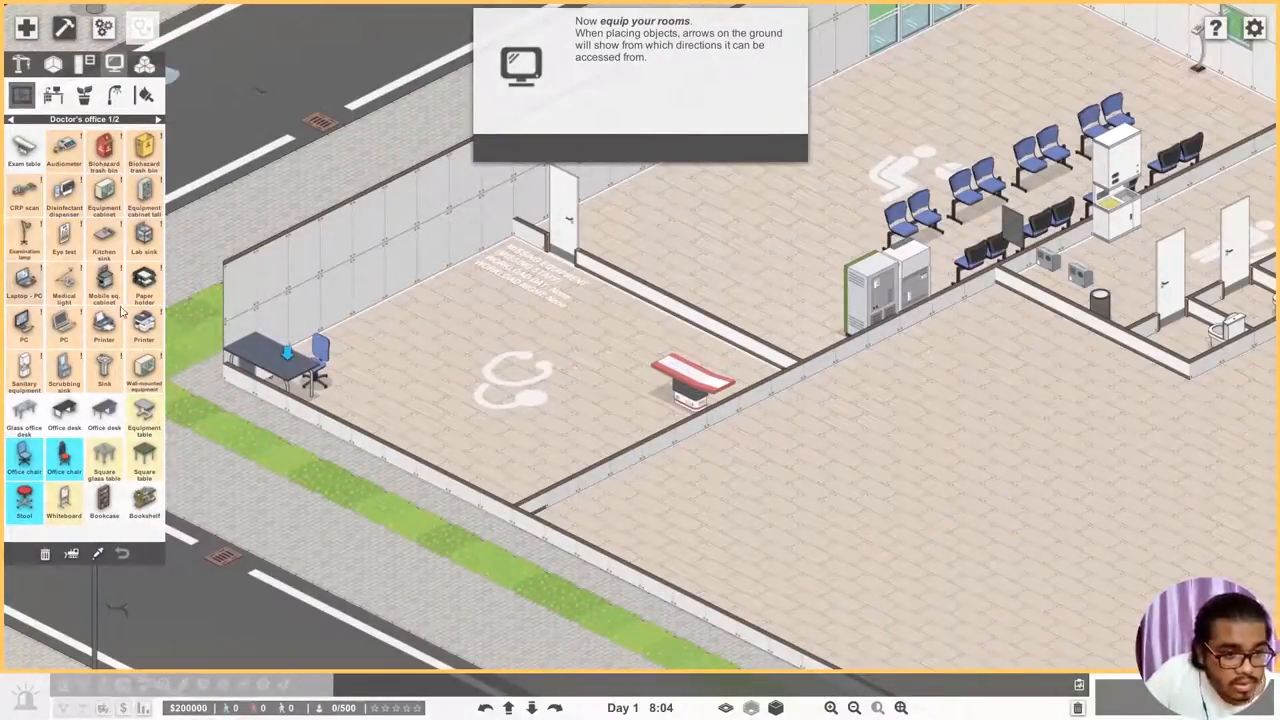
{"action": "left_click", "coordinate": [22, 476]}
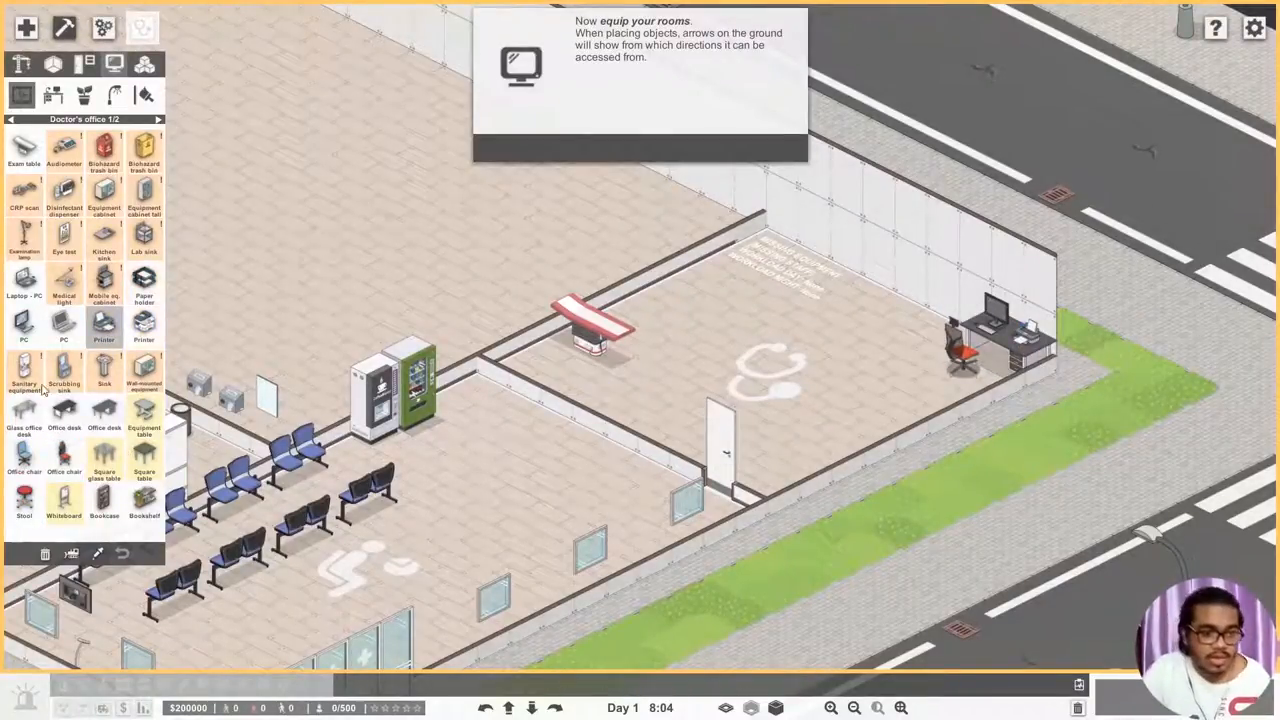
{"action": "mouse_move", "coordinate": [104, 287]}
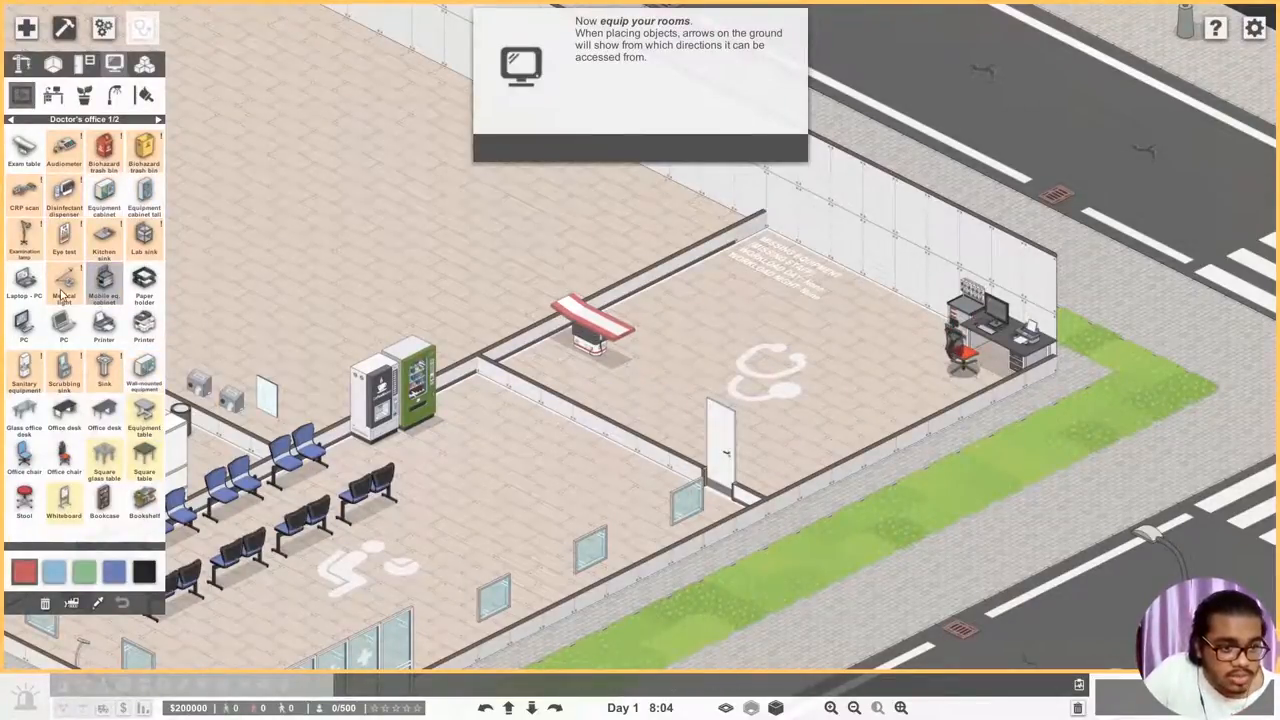
- Place the medical light in the doctor's office
{"action": "left_click", "coordinate": [62, 288]}
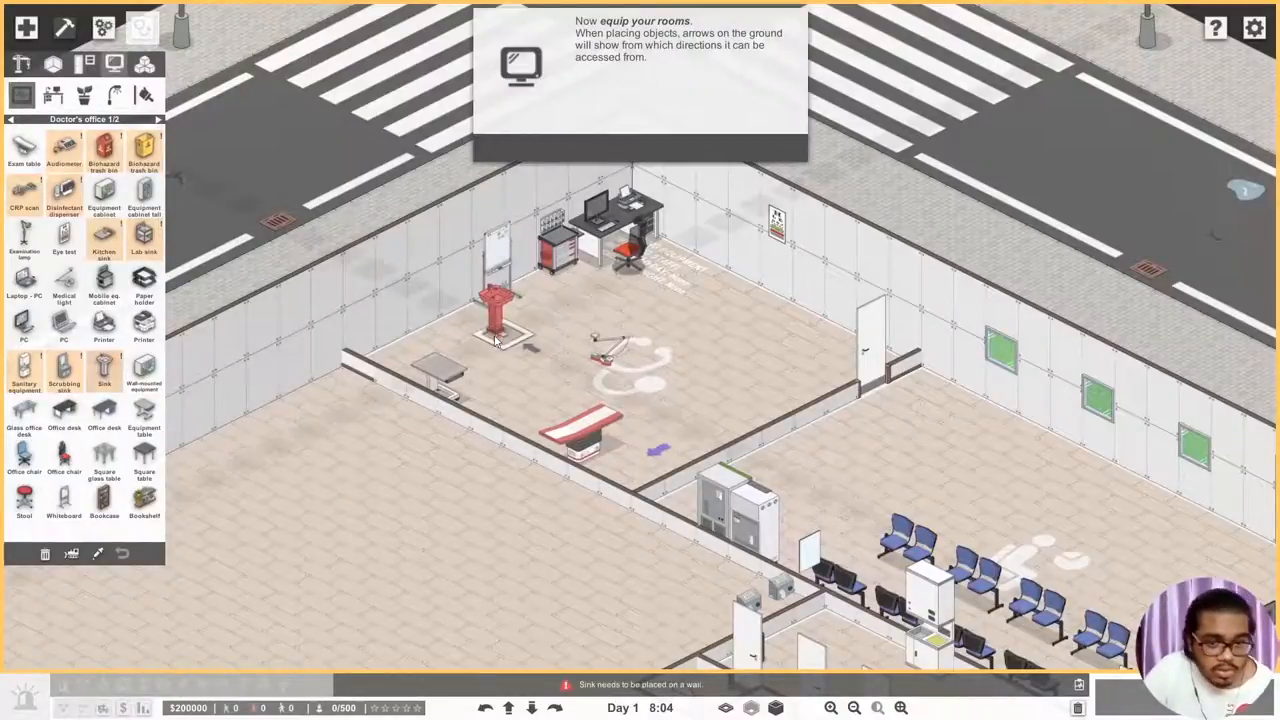
{"action": "left_click_drag", "start_coordinate": [500, 320], "coordinate": [480, 410]}
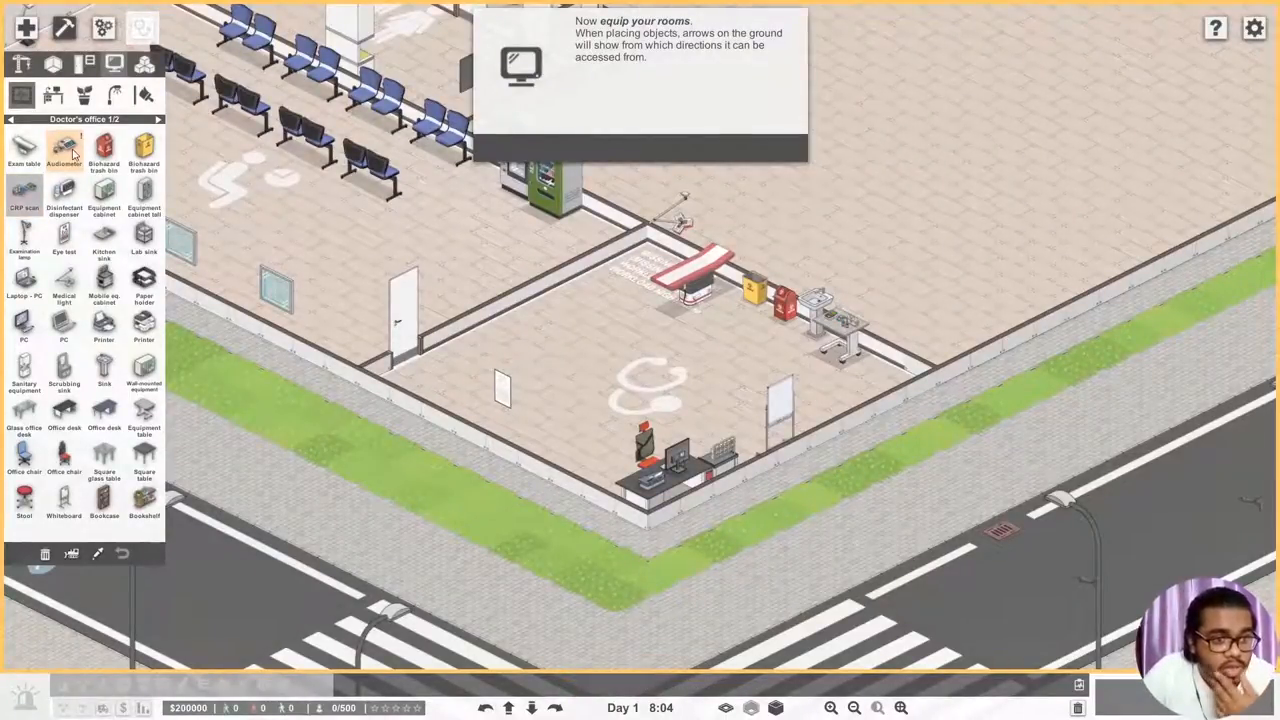
- Add the audiometer and equipment tables beside the sink and load supplies onto them
{"action": "left_click", "coordinate": [57, 150]}
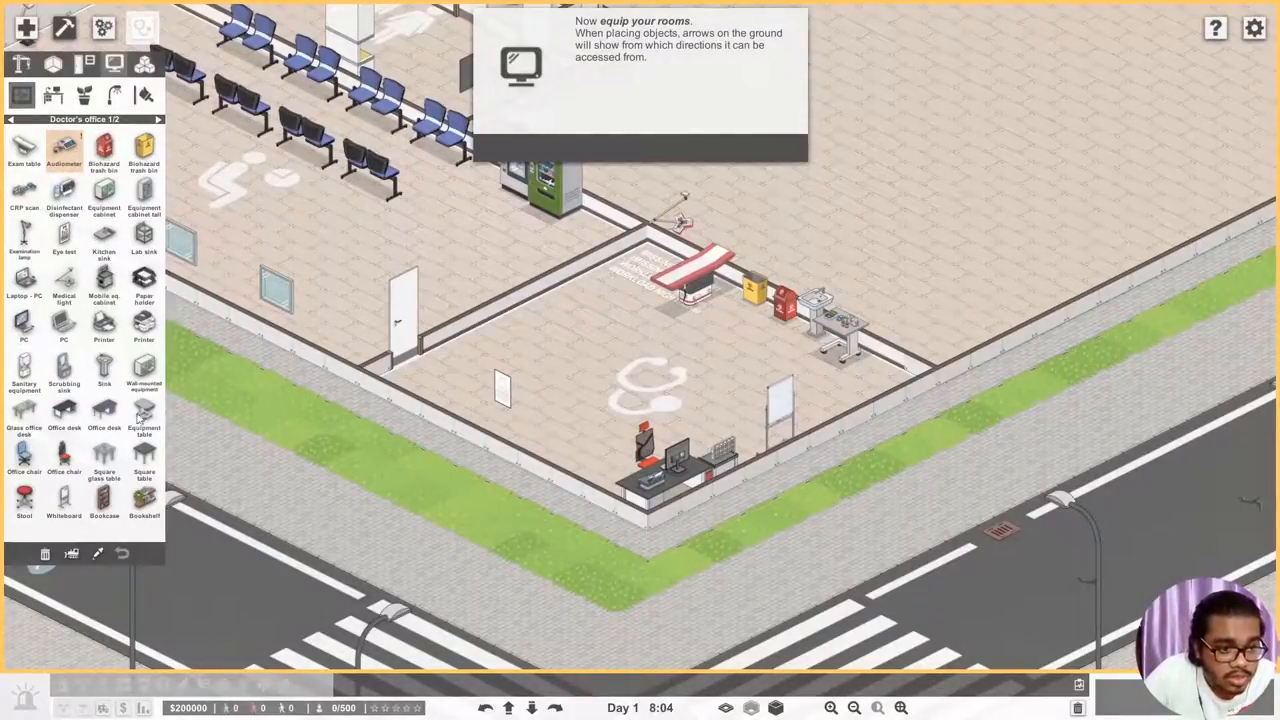
{"action": "left_click", "coordinate": [144, 430]}
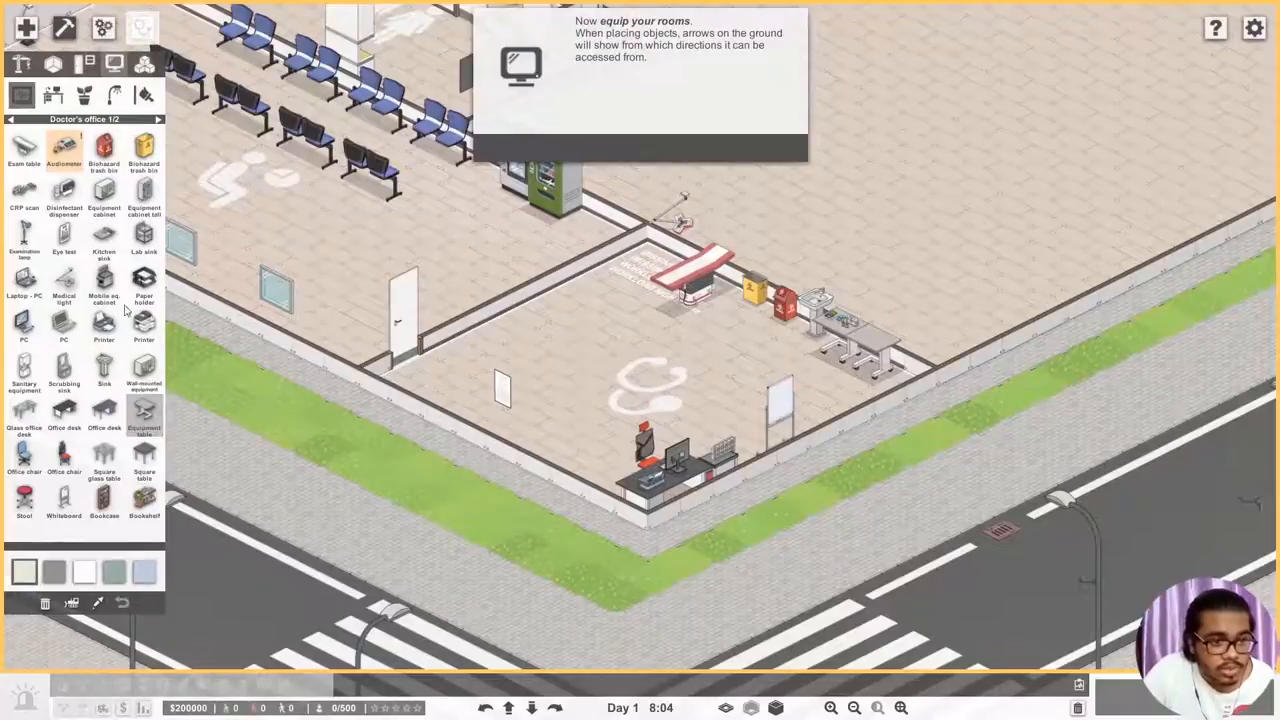
{"action": "left_click", "coordinate": [55, 148]}
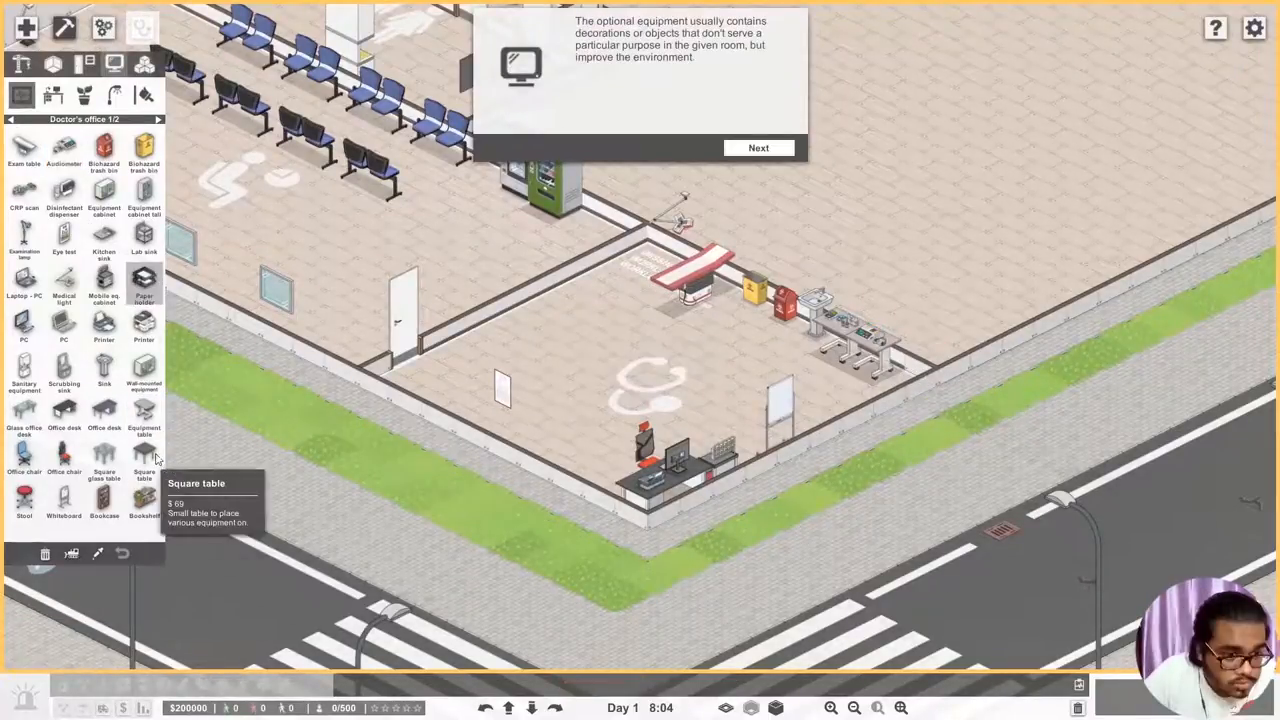
- Add a bookcase to the office and advance the tutorial to the hiring step
{"action": "left_click", "coordinate": [105, 512]}
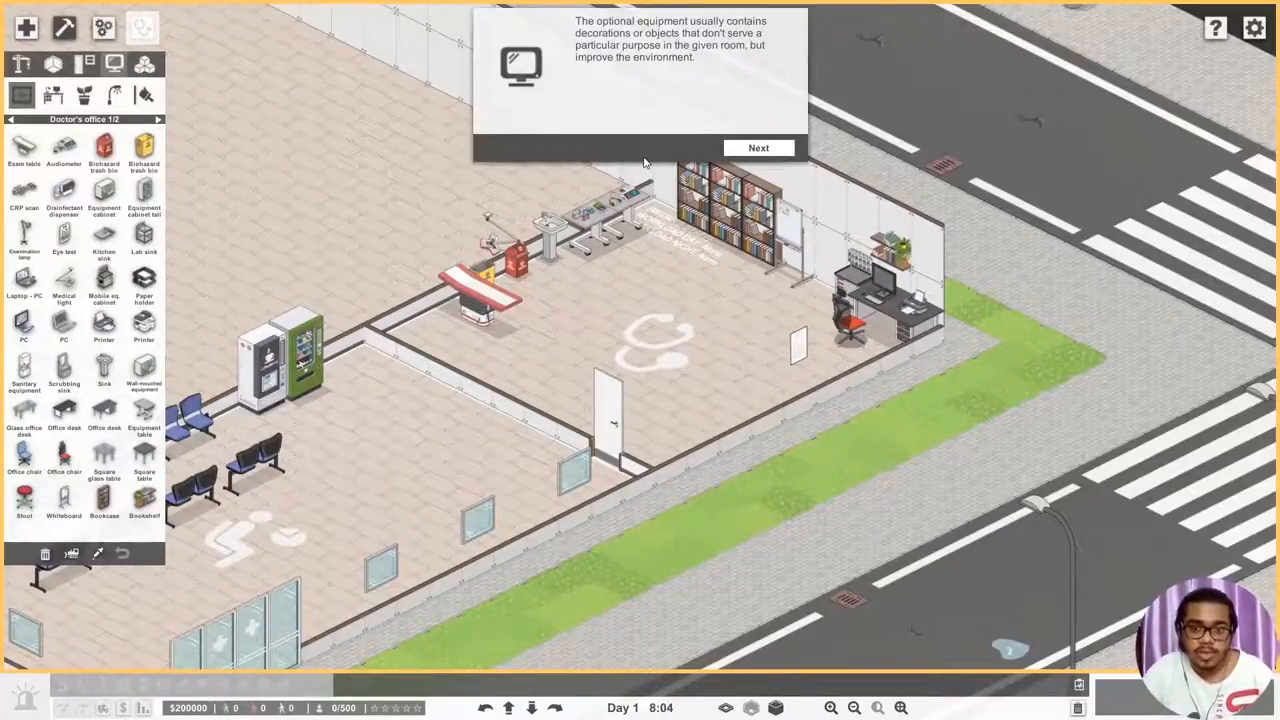
{"action": "mouse_move", "coordinate": [649, 161]}
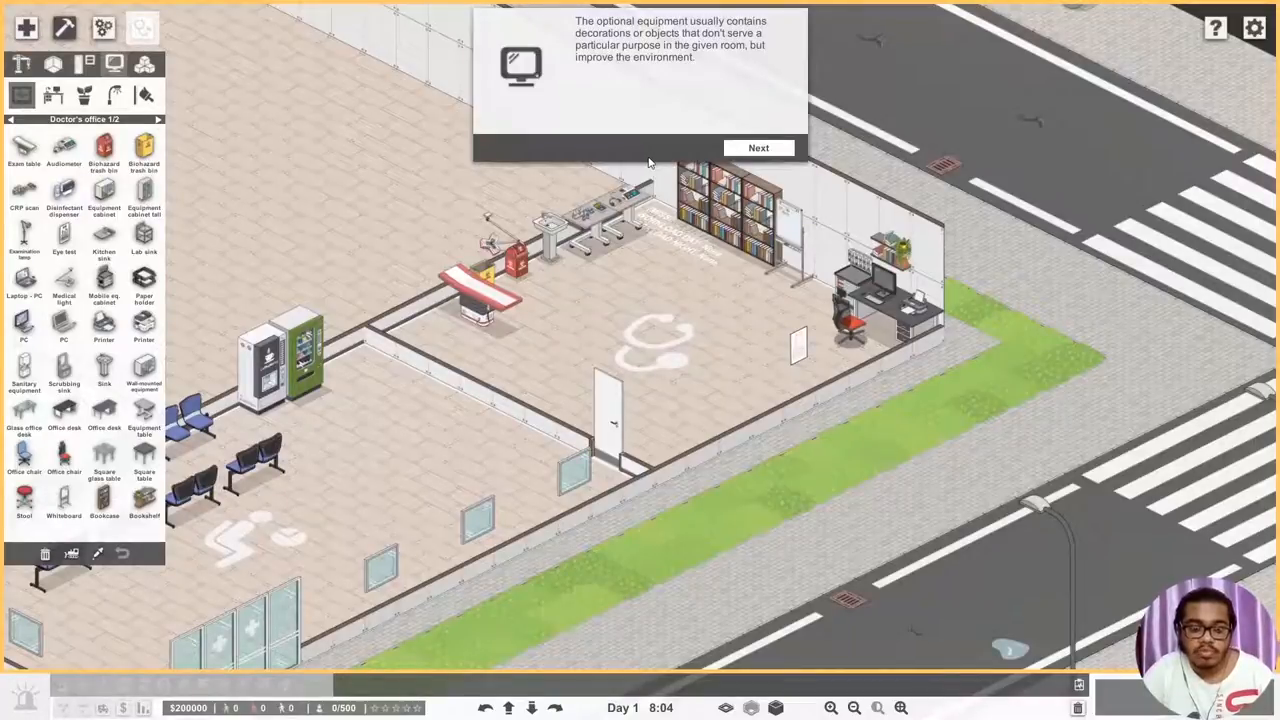
{"action": "left_click", "coordinate": [759, 147]}
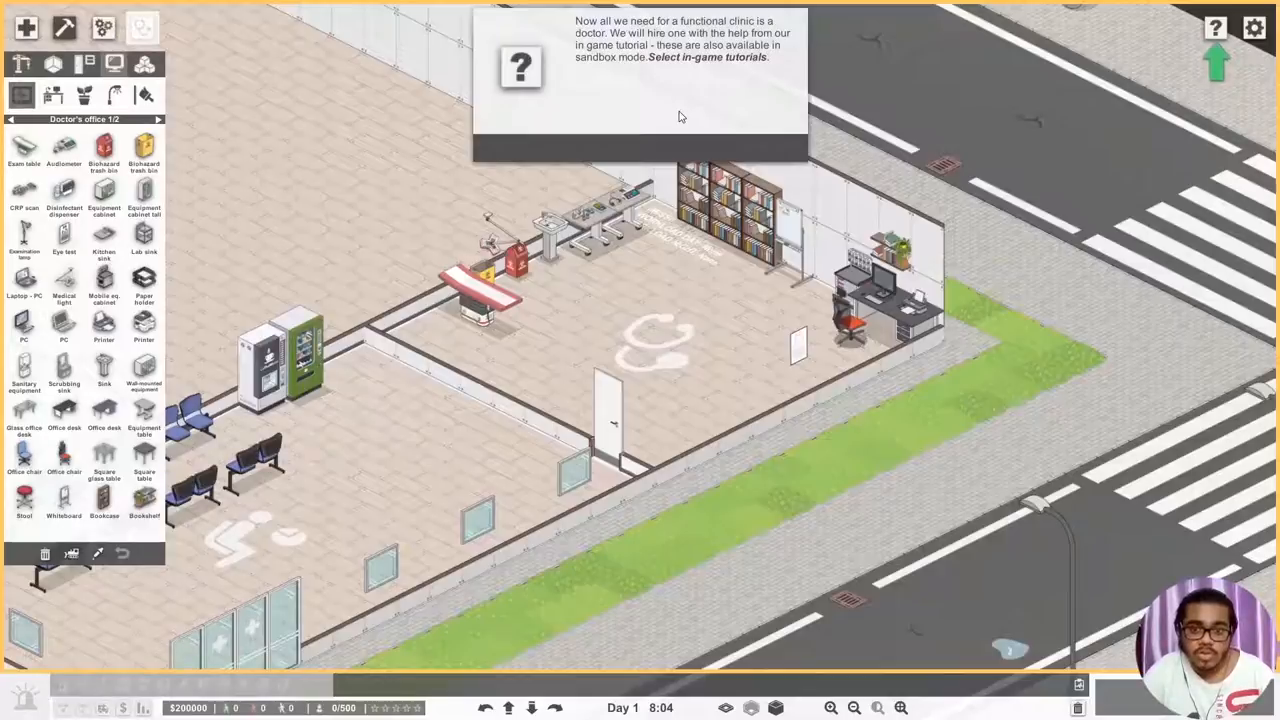
{"action": "mouse_move", "coordinate": [826, 93]}
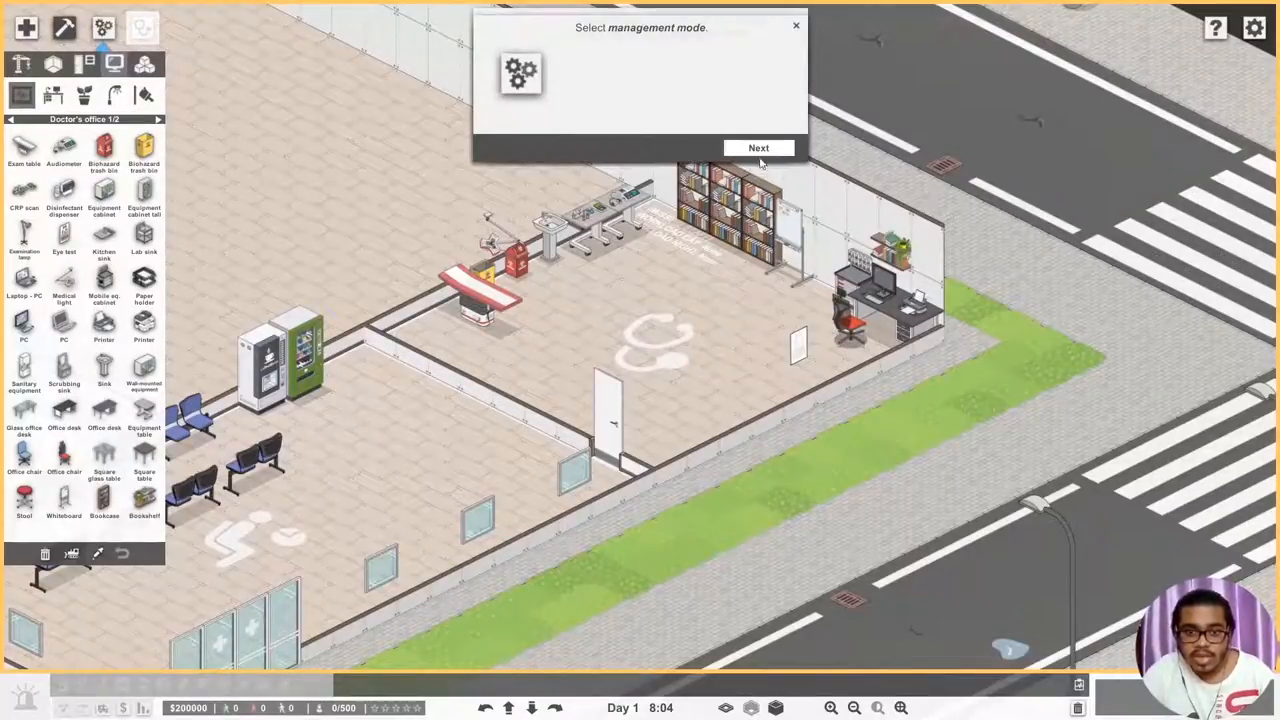
- Enter Management mode and select the doctor's office day-shift workplace slot
{"action": "left_click", "coordinate": [99, 20]}
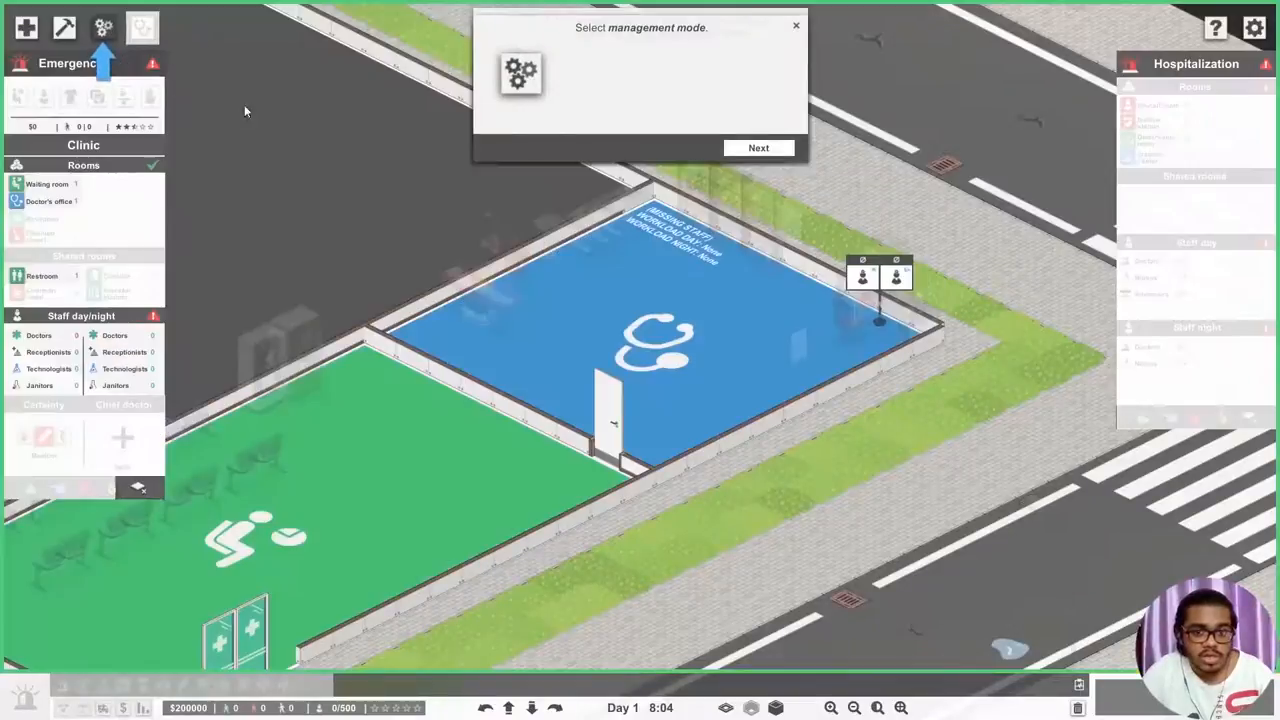
{"action": "left_click", "coordinate": [758, 147]}
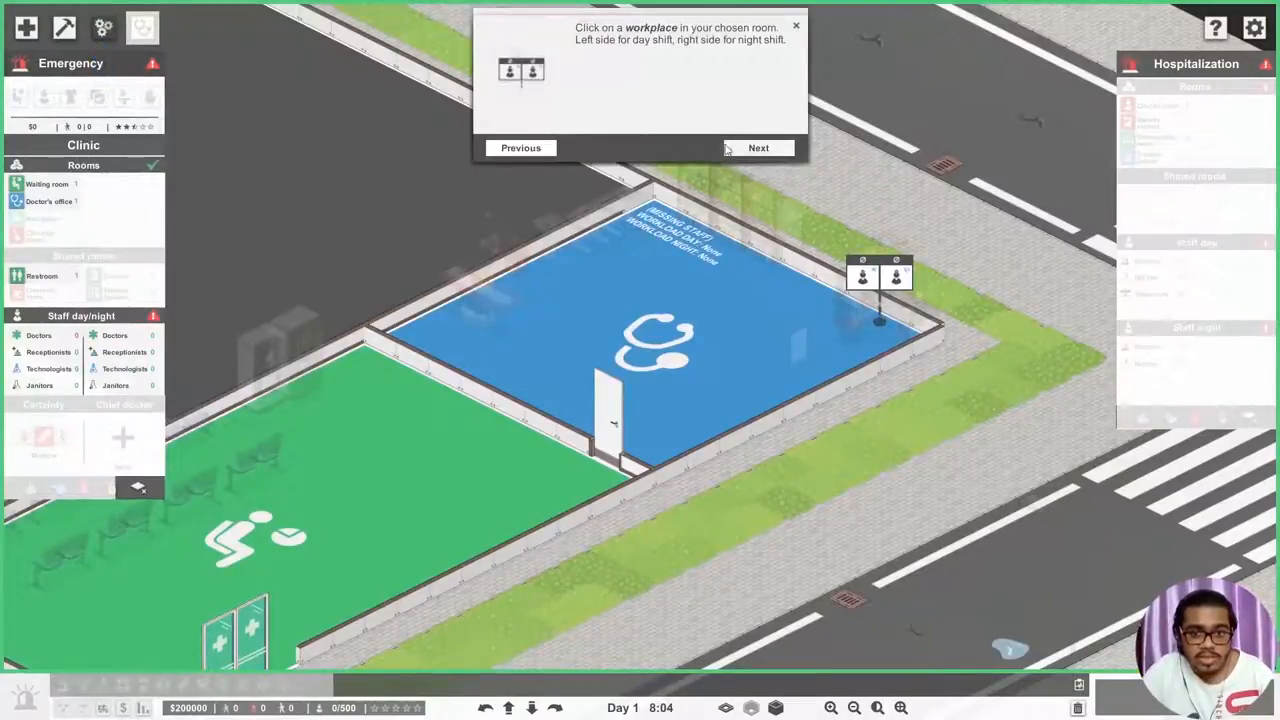
{"action": "mouse_move", "coordinate": [602, 65]}
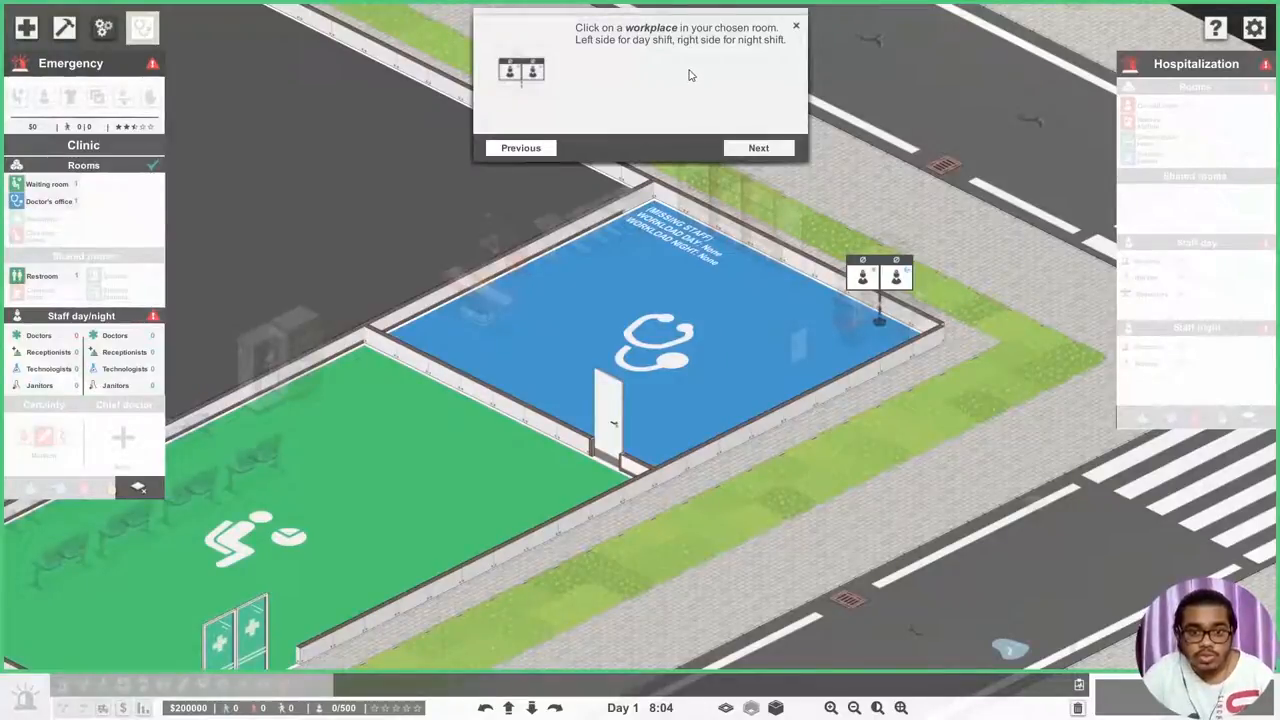
{"action": "mouse_move", "coordinate": [683, 83]}
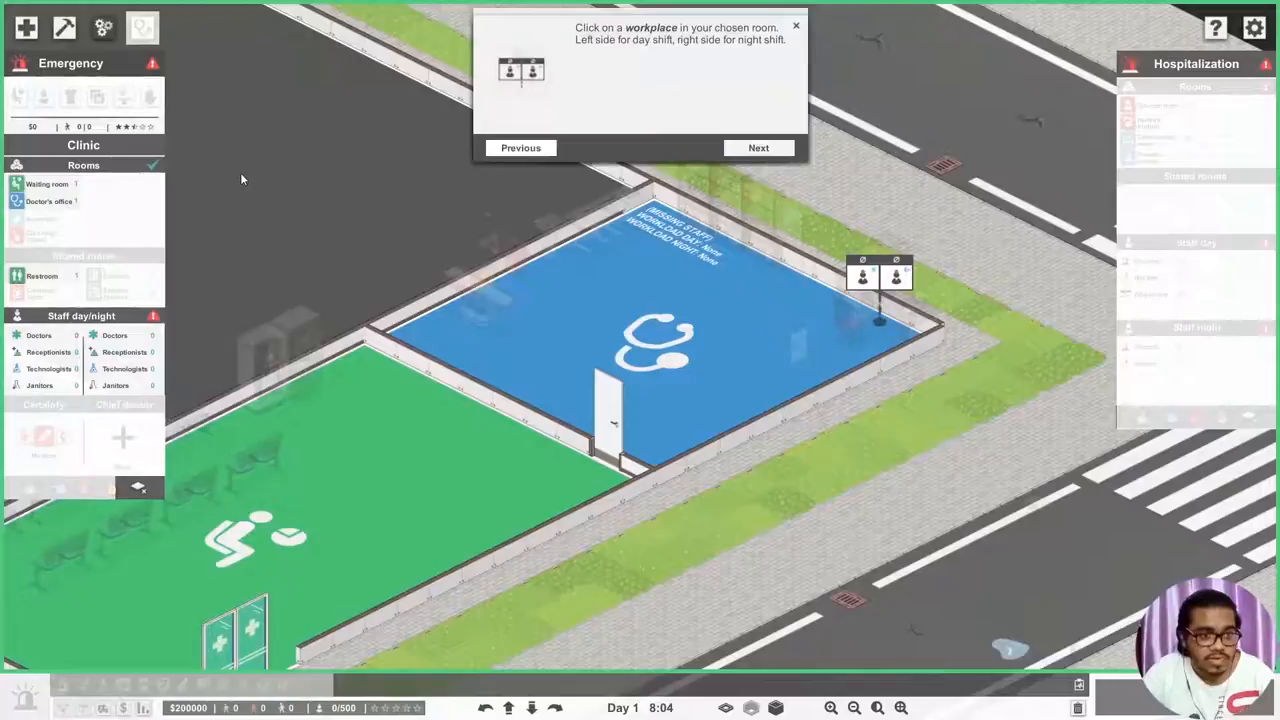
{"action": "left_click", "coordinate": [859, 277]}
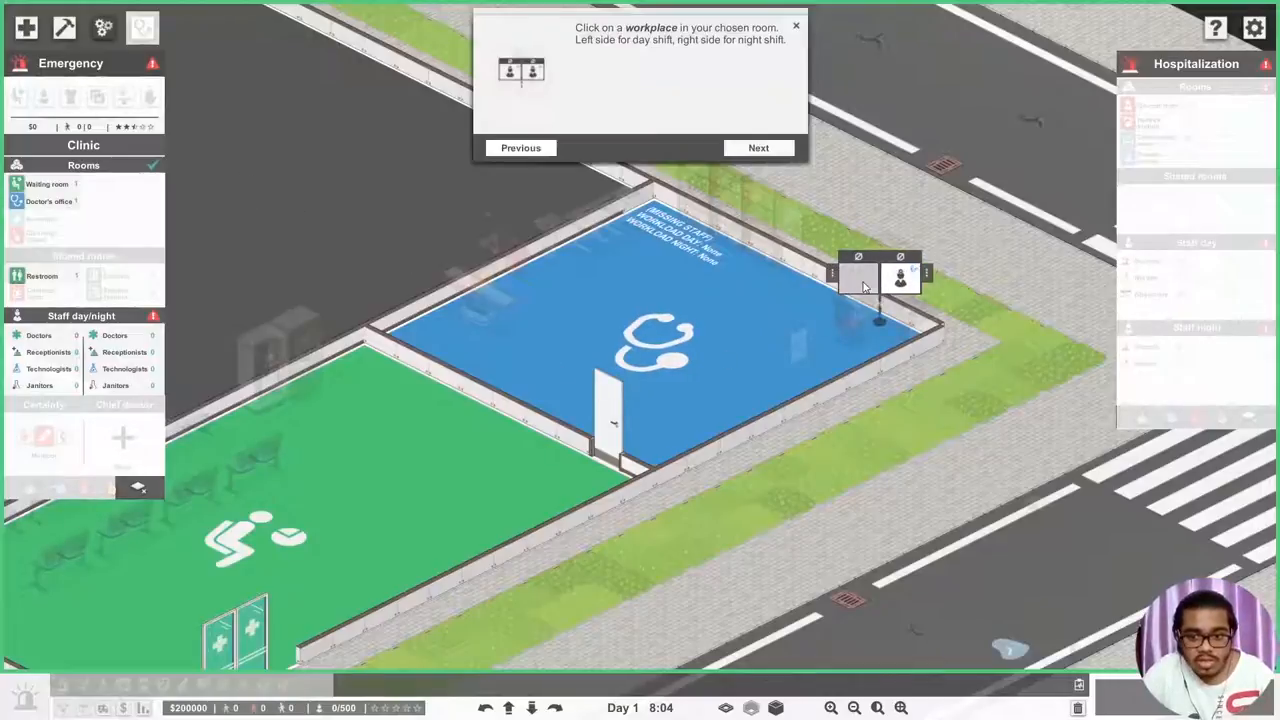
- Begin hiring for the office day shift, bringing up doctor candidates in Hire Staff
{"action": "left_click", "coordinate": [853, 283]}
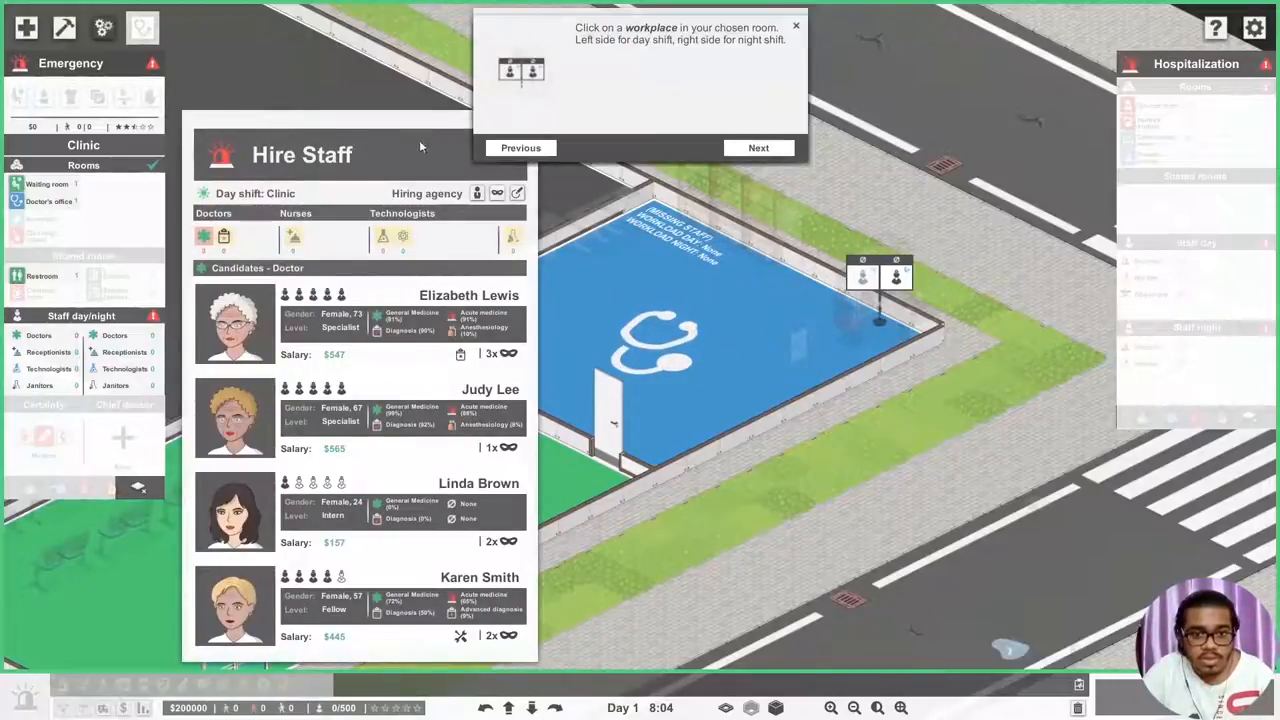
{"action": "left_click", "coordinate": [758, 147]}
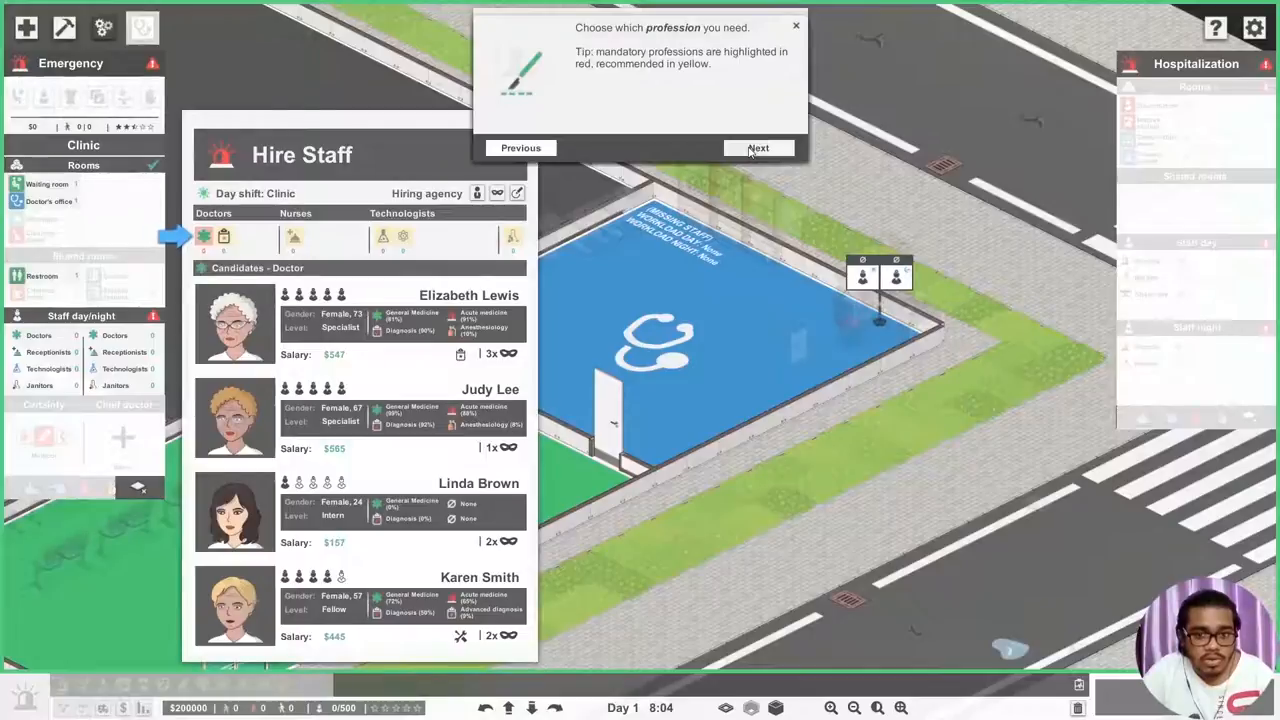
{"action": "left_click", "coordinate": [758, 147]}
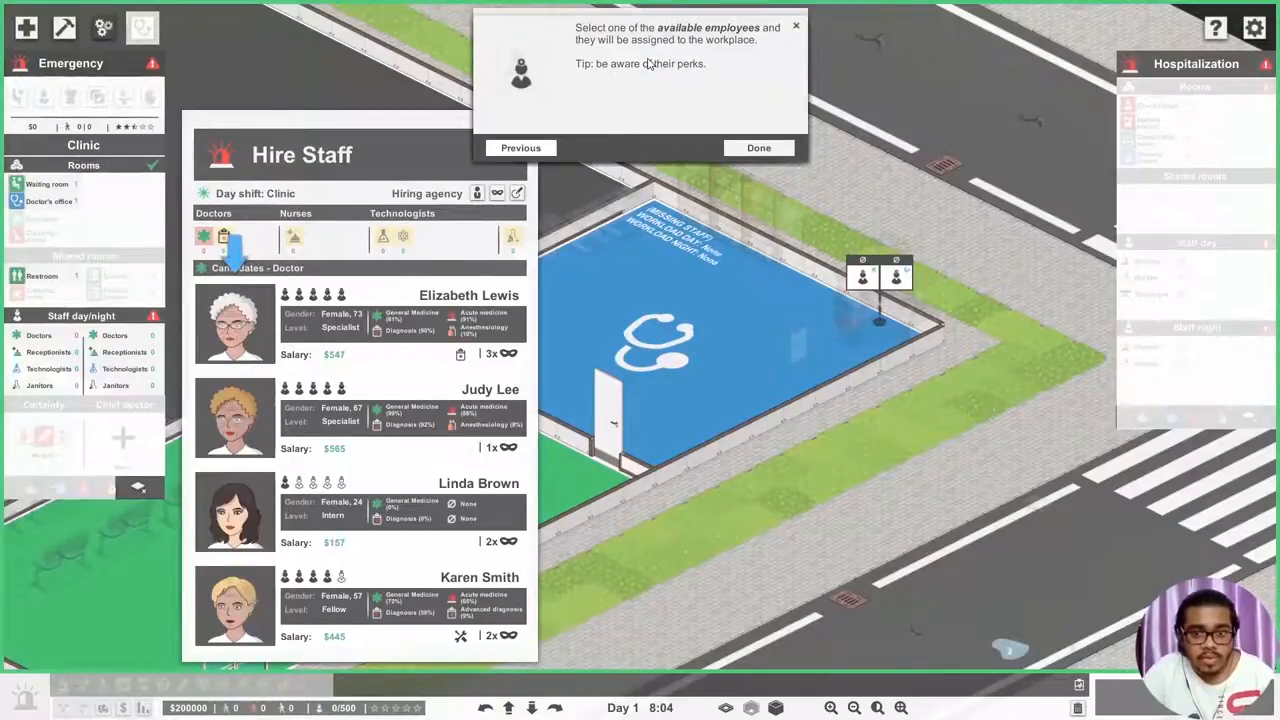
{"action": "mouse_move", "coordinate": [609, 95]}
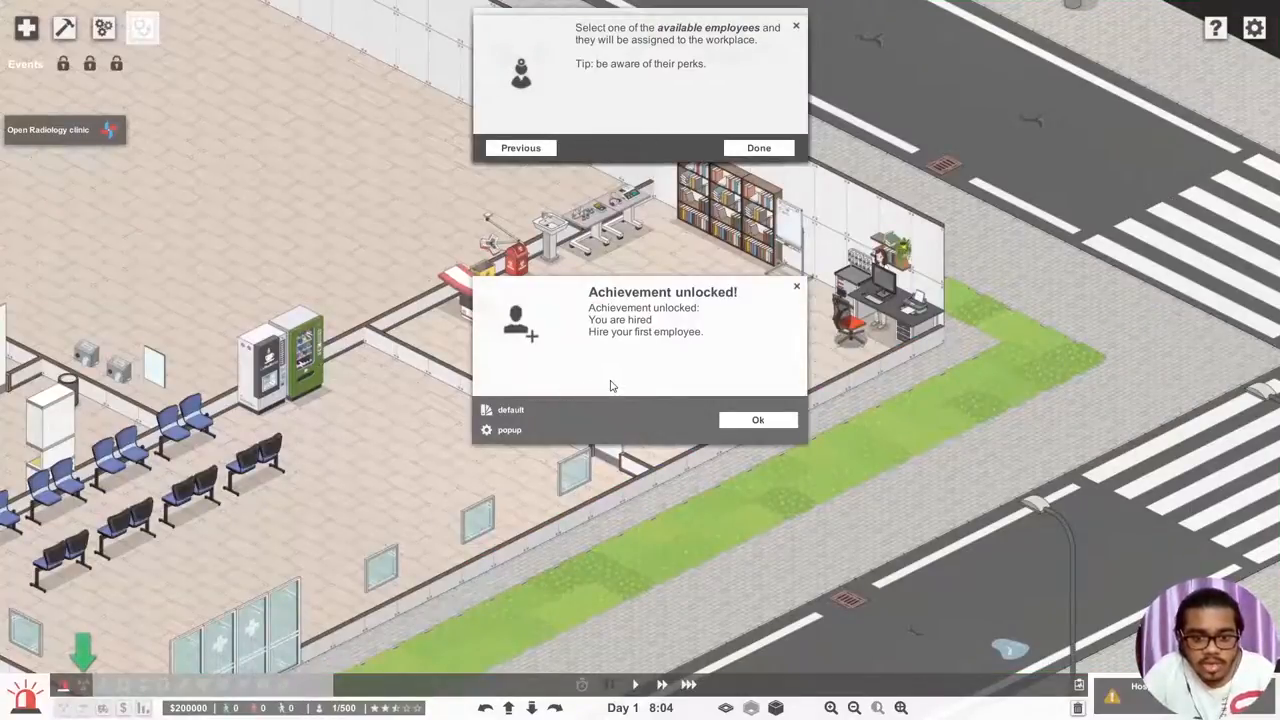
{"action": "mouse_move", "coordinate": [690, 398]}
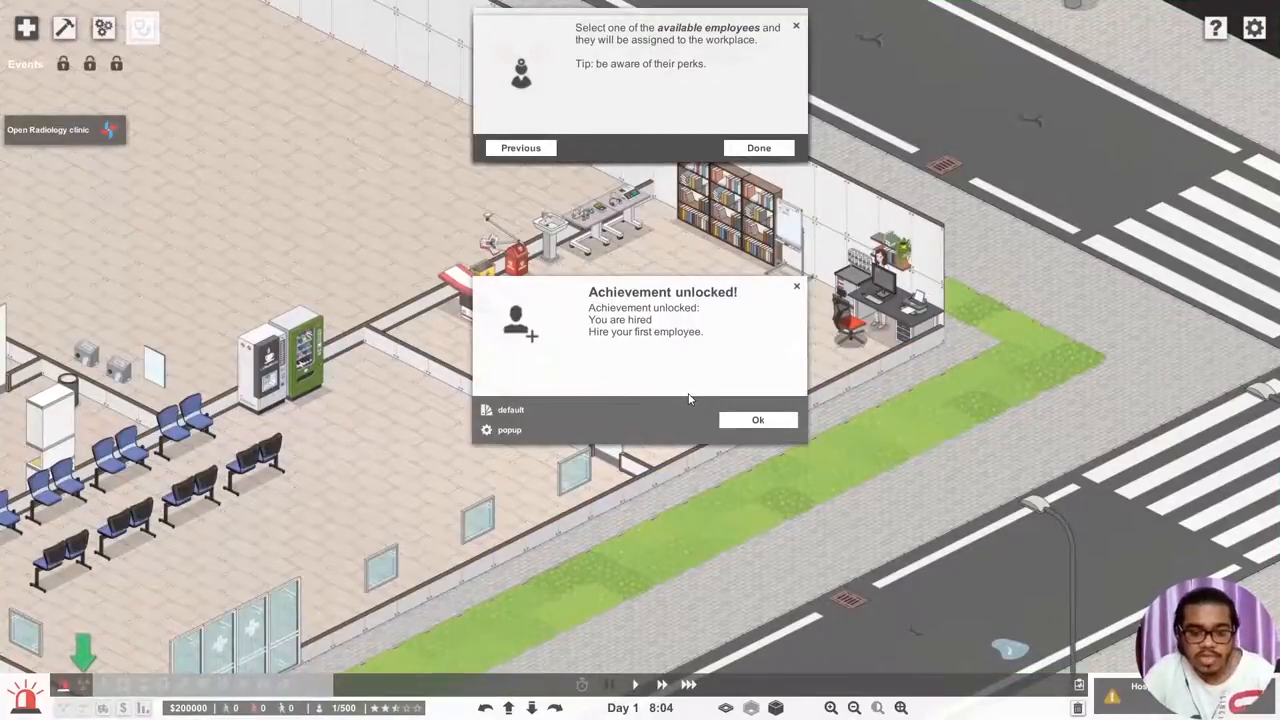